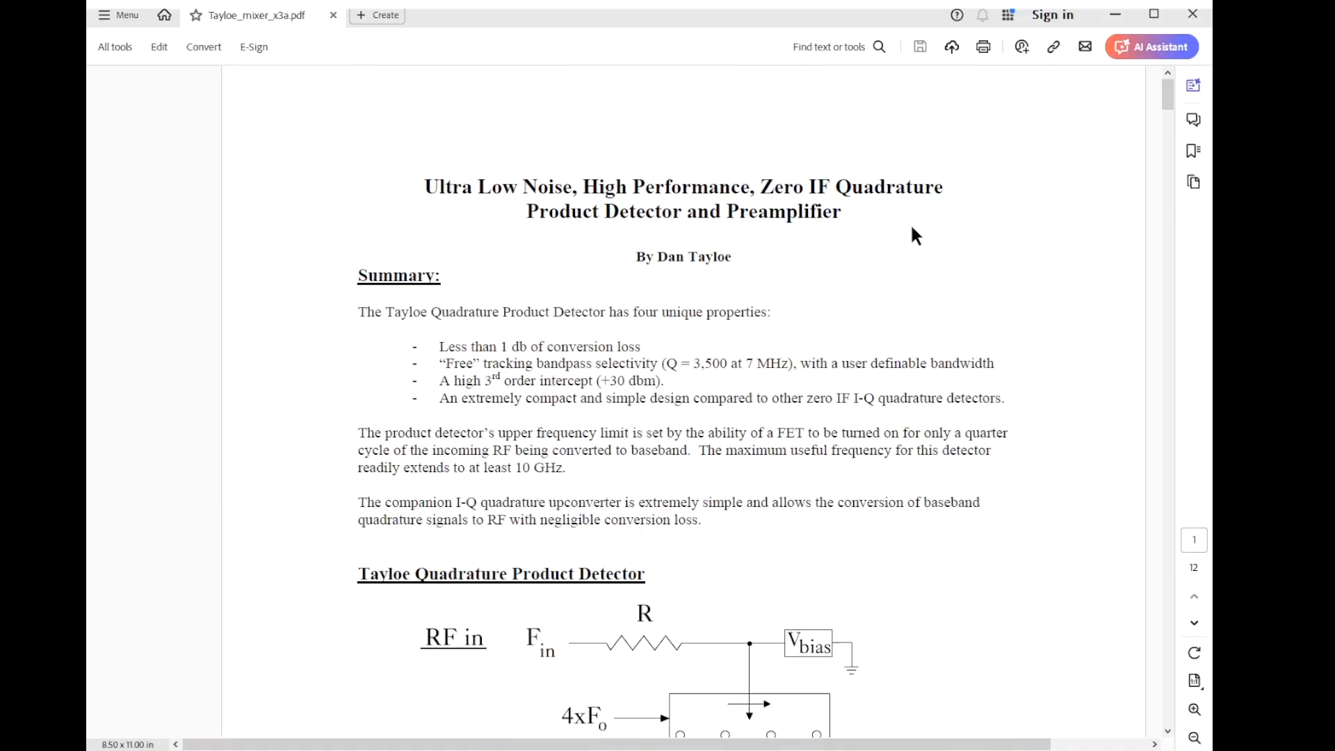
mouse_move(924, 235)
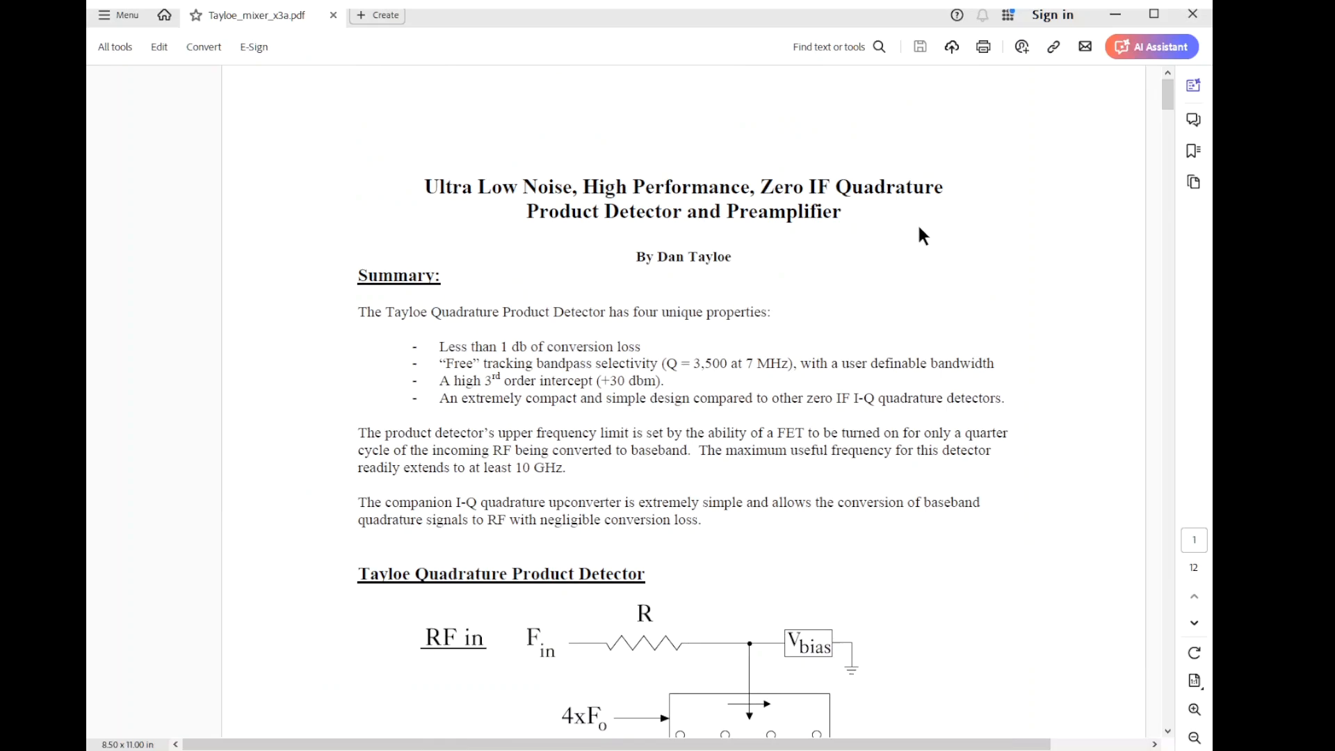
Scroll down the Tayloe mixer PDF toward the Quadrature Upconverter section on page 10.
scroll(down, 3)
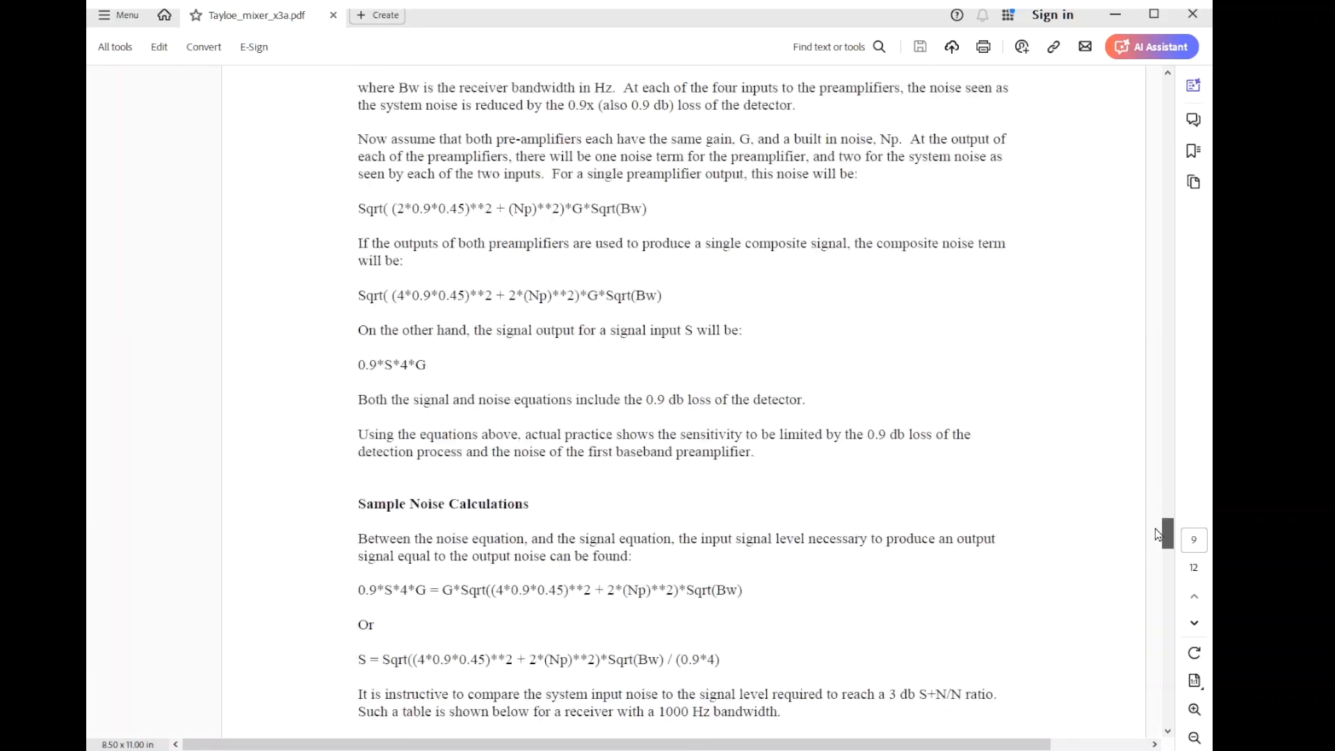
scroll(down, 3)
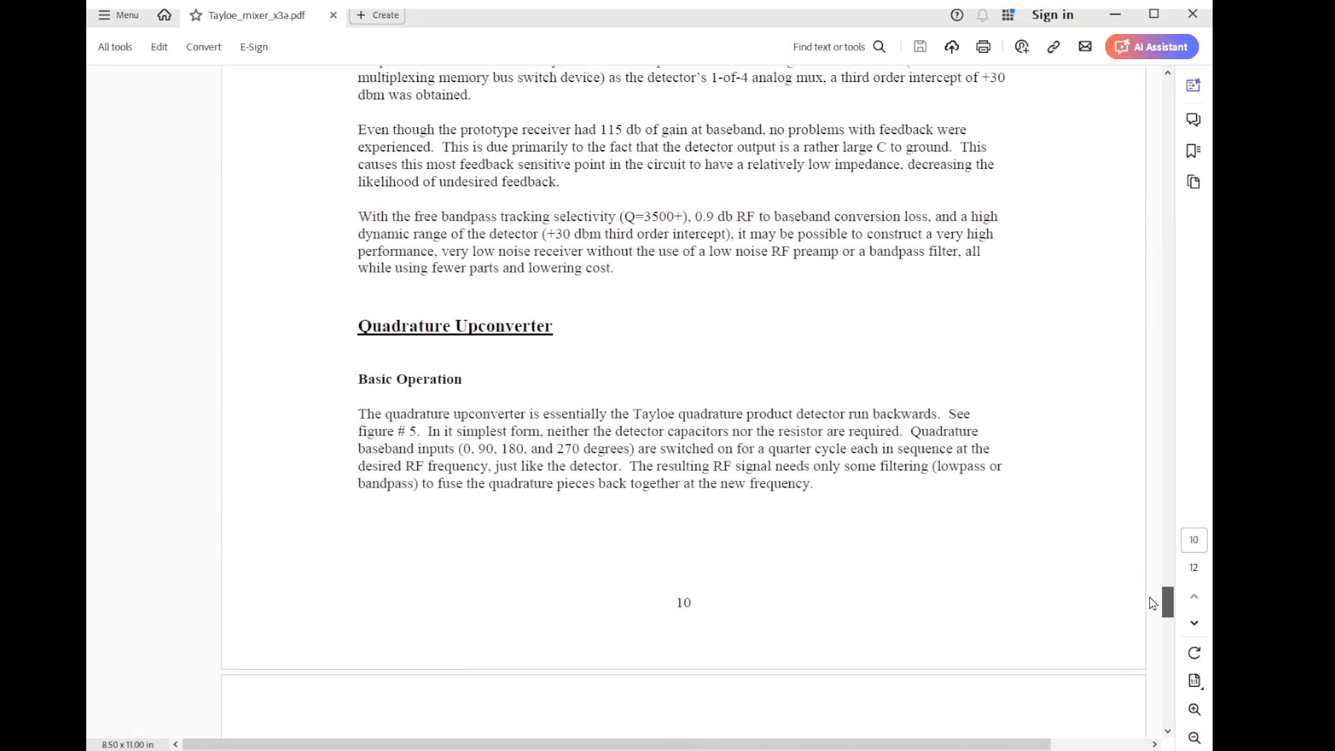
scroll(down, 3)
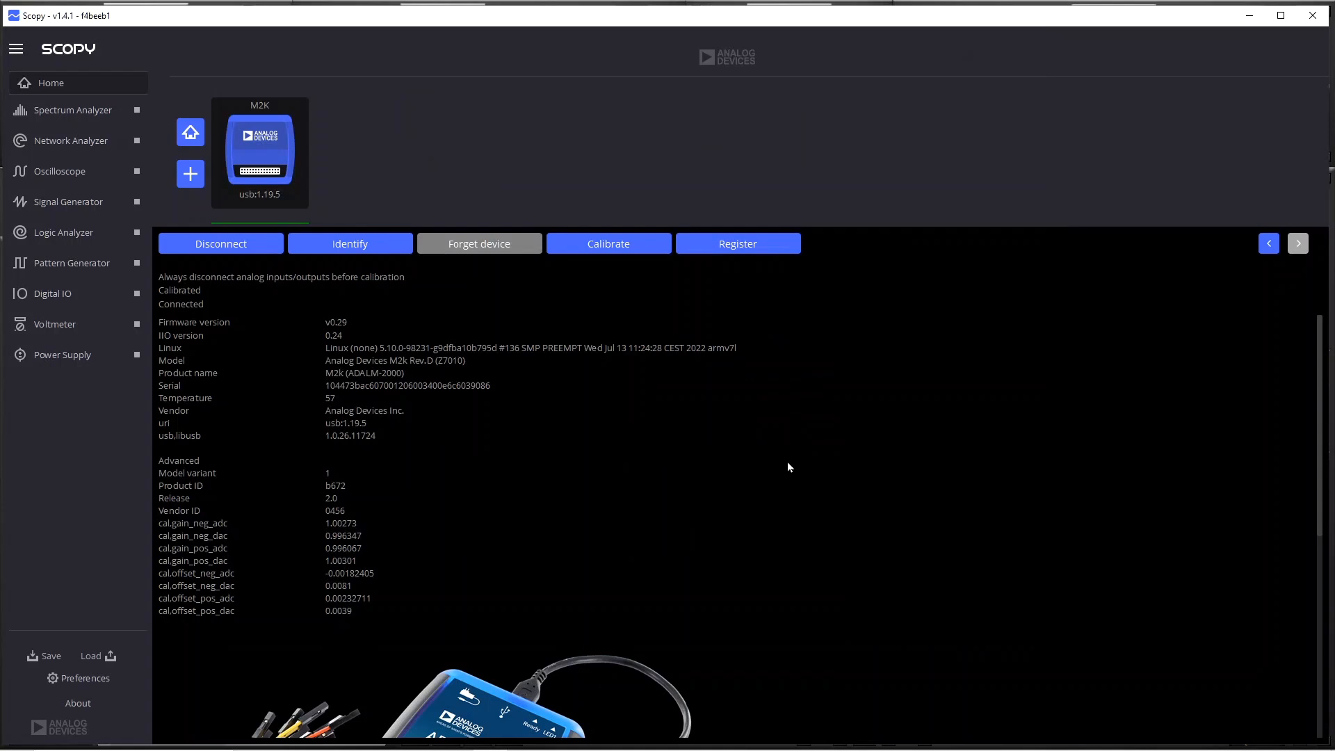
mouse_move(80, 356)
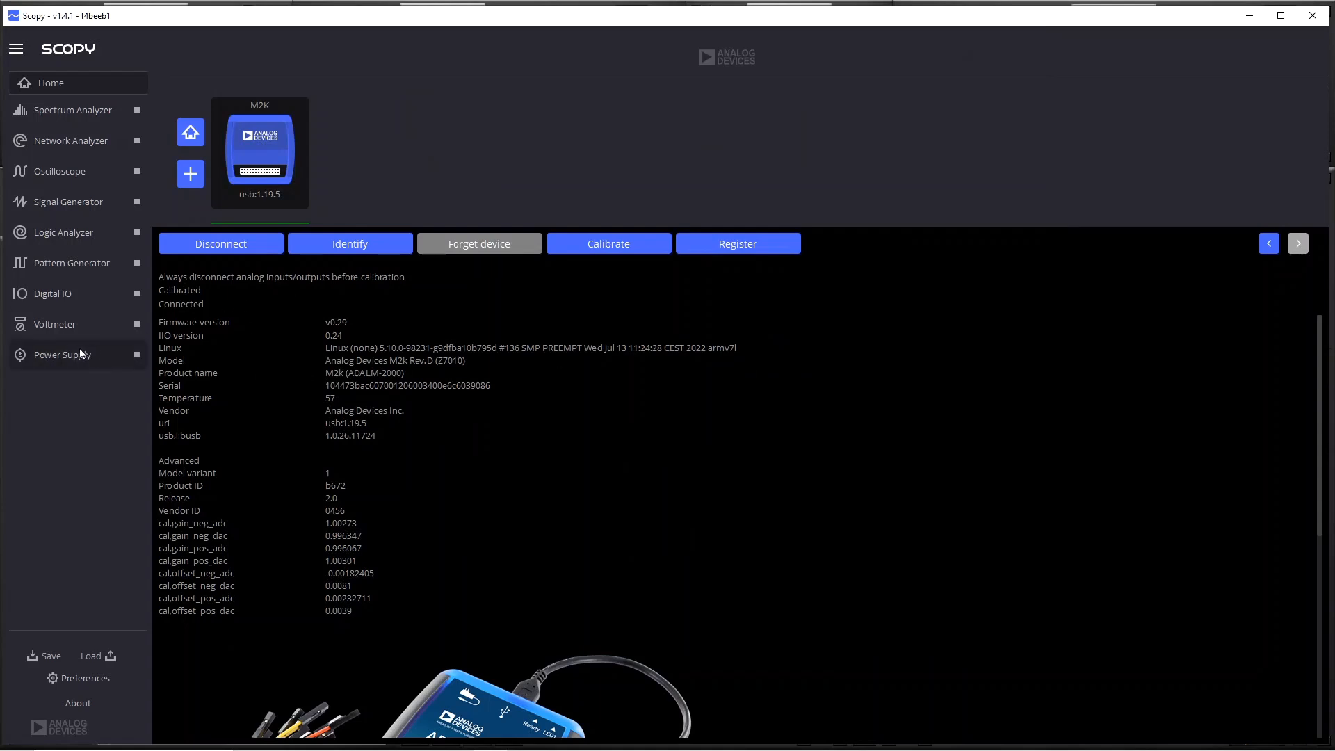
Review the 5 V Power Supply setting, then the Pattern Generator's 1 MHz clocks on D0 and D1.
click(62, 355)
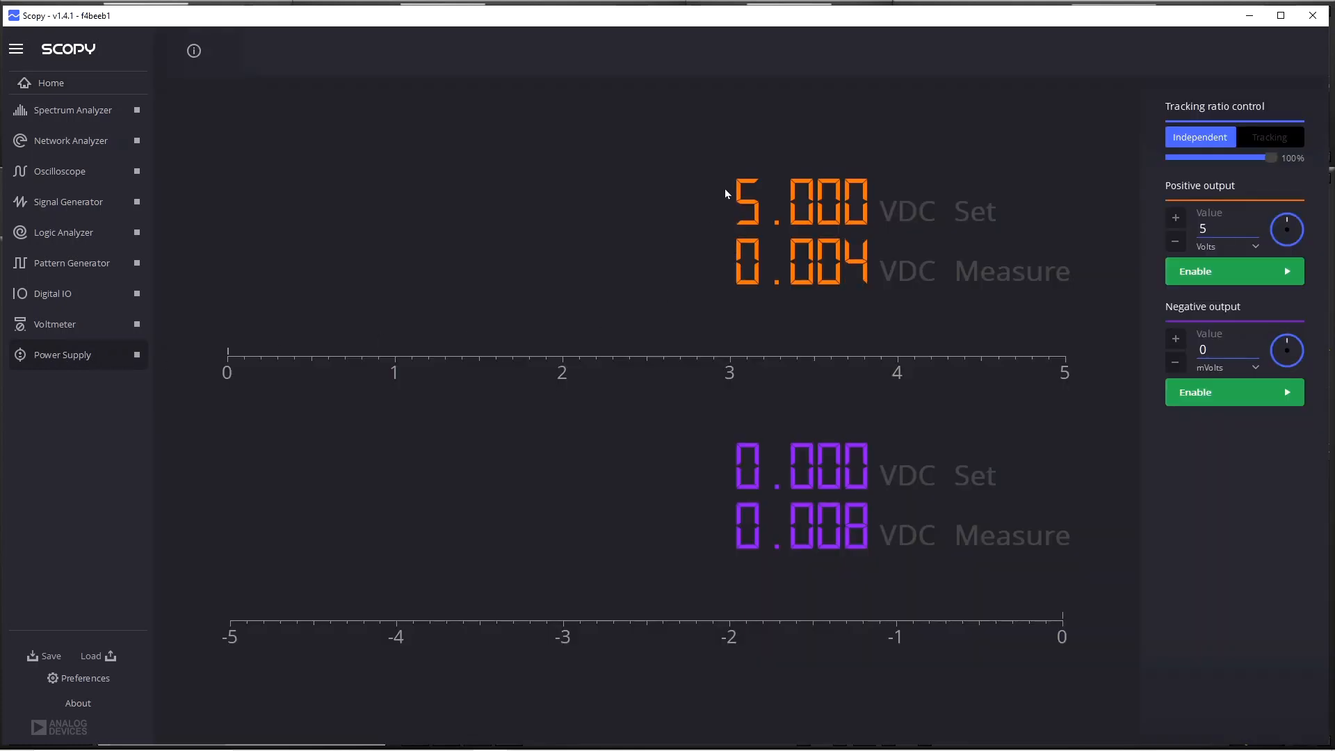
mouse_move(781, 200)
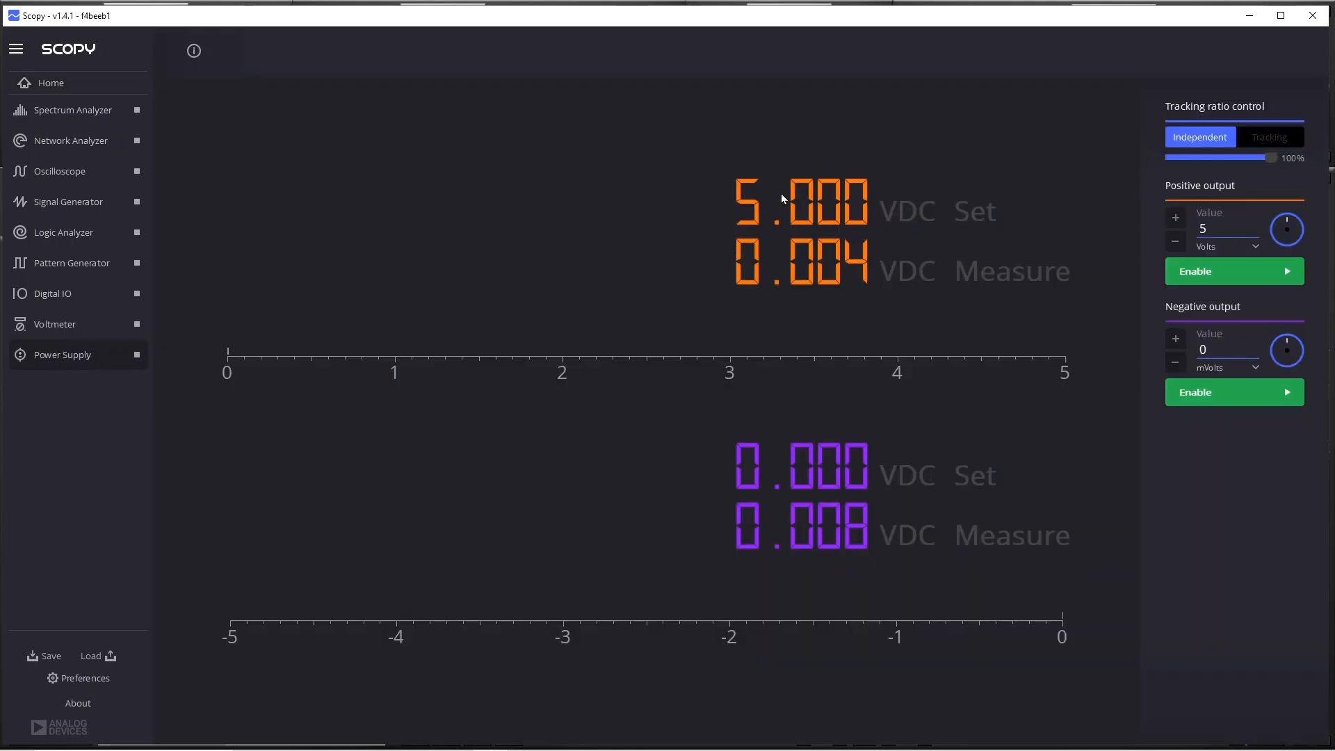
mouse_move(67, 264)
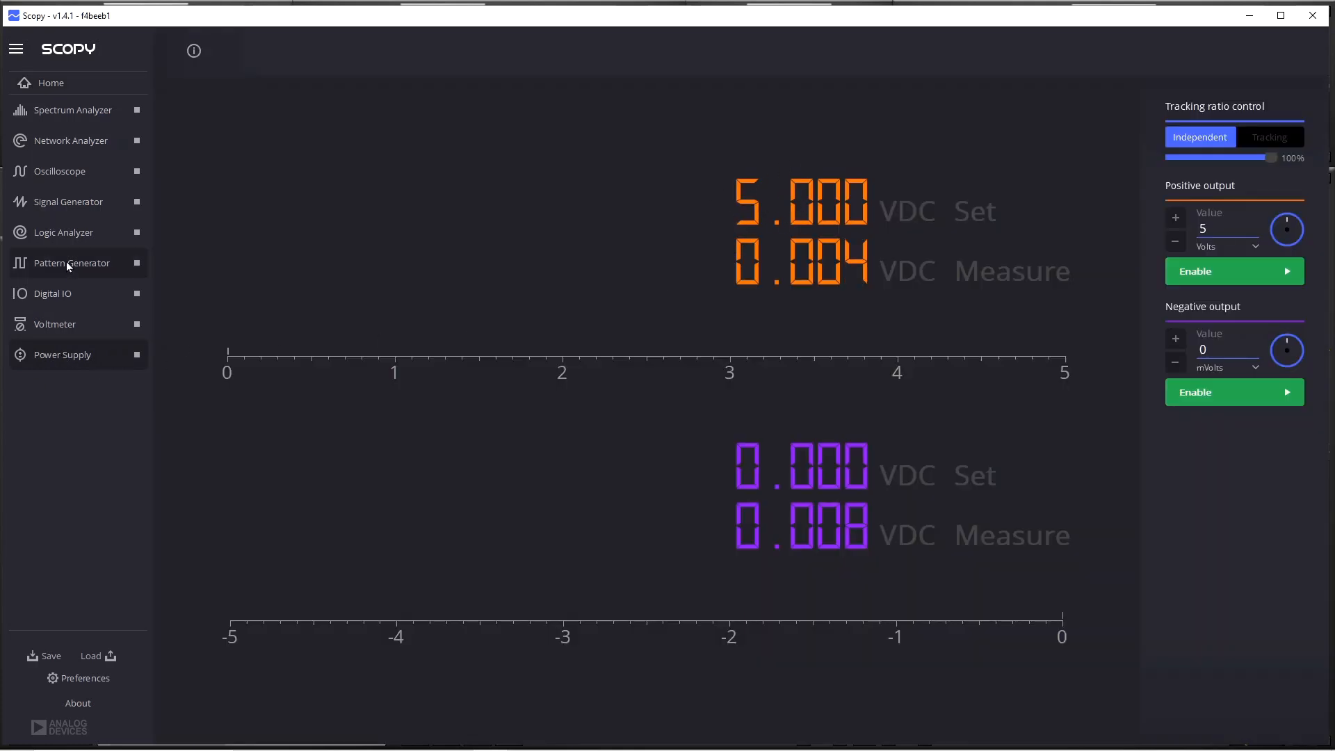
click(72, 263)
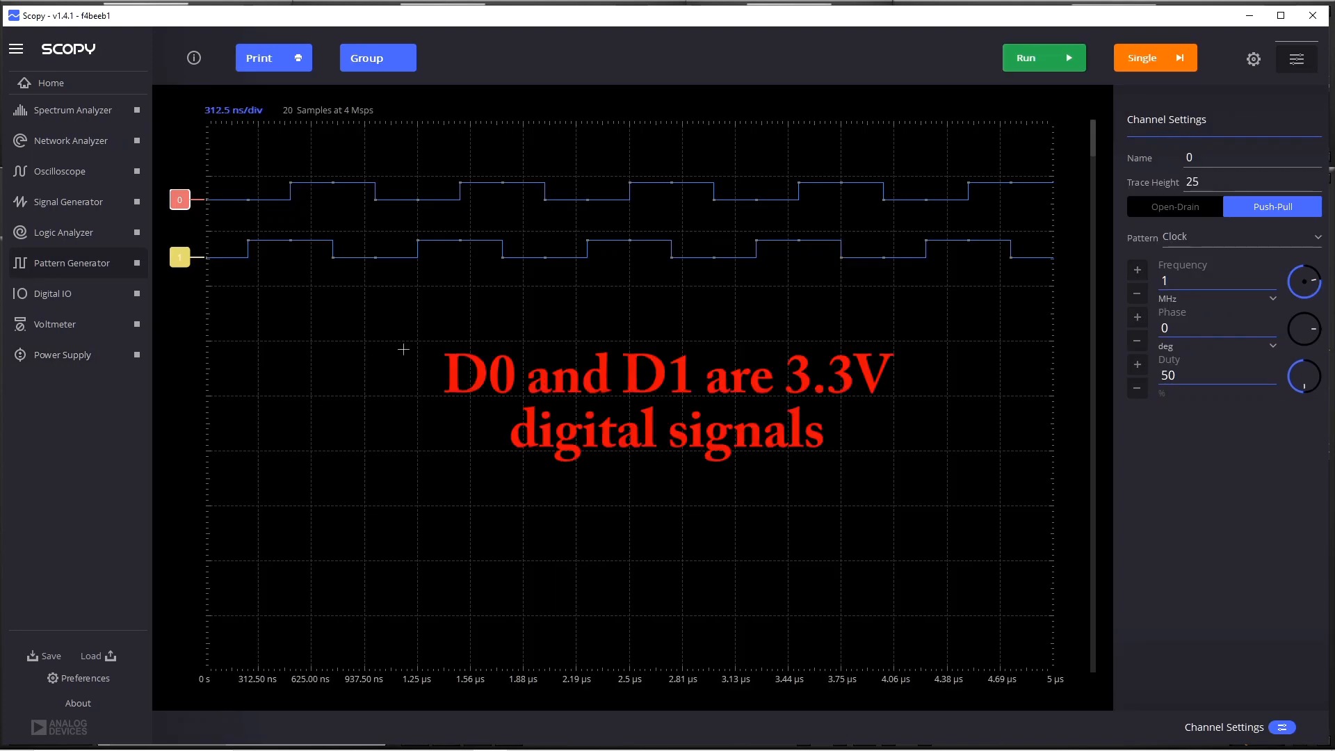
mouse_move(215, 199)
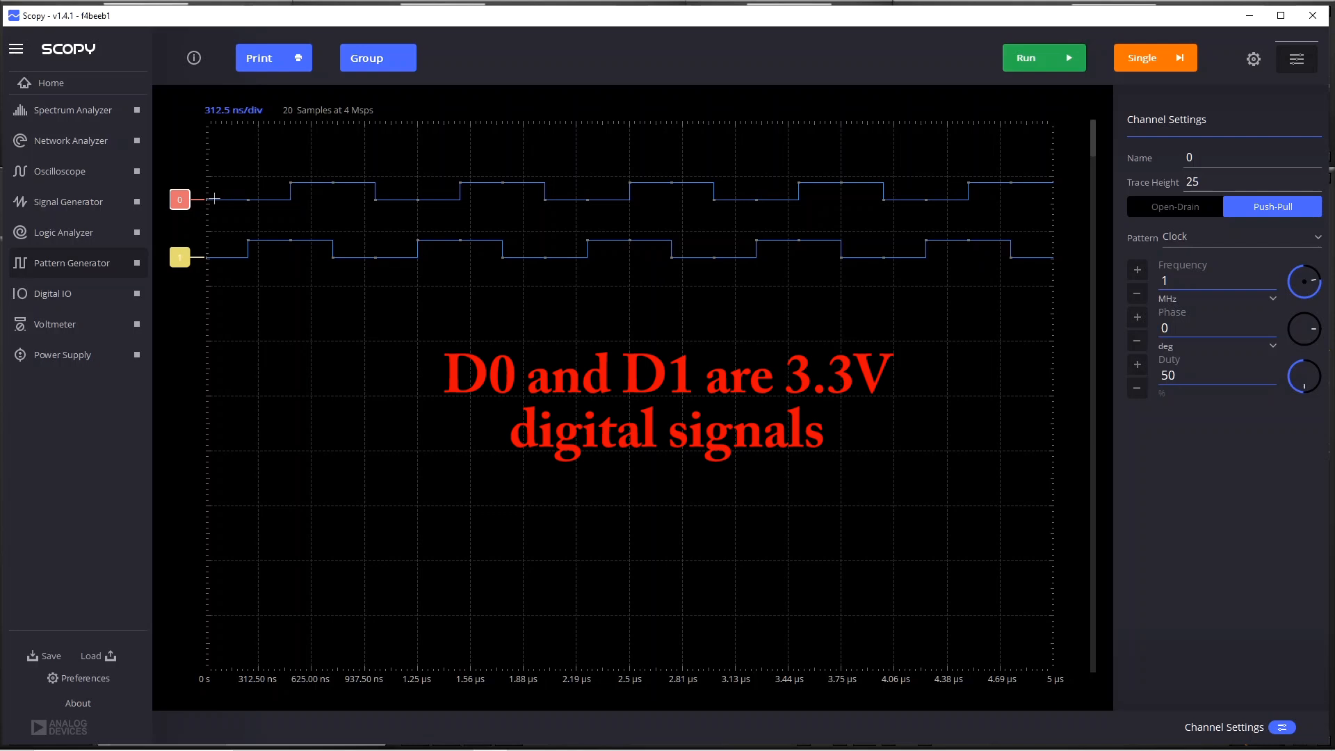
mouse_move(299, 198)
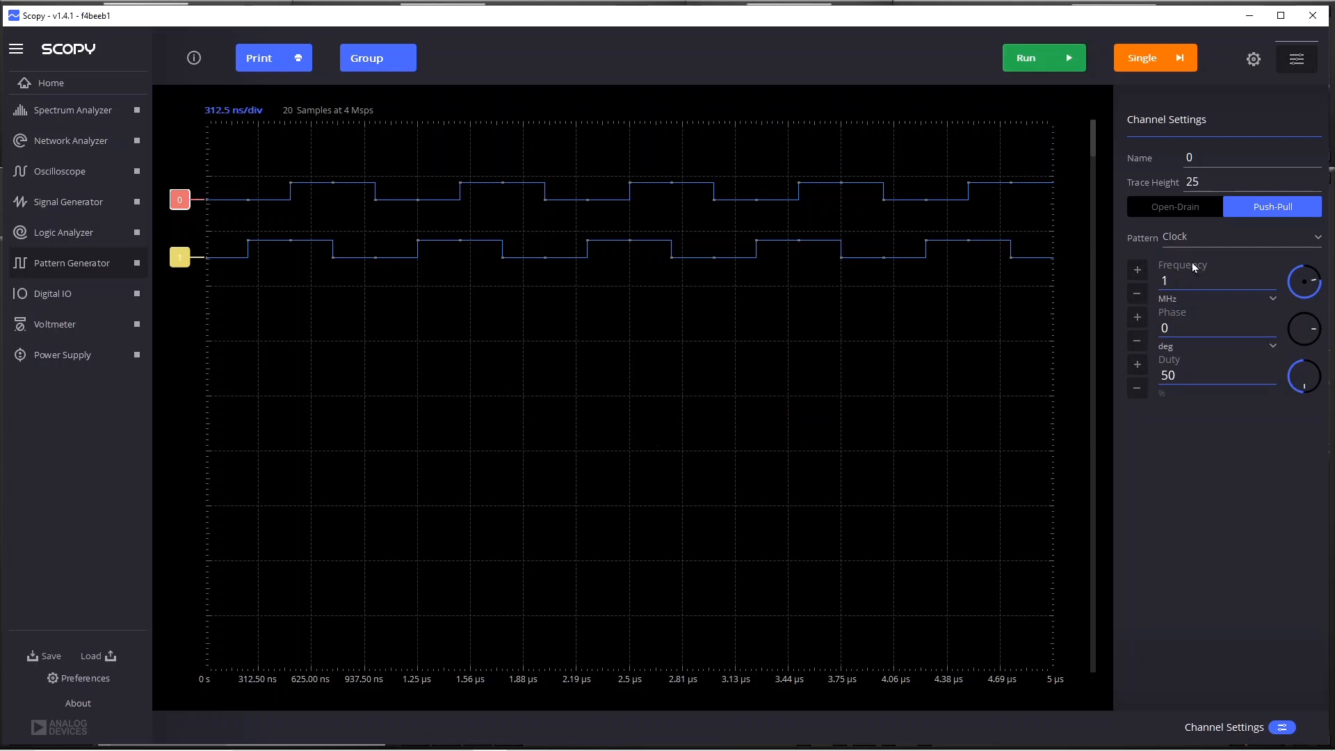
mouse_move(179, 256)
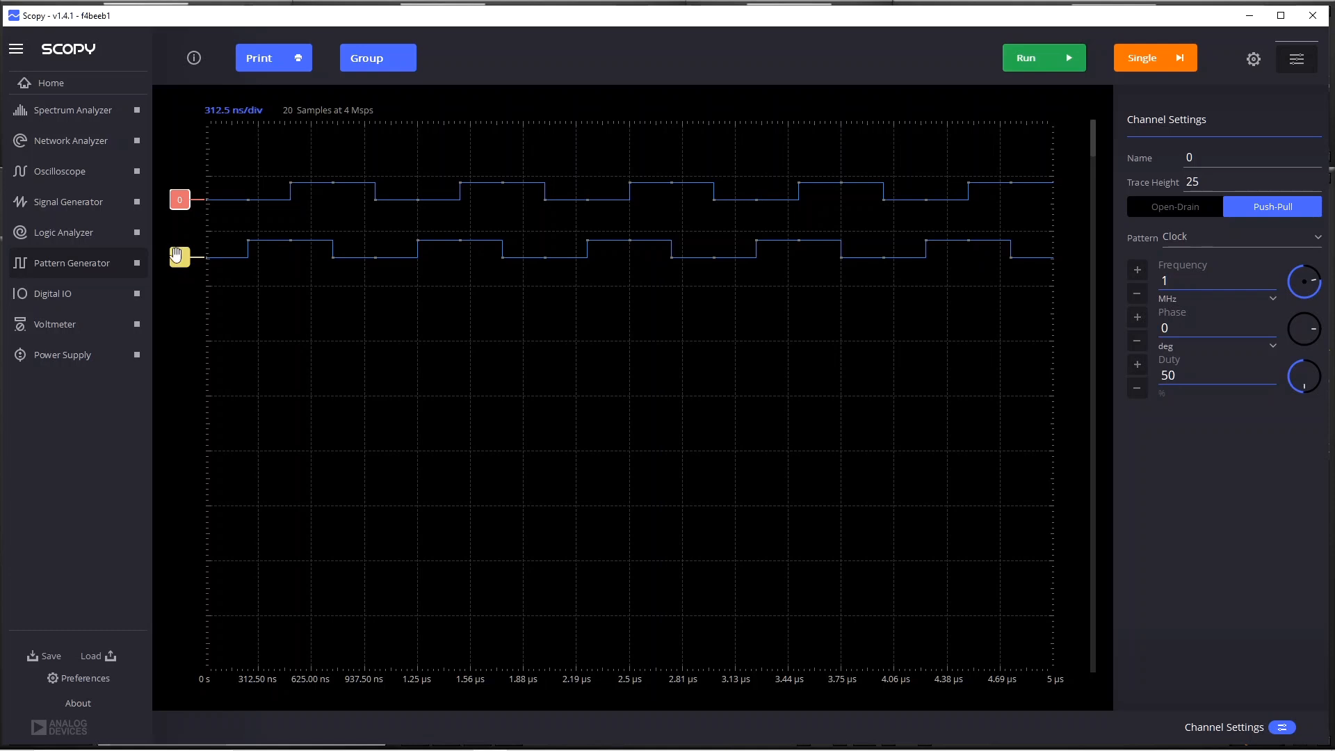
mouse_move(754, 259)
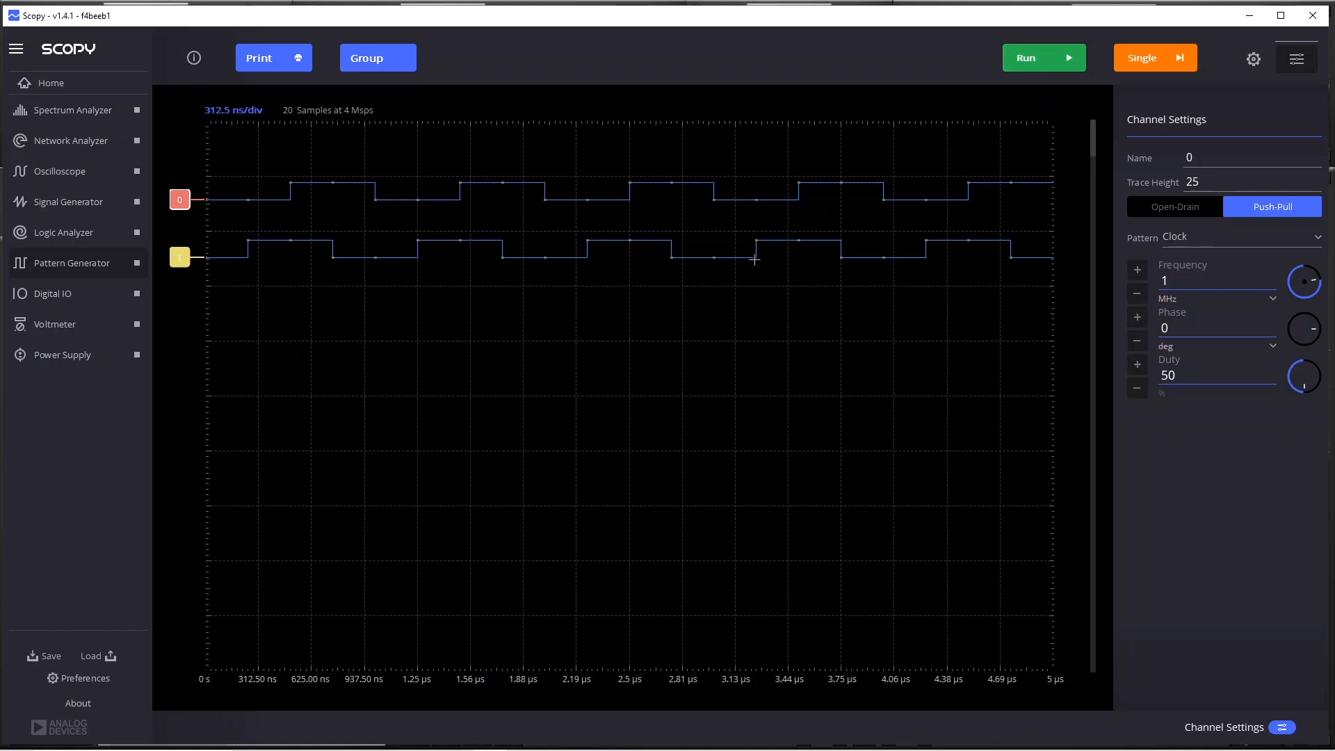
mouse_move(484, 215)
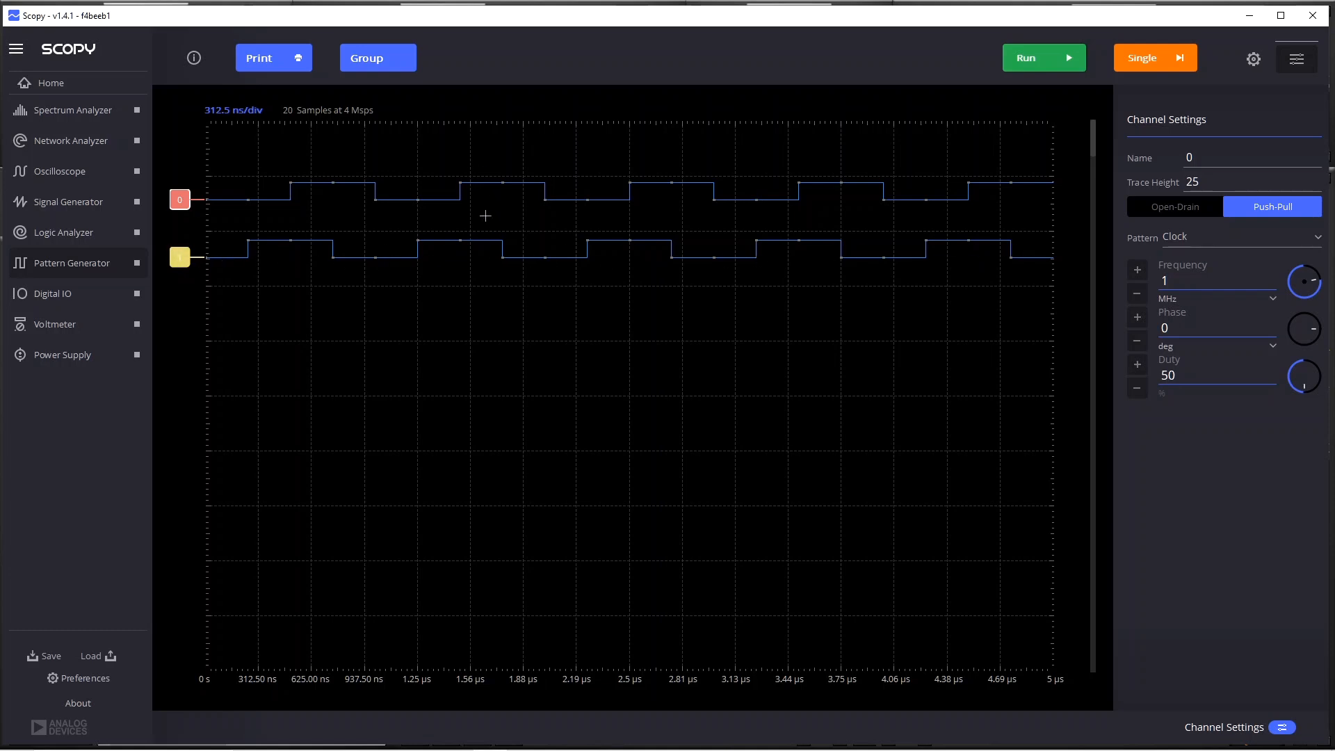
In the Signal Generator, switch off channel 2 so only channel 1's 2 Vpp, 2 kHz sine remains.
click(66, 202)
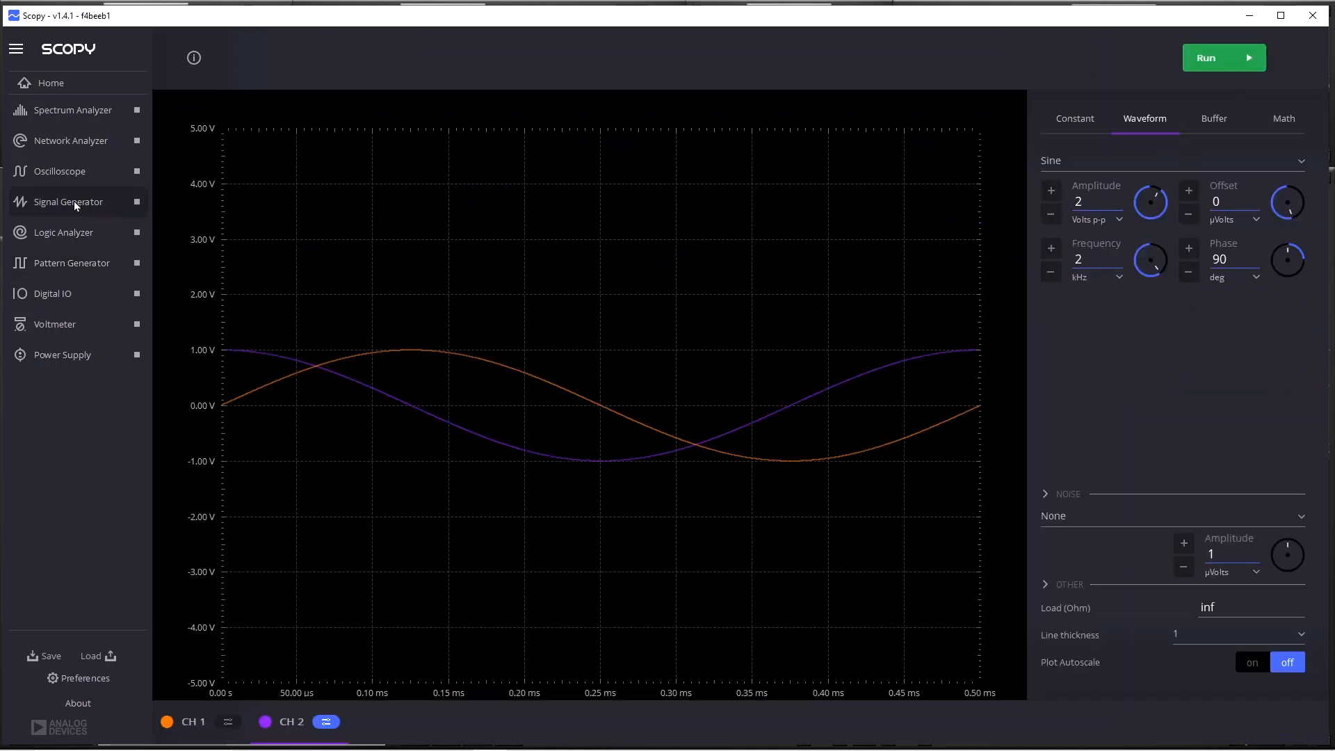
mouse_move(90, 235)
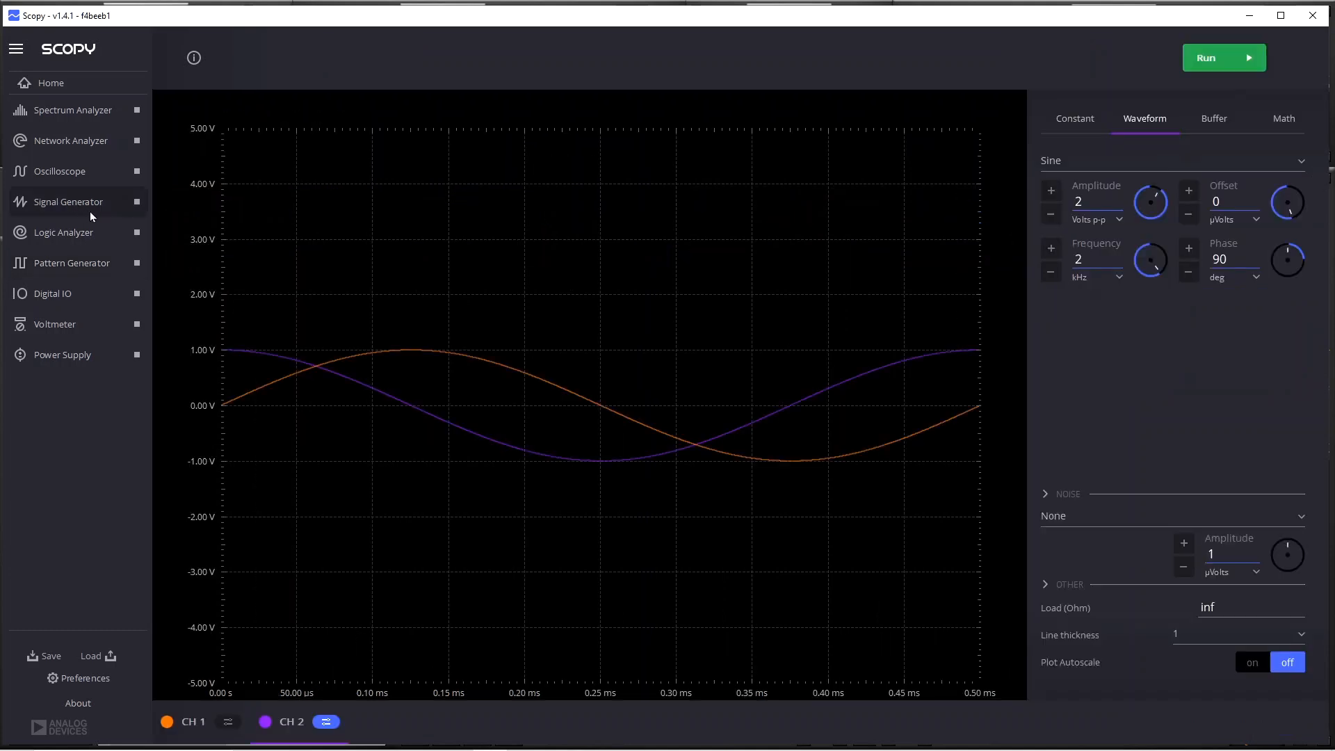
mouse_move(165, 729)
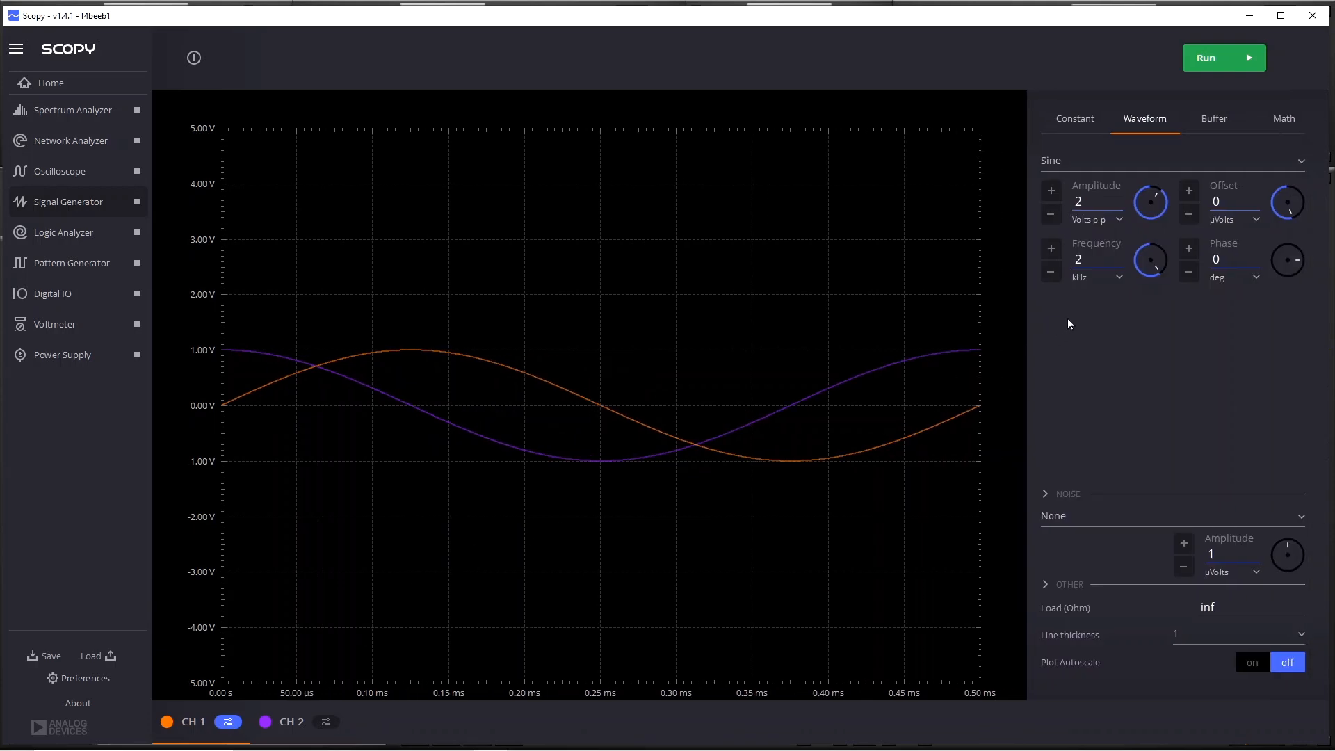
mouse_move(1096, 291)
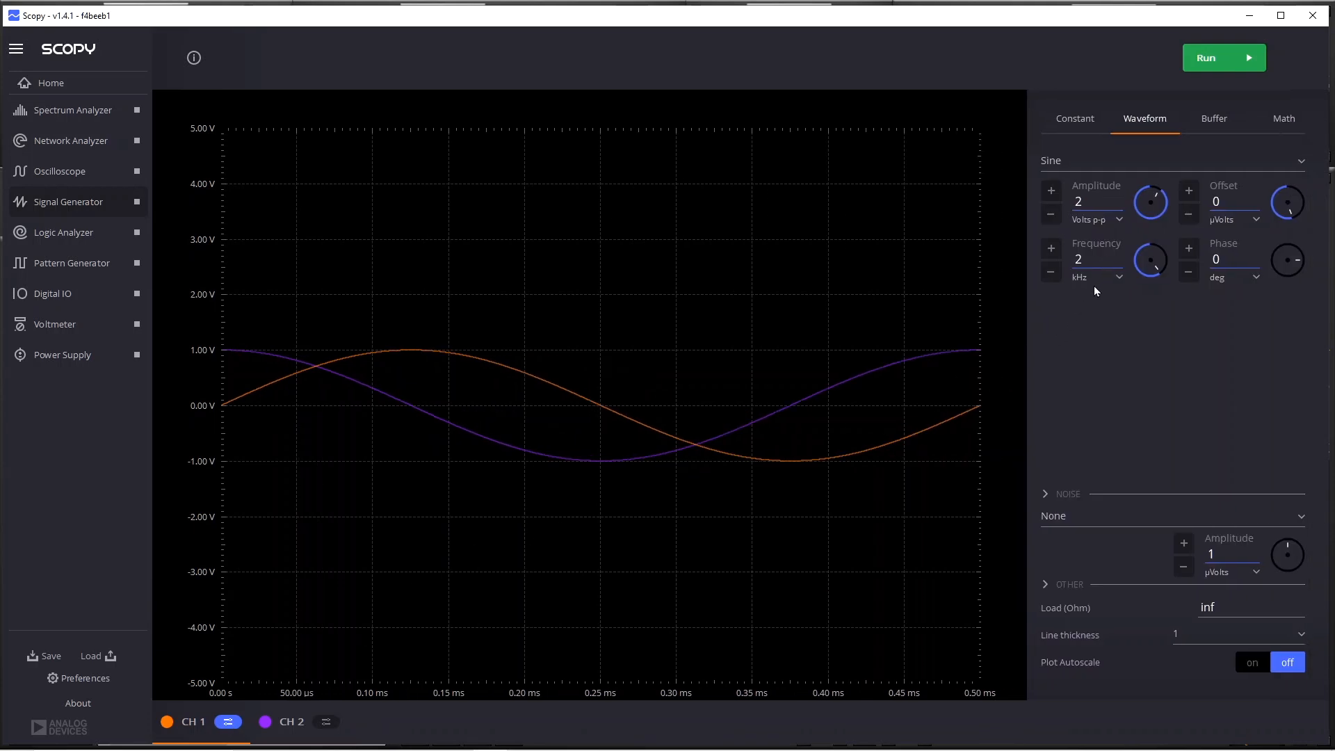
mouse_move(1096, 296)
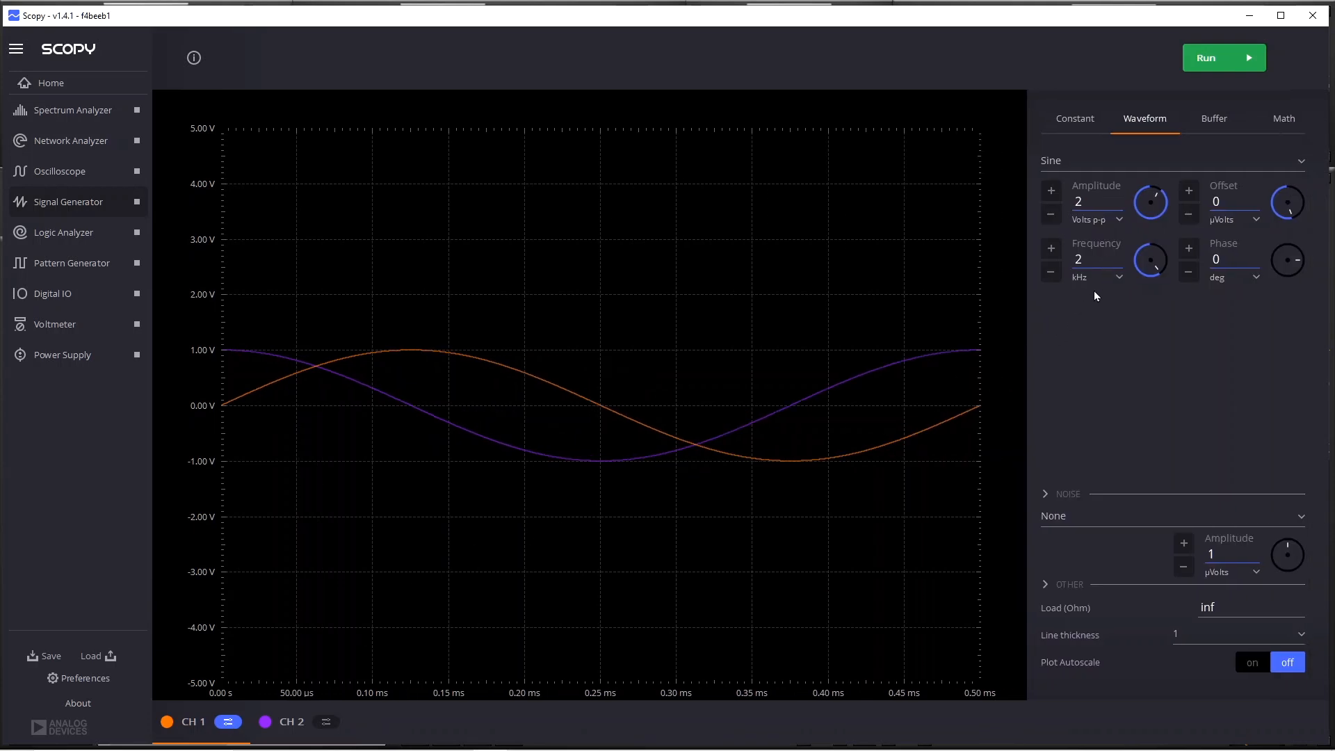
mouse_move(314, 653)
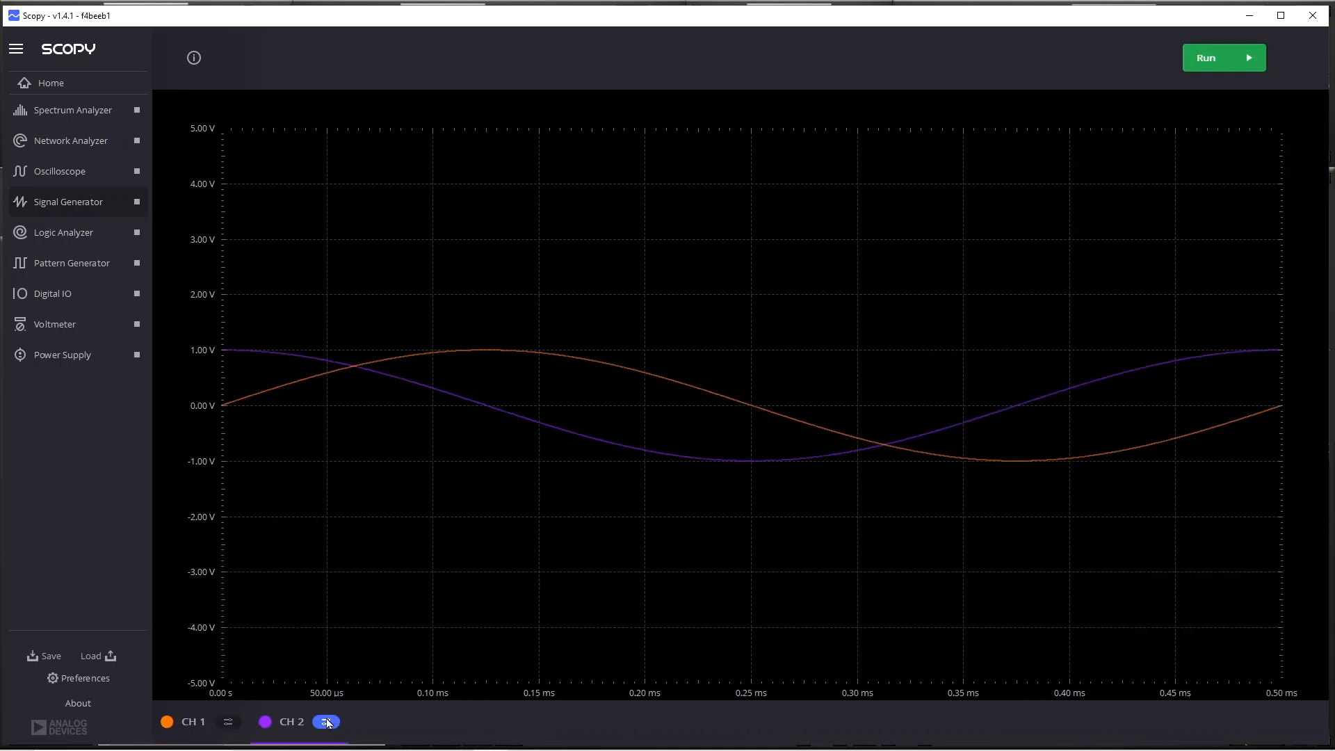
click(326, 722)
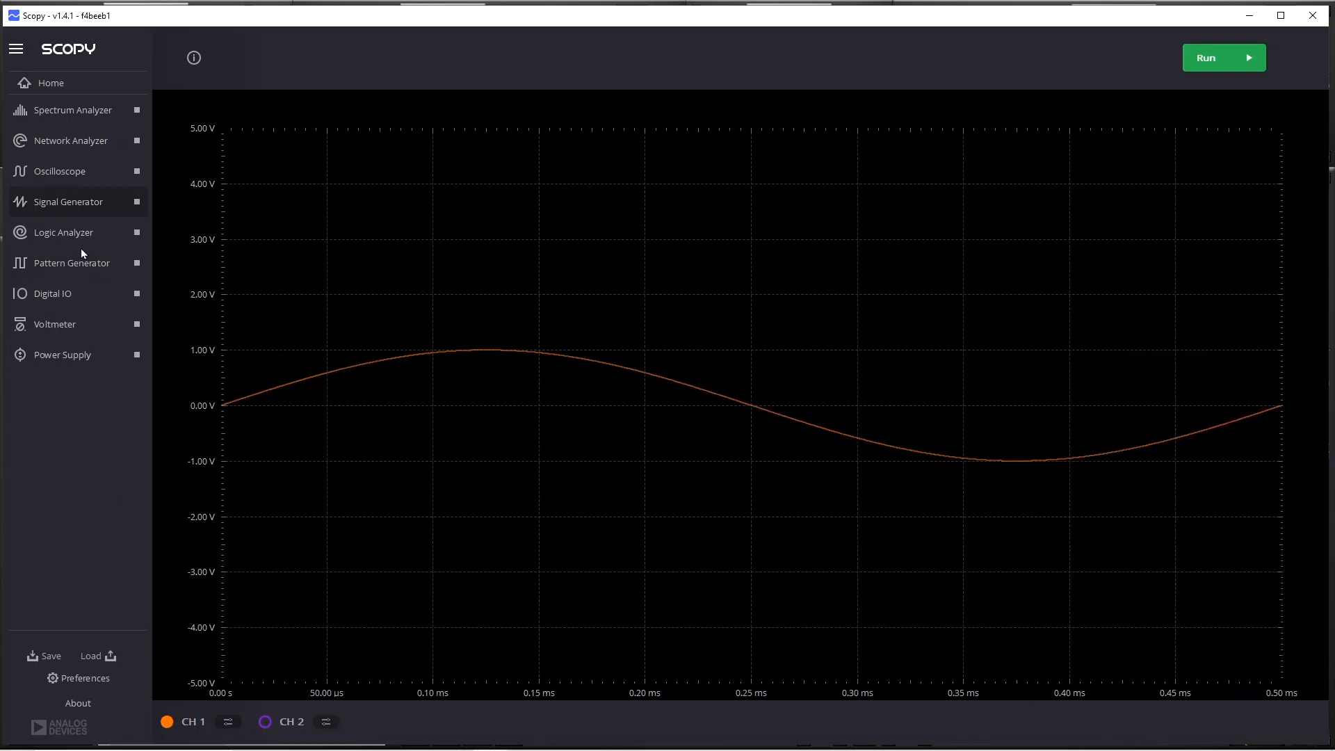
mouse_move(67, 110)
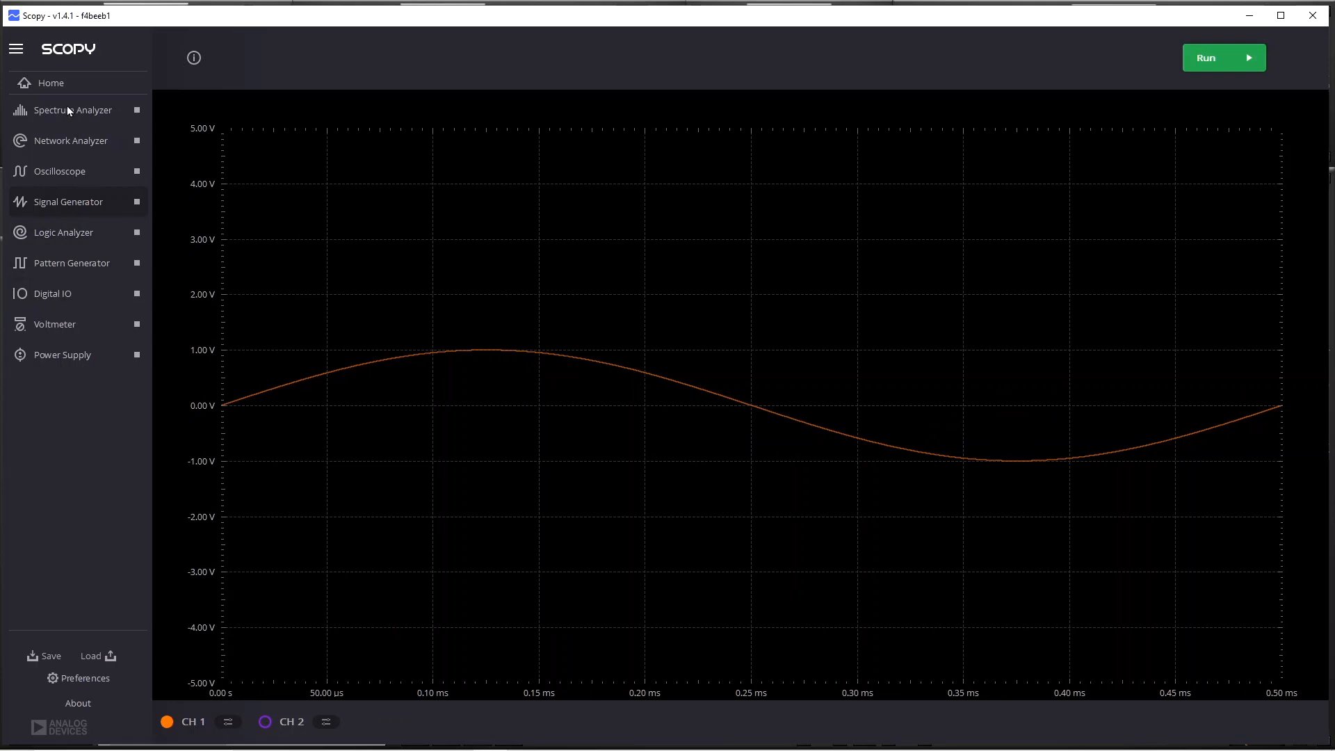
Run the Spectrum Analyzer to show two tones 2 kHz either side of 1 MHz.
click(73, 110)
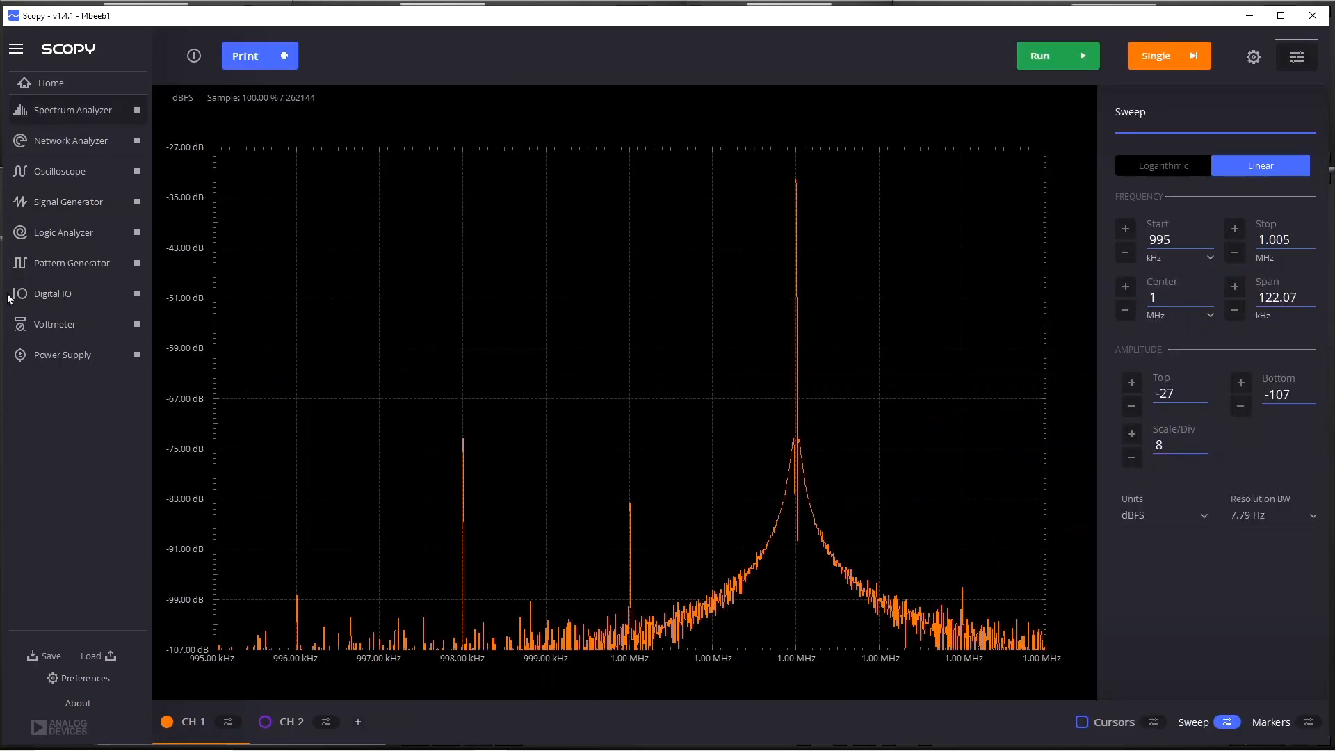
mouse_move(137, 356)
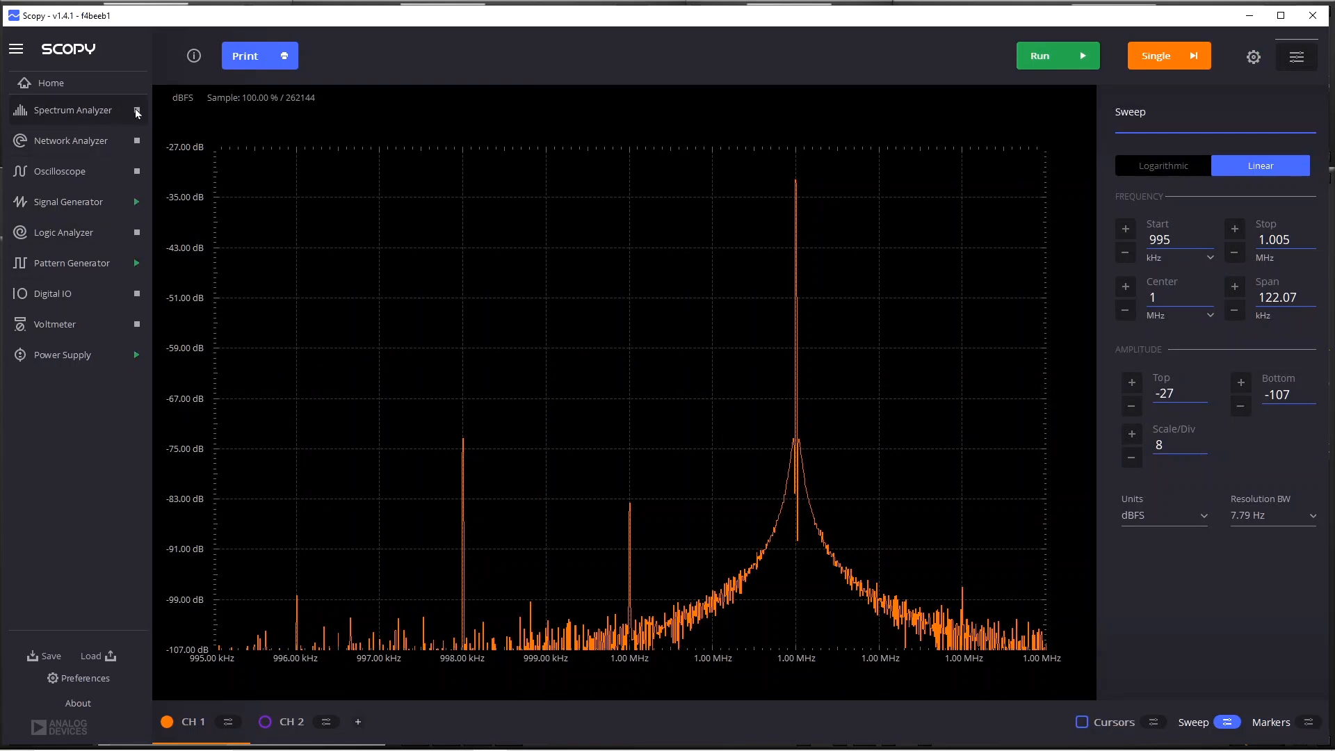
click(1056, 55)
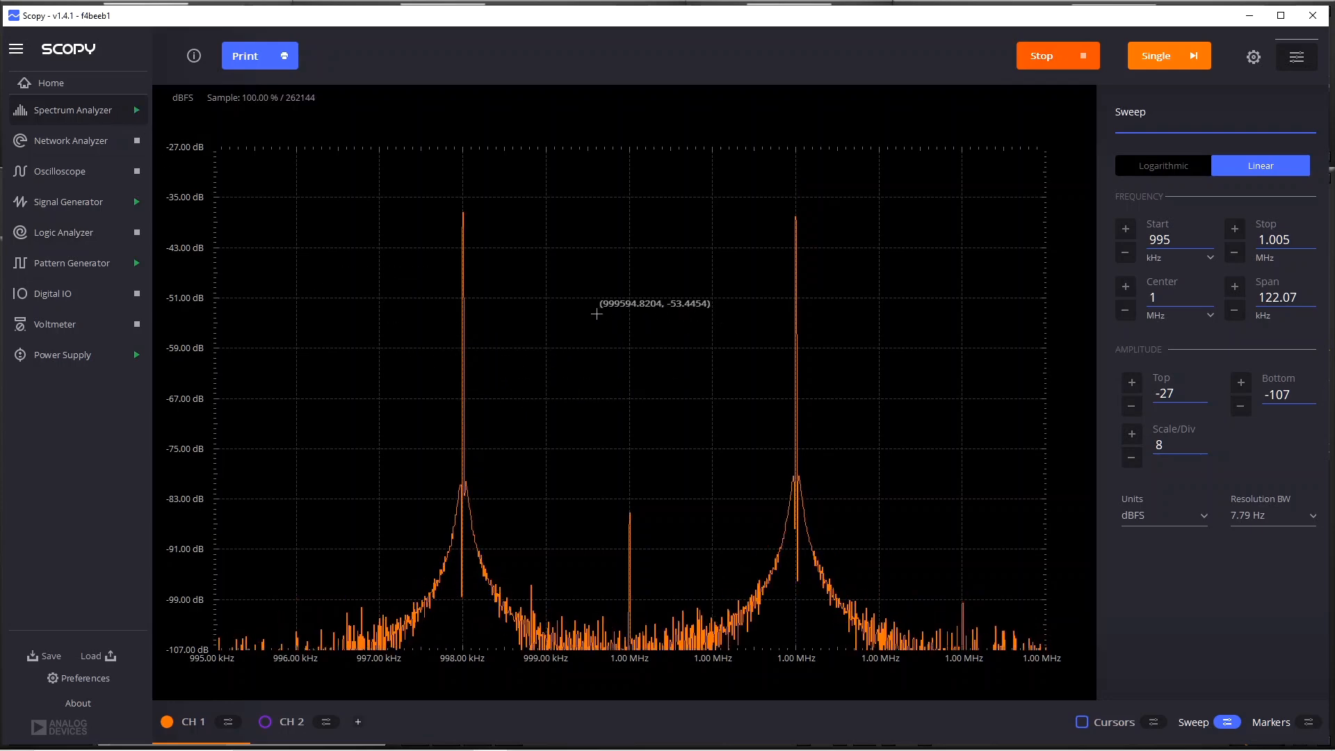
mouse_move(470, 317)
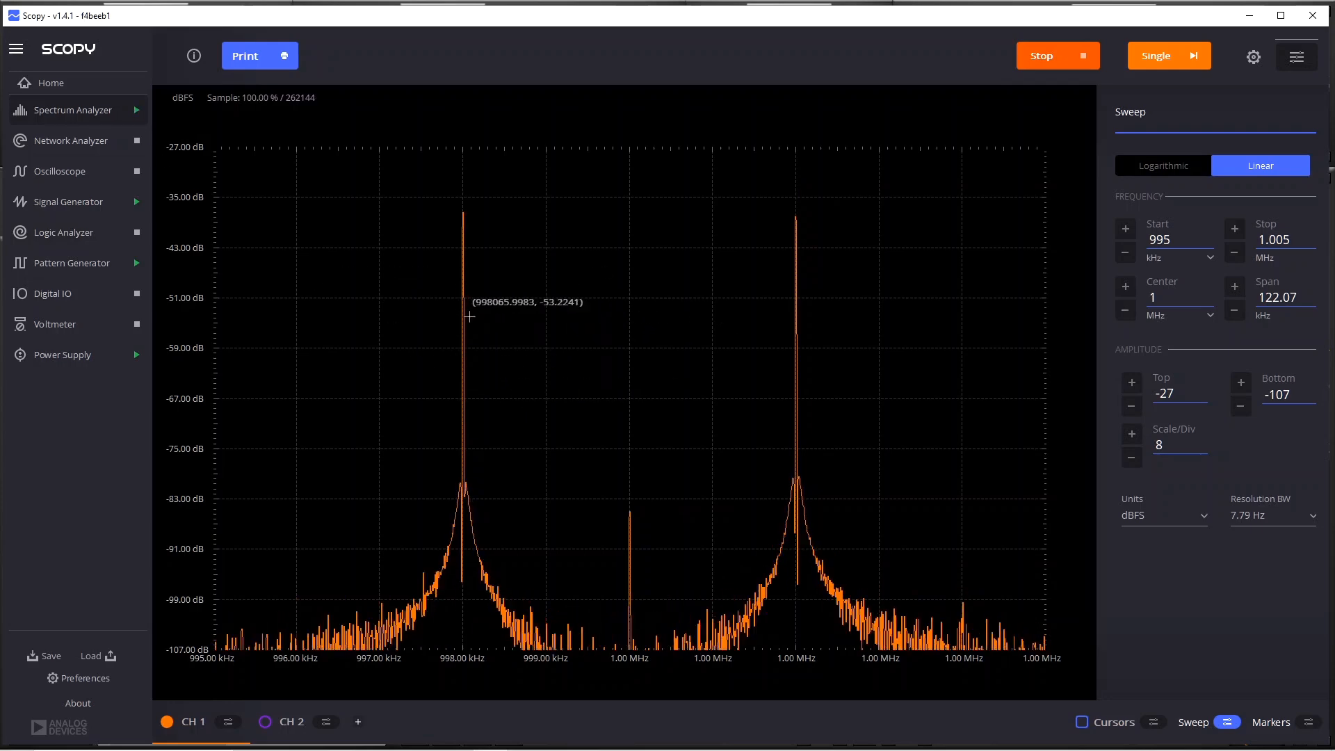
mouse_move(461, 230)
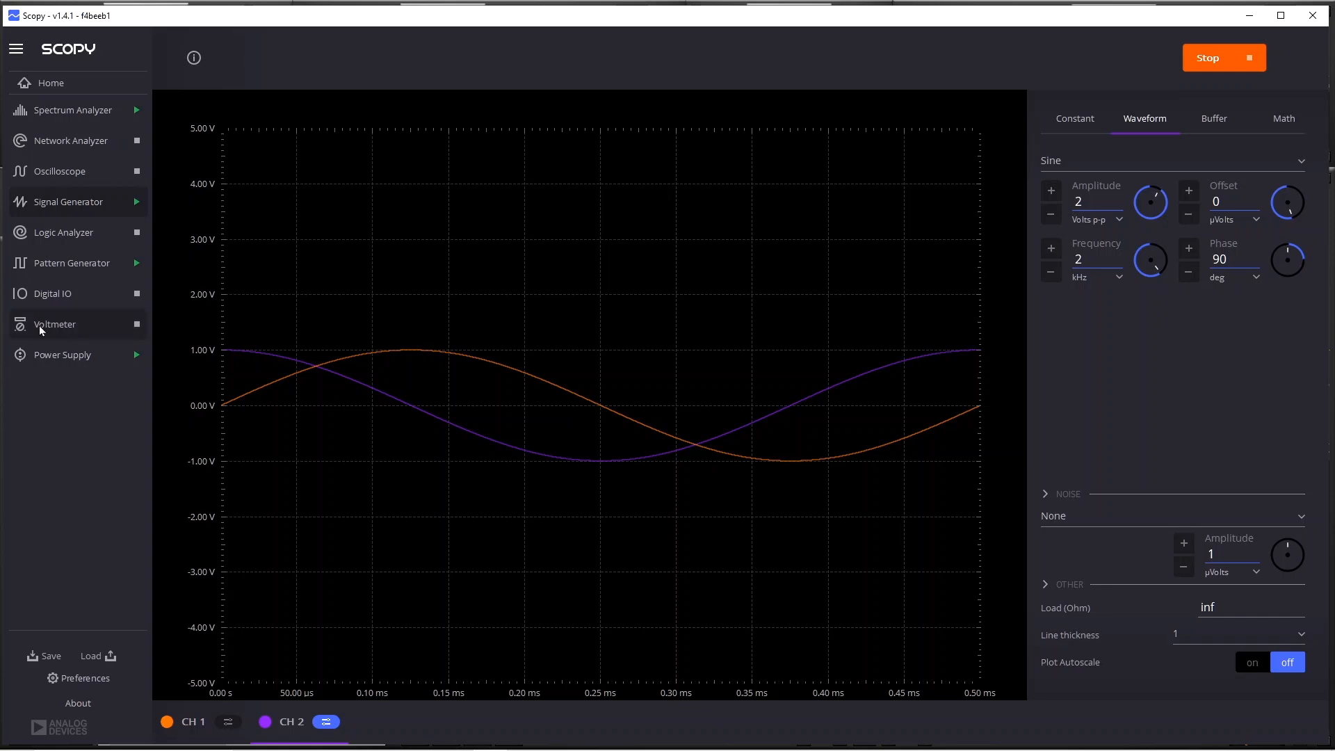
Show the spectrum's single dominant tone near 1.002 MHz after the 90° phase change.
click(71, 110)
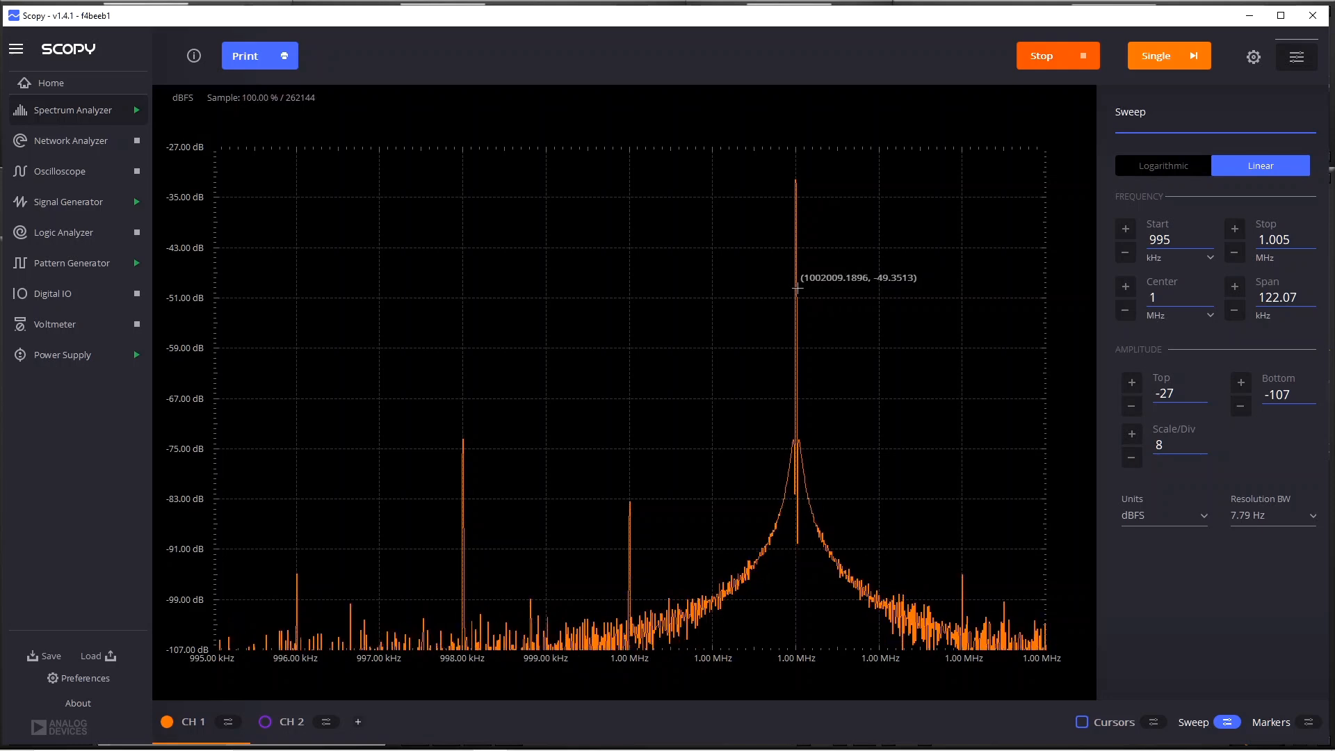
mouse_move(881, 125)
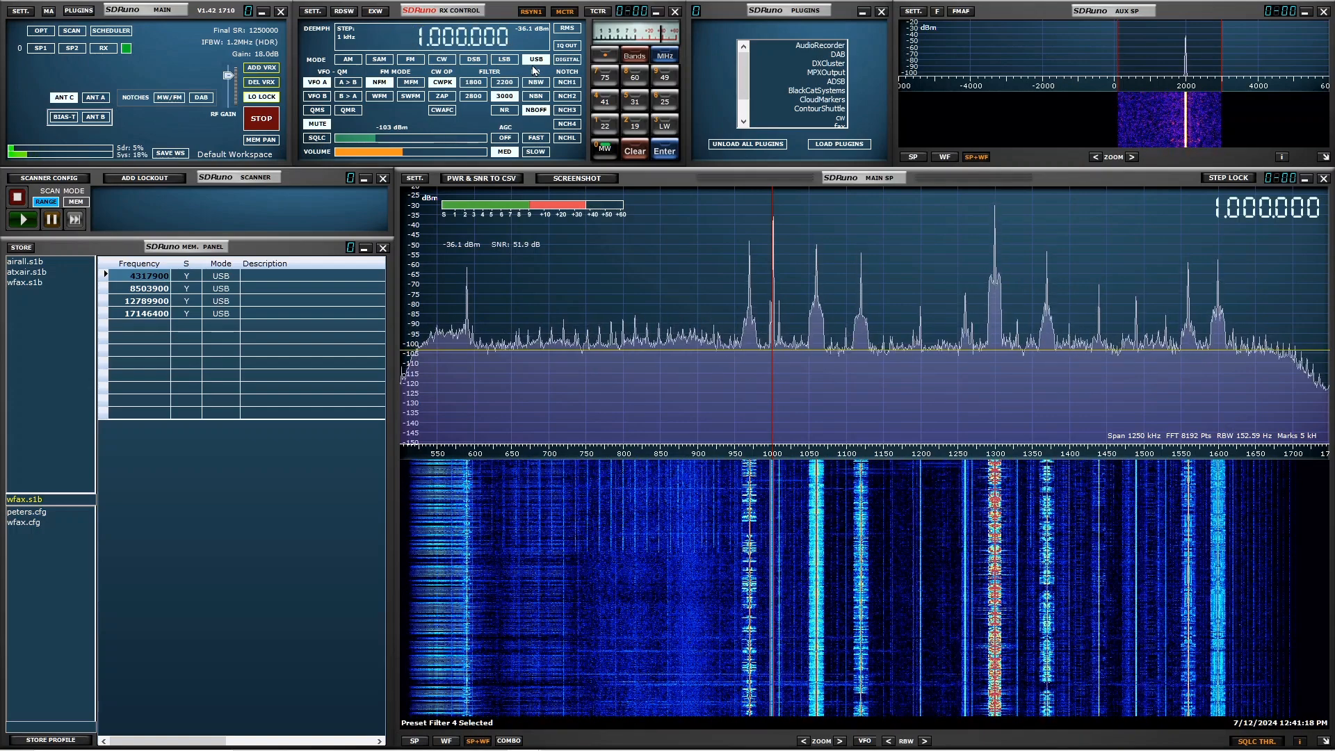
mouse_move(537, 64)
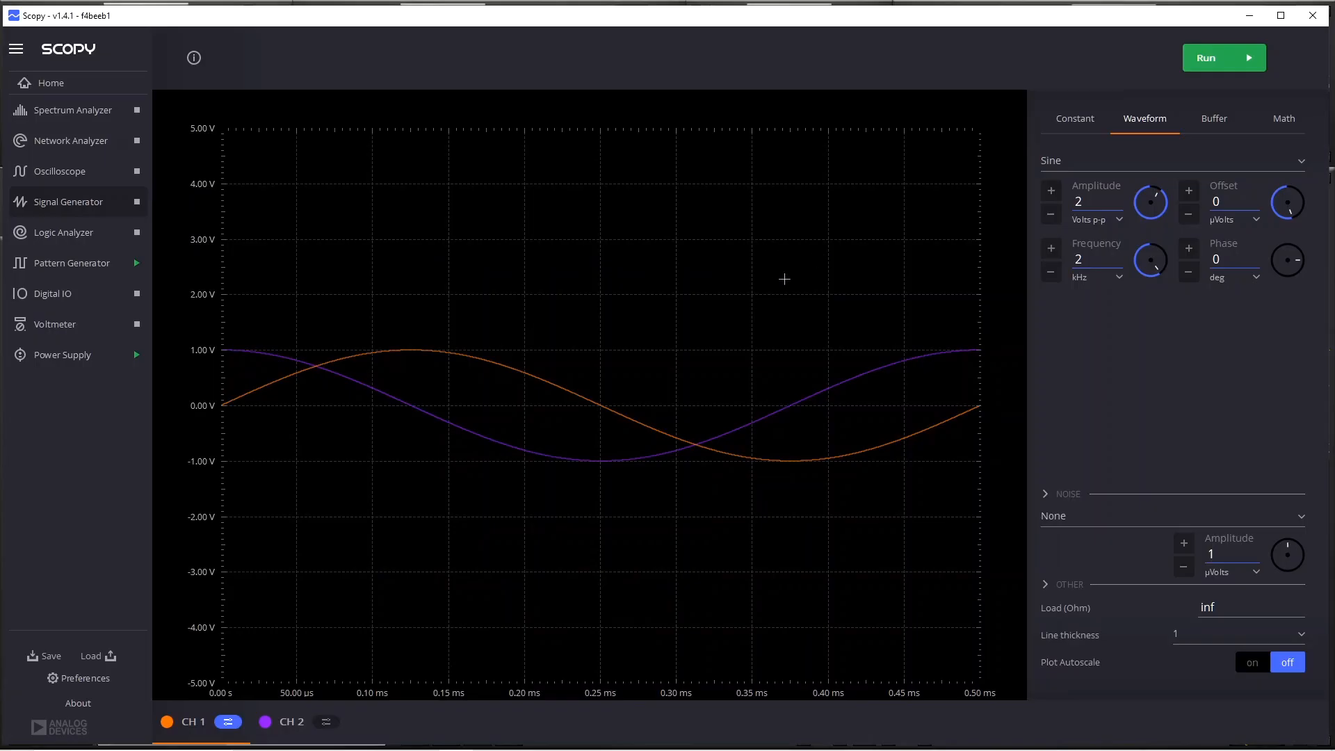
mouse_move(1136, 132)
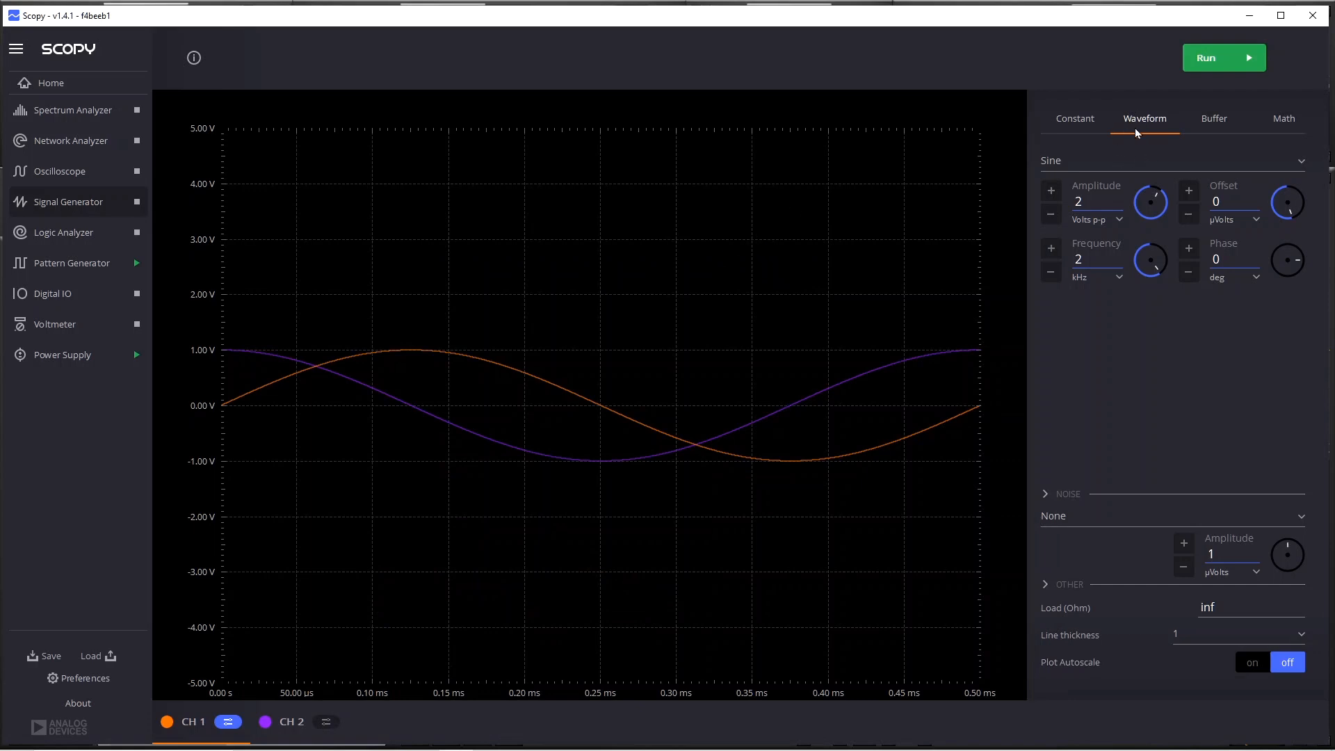
mouse_move(1209, 126)
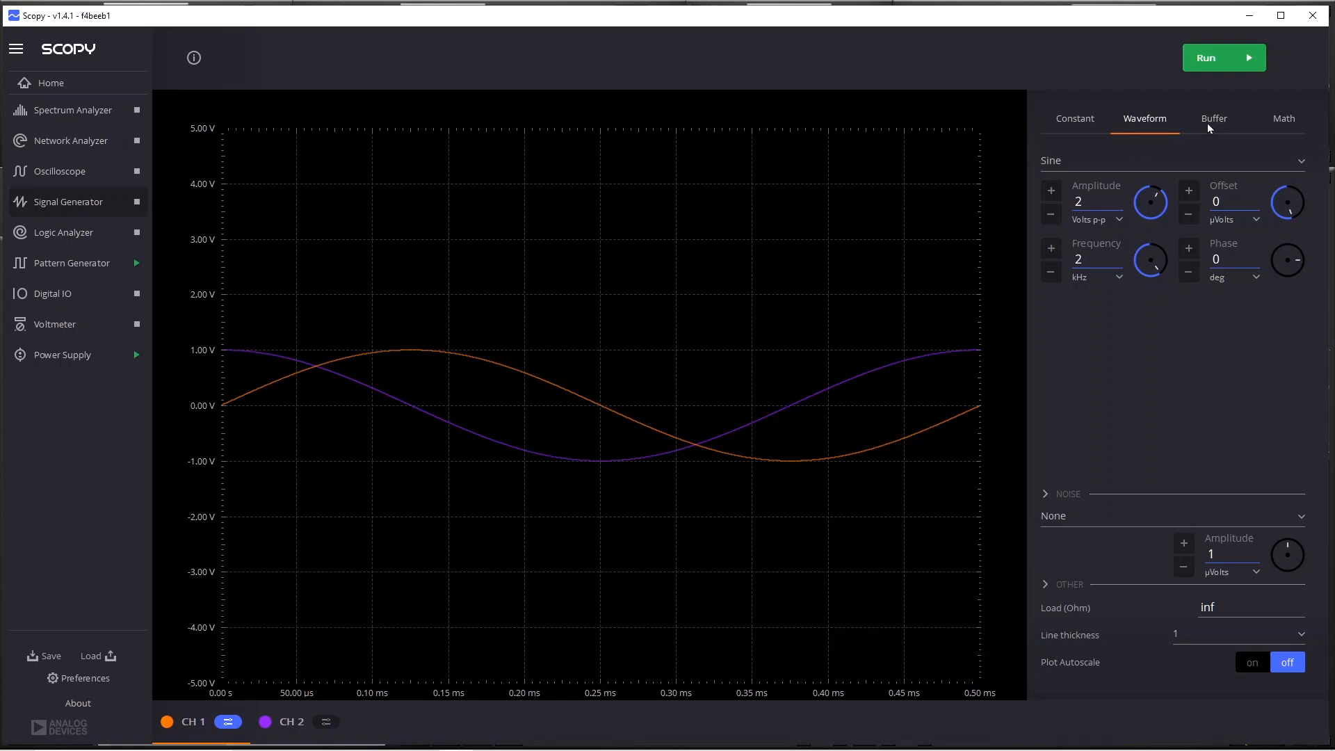
Load I_ssb_16000.wav into channel 1's buffer using the WAV file filter.
click(1214, 118)
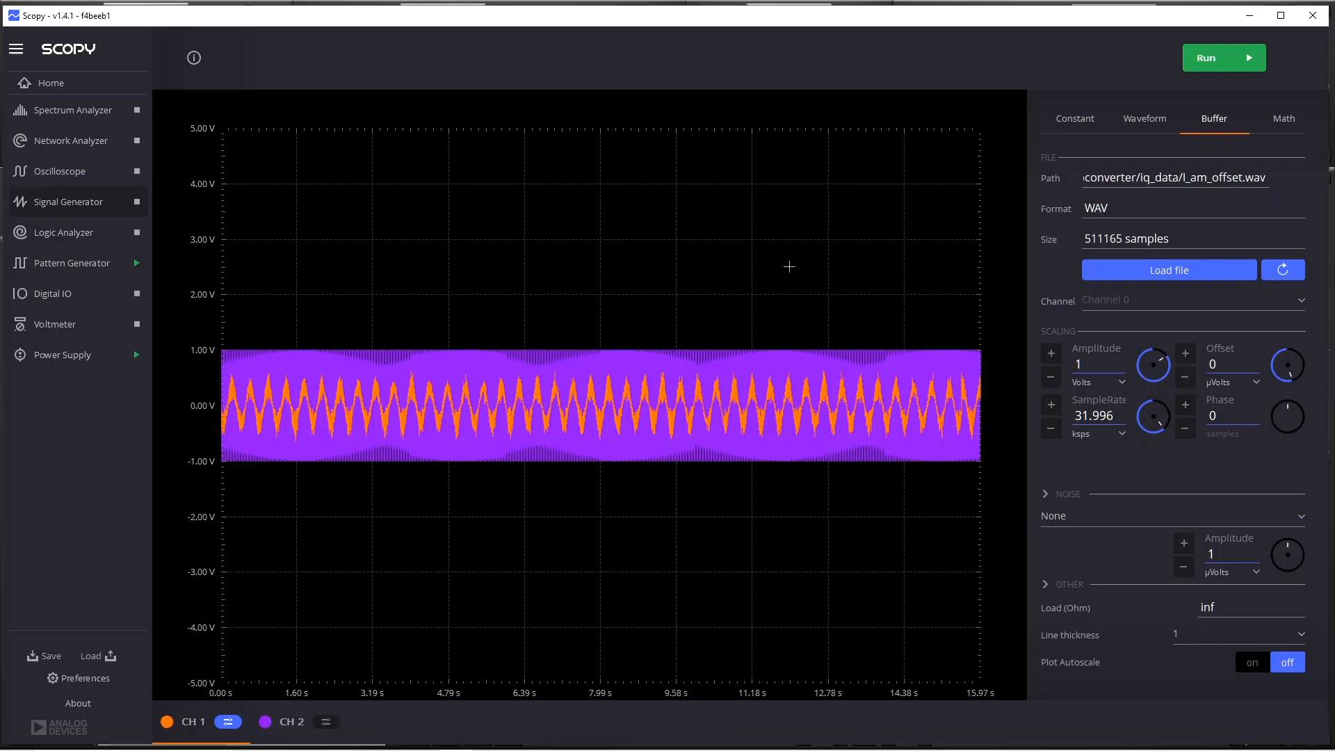
mouse_move(189, 730)
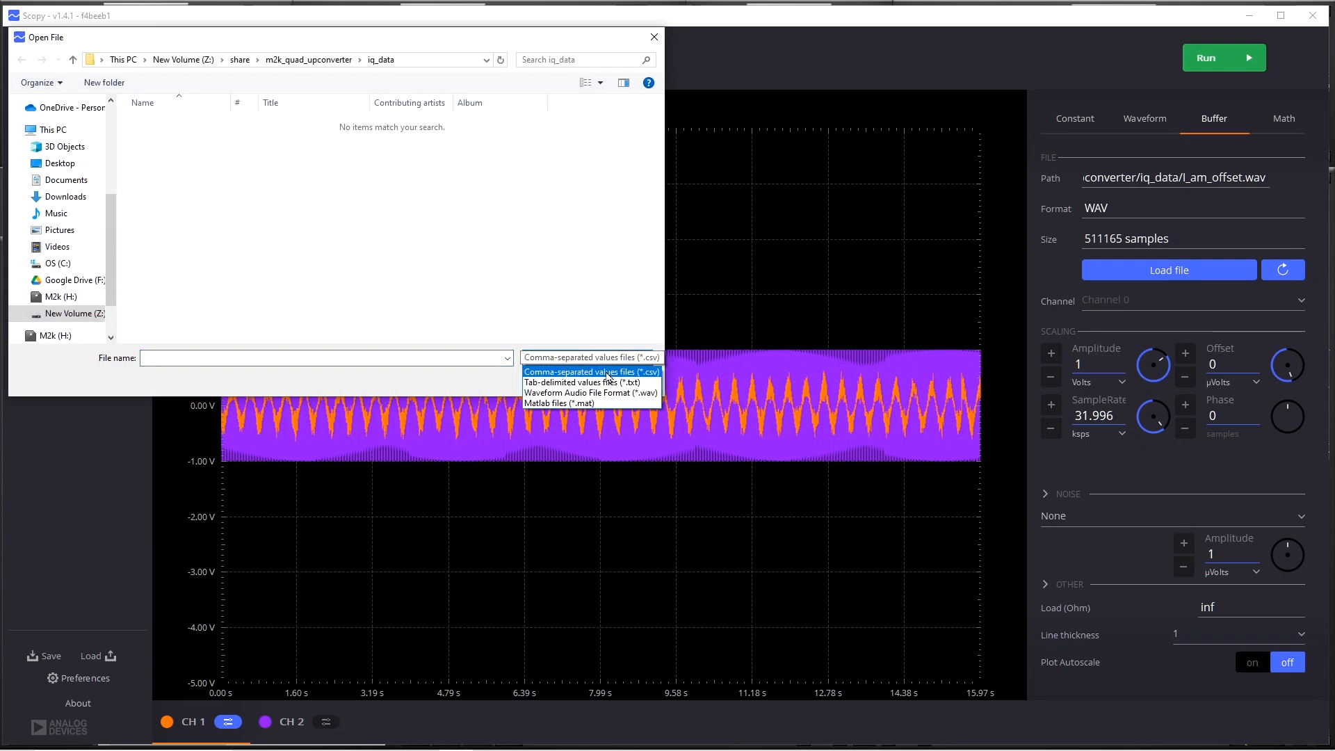
click(590, 393)
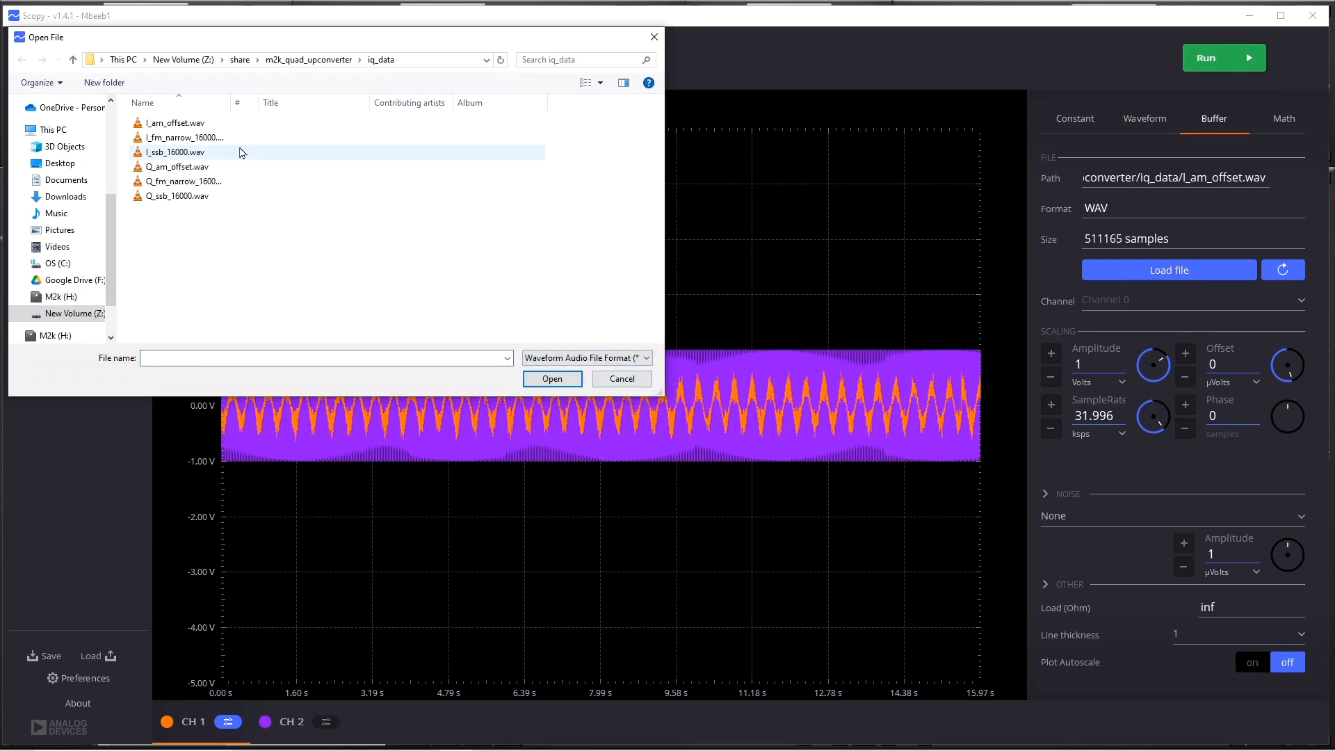
click(175, 151)
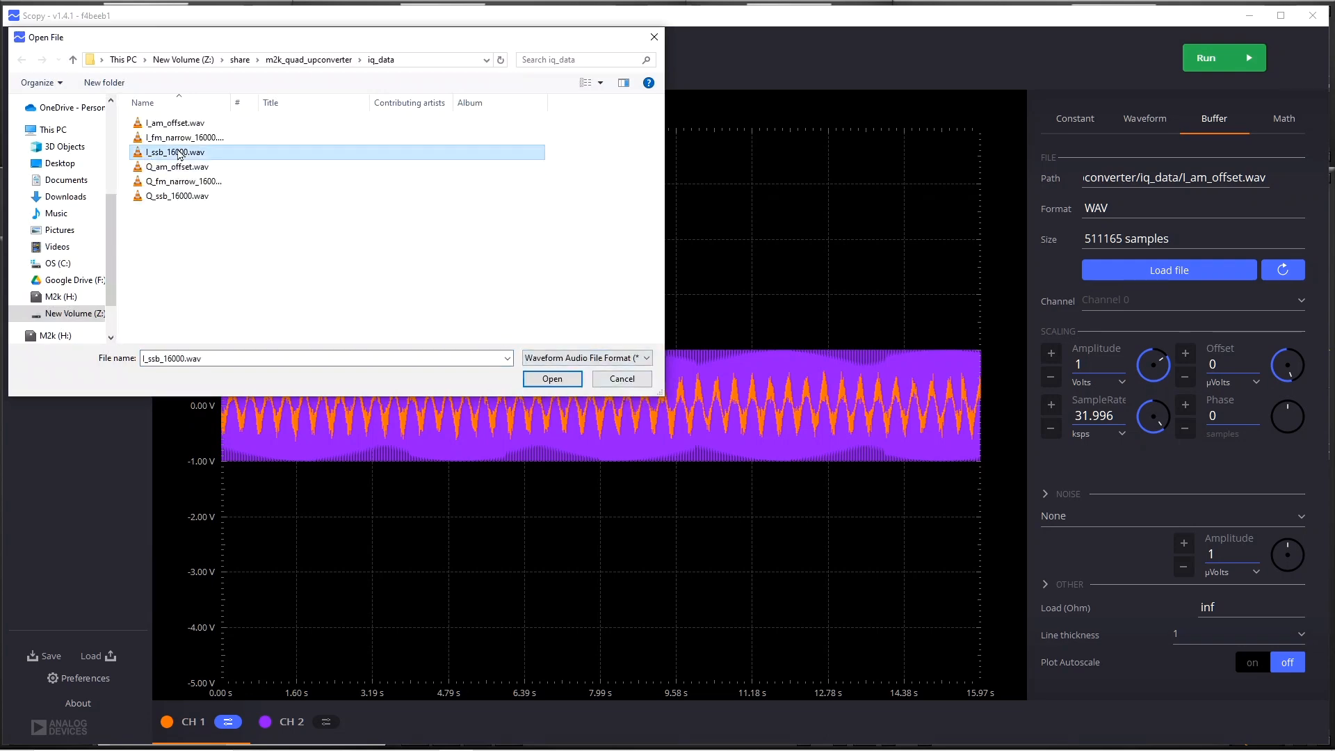
click(552, 378)
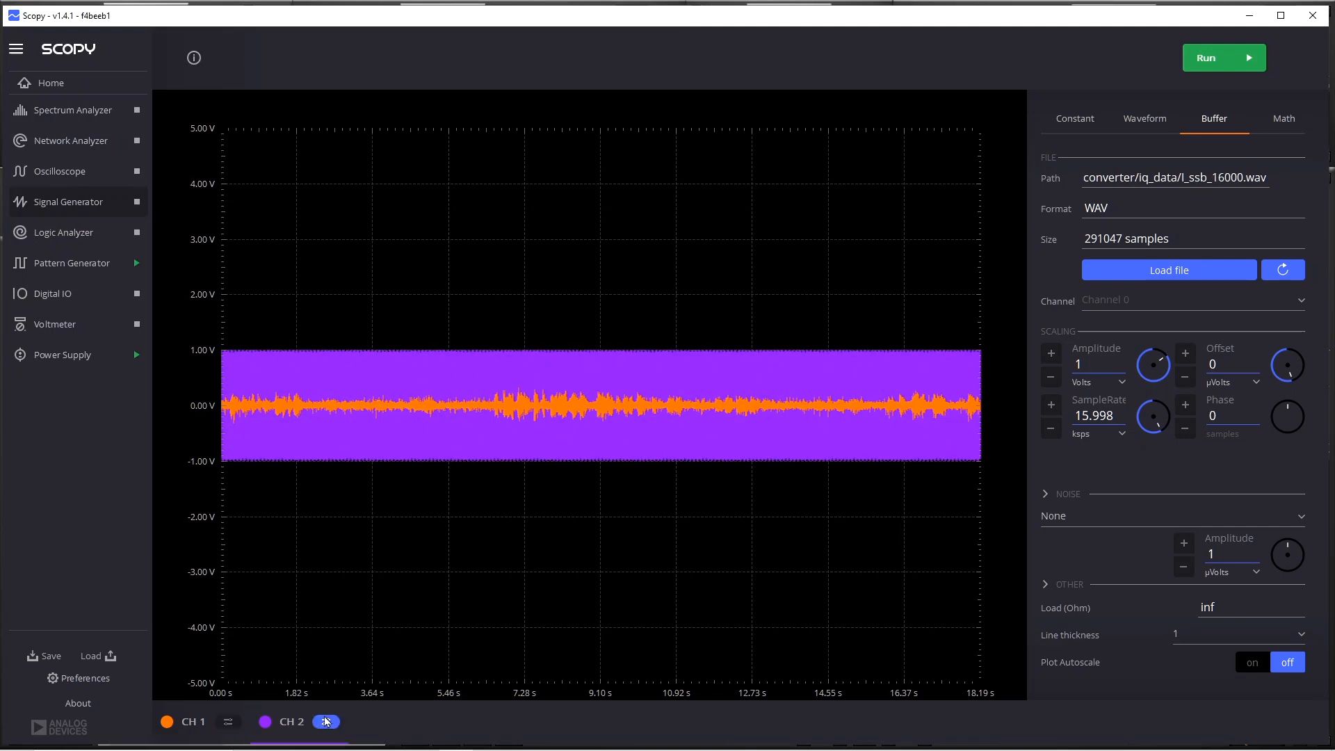
Load Q_ssb_16000.wav into channel 2's buffer using the WAV file filter.
click(1144, 118)
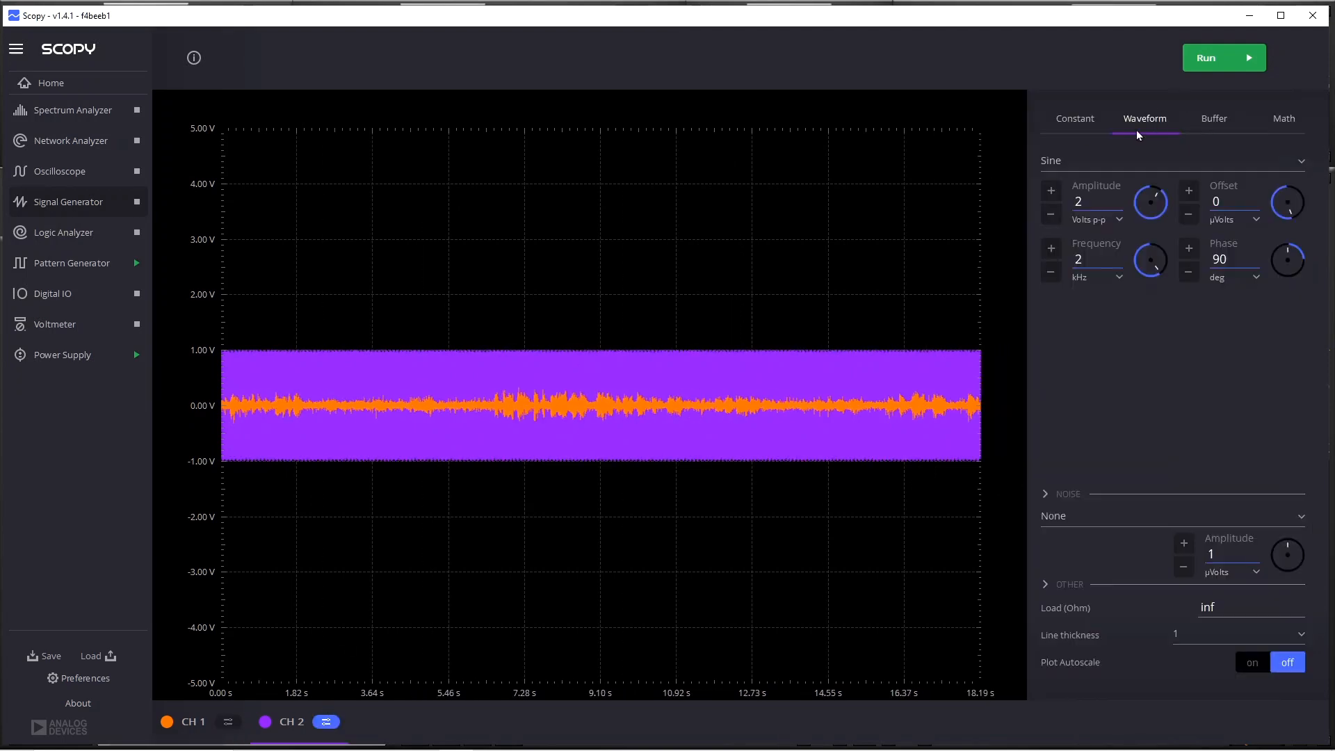
click(1214, 119)
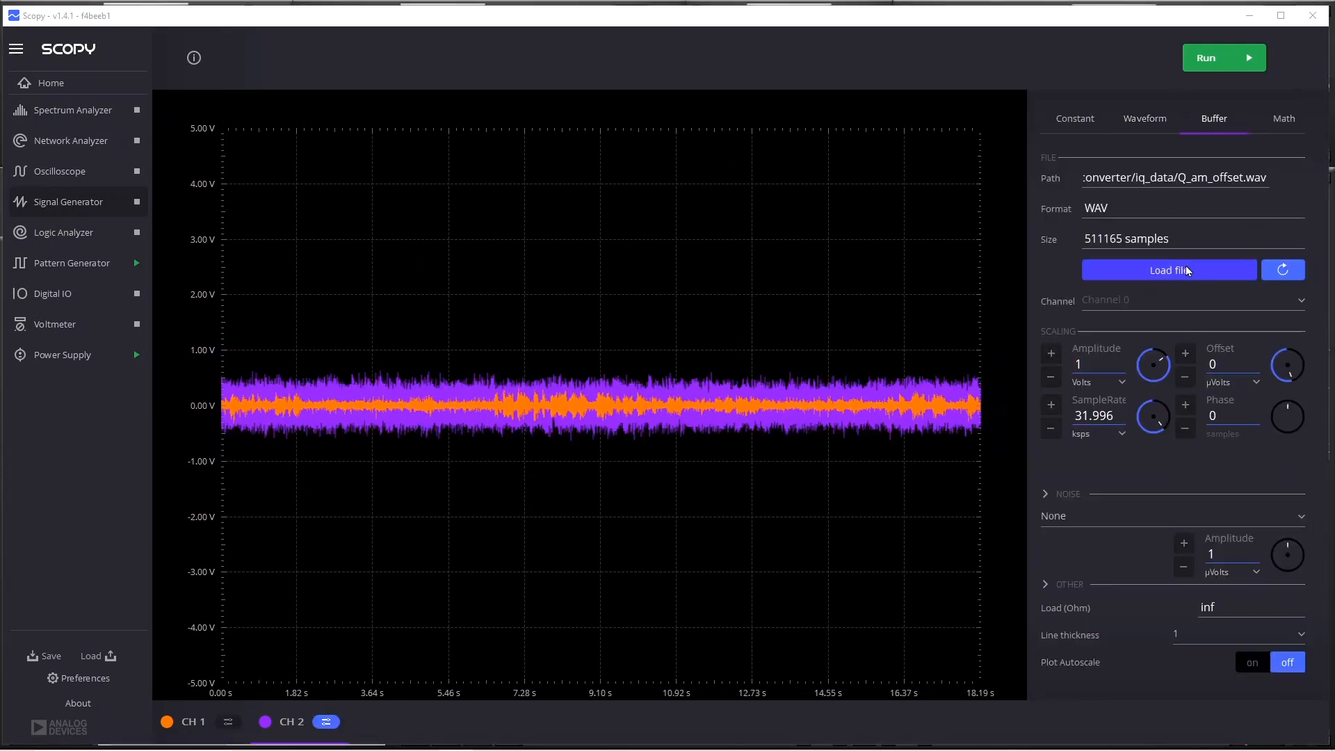
click(1168, 270)
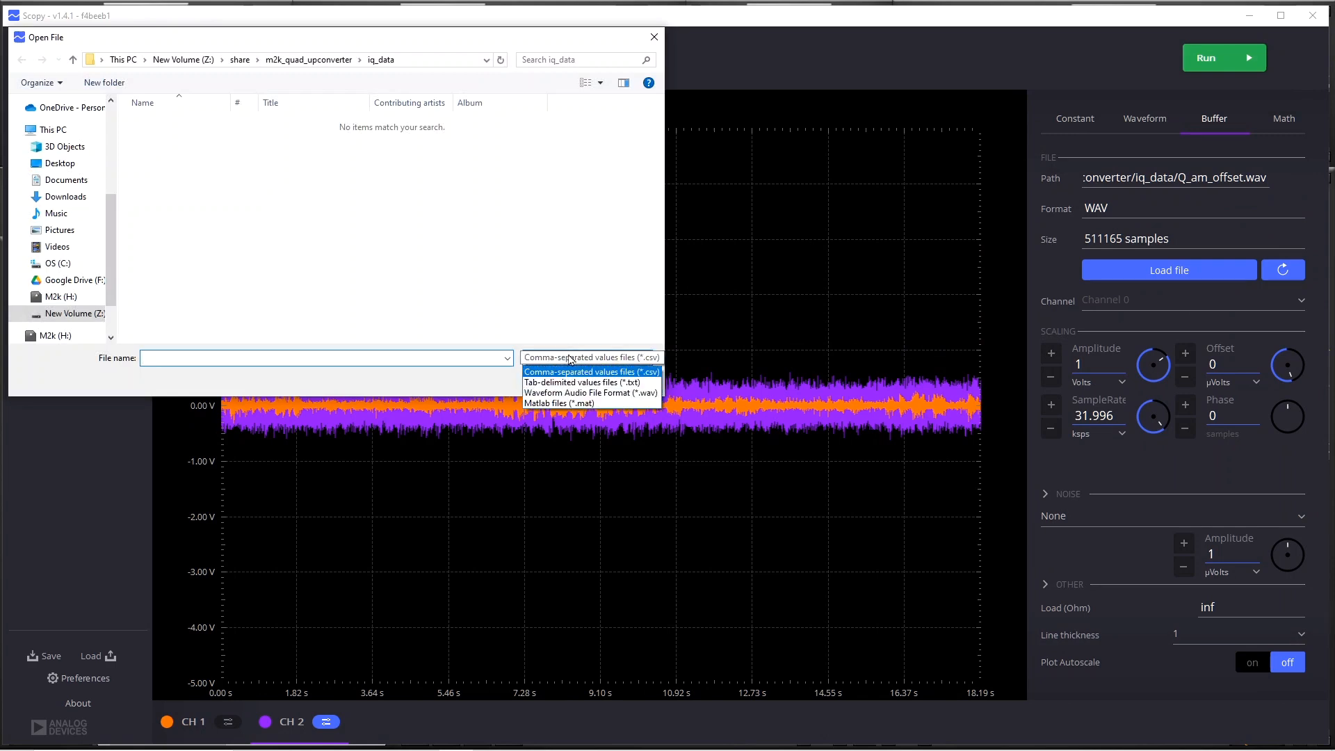
click(596, 392)
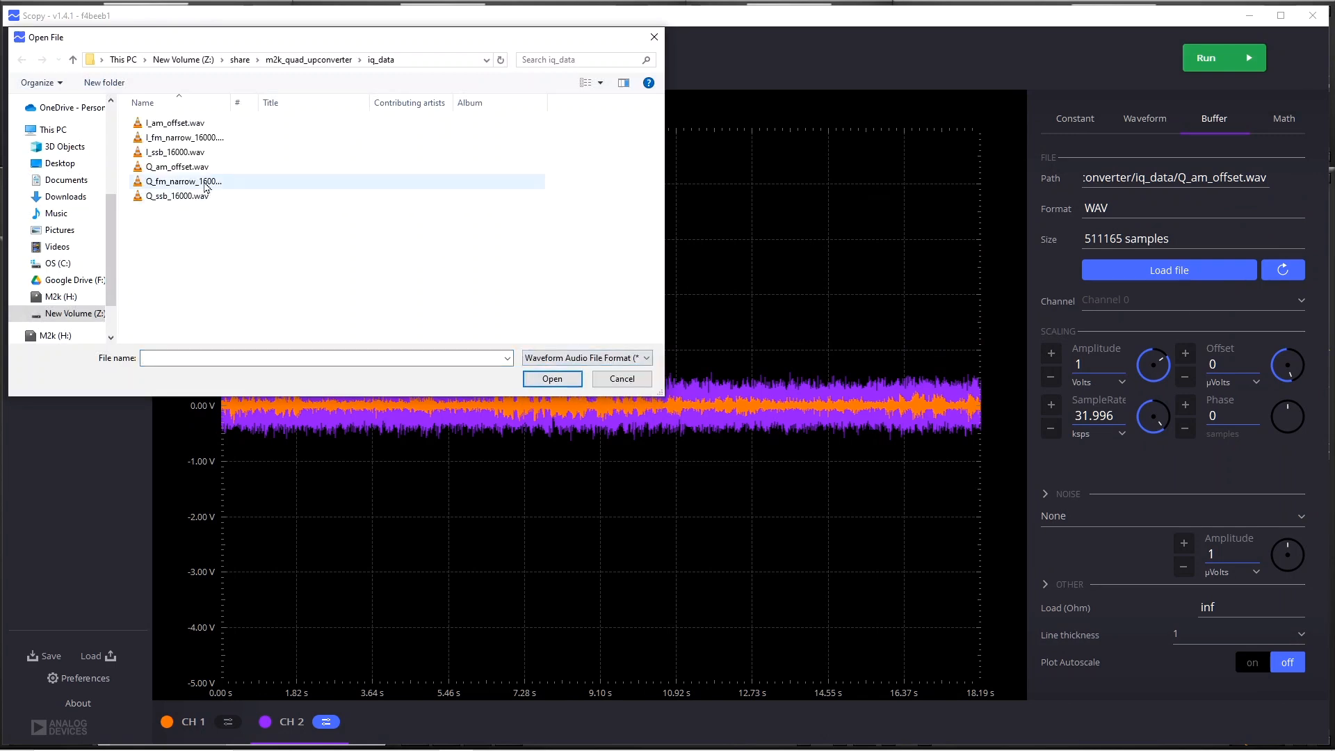
click(552, 378)
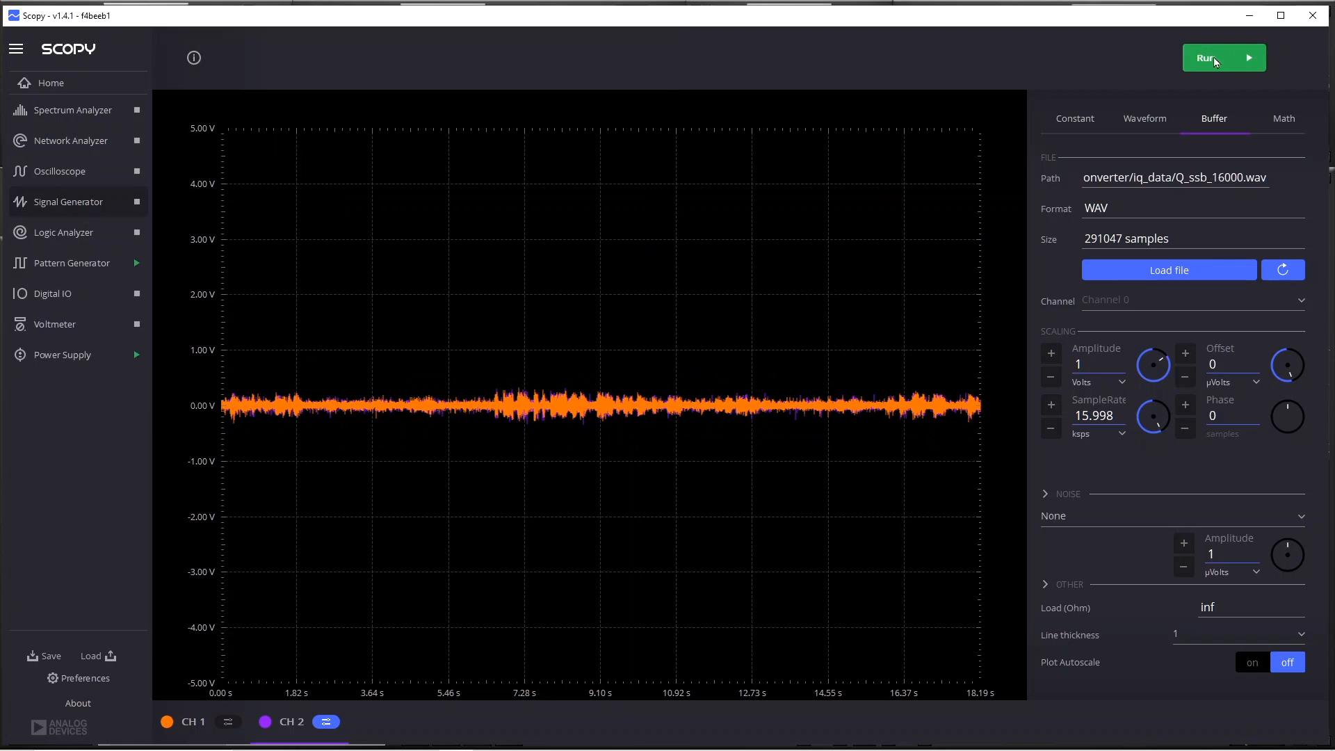
Play the SSB recordings and demodulate in SDRuno as USB, then LSB at 1 MHz.
click(1223, 59)
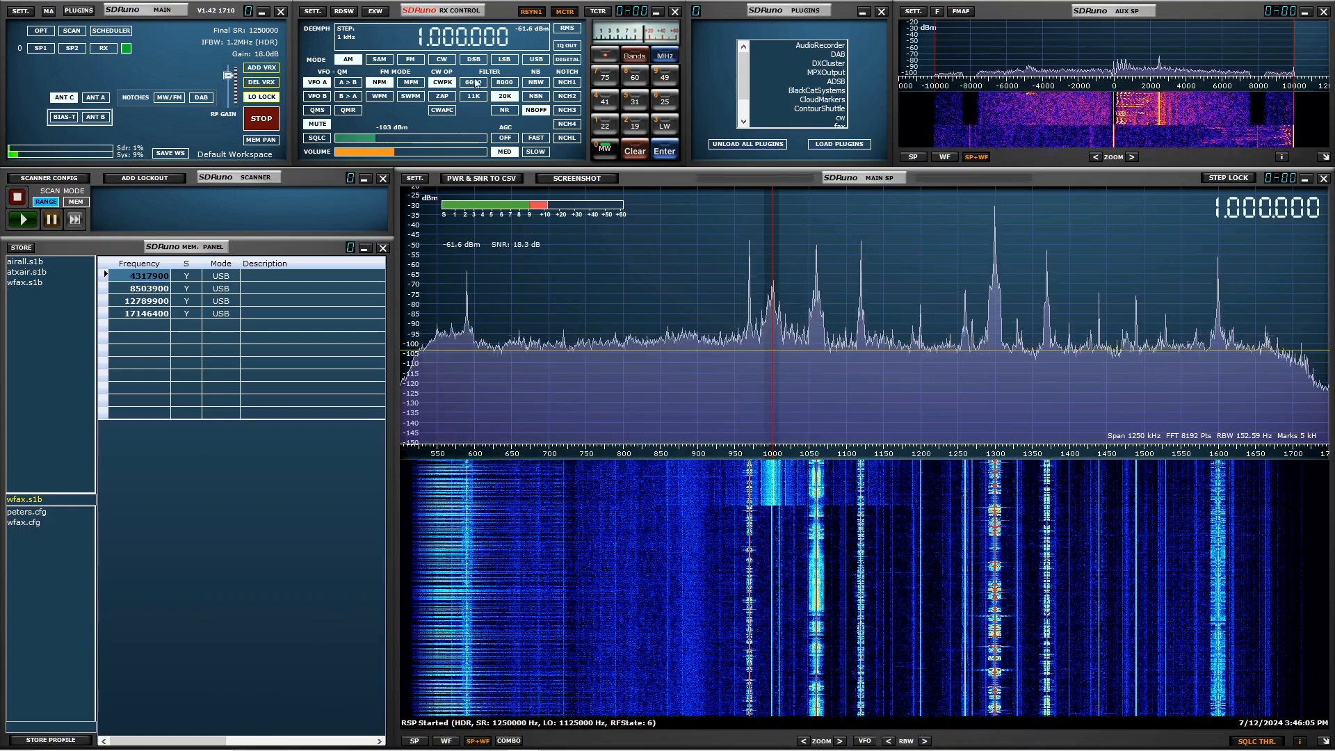
click(537, 58)
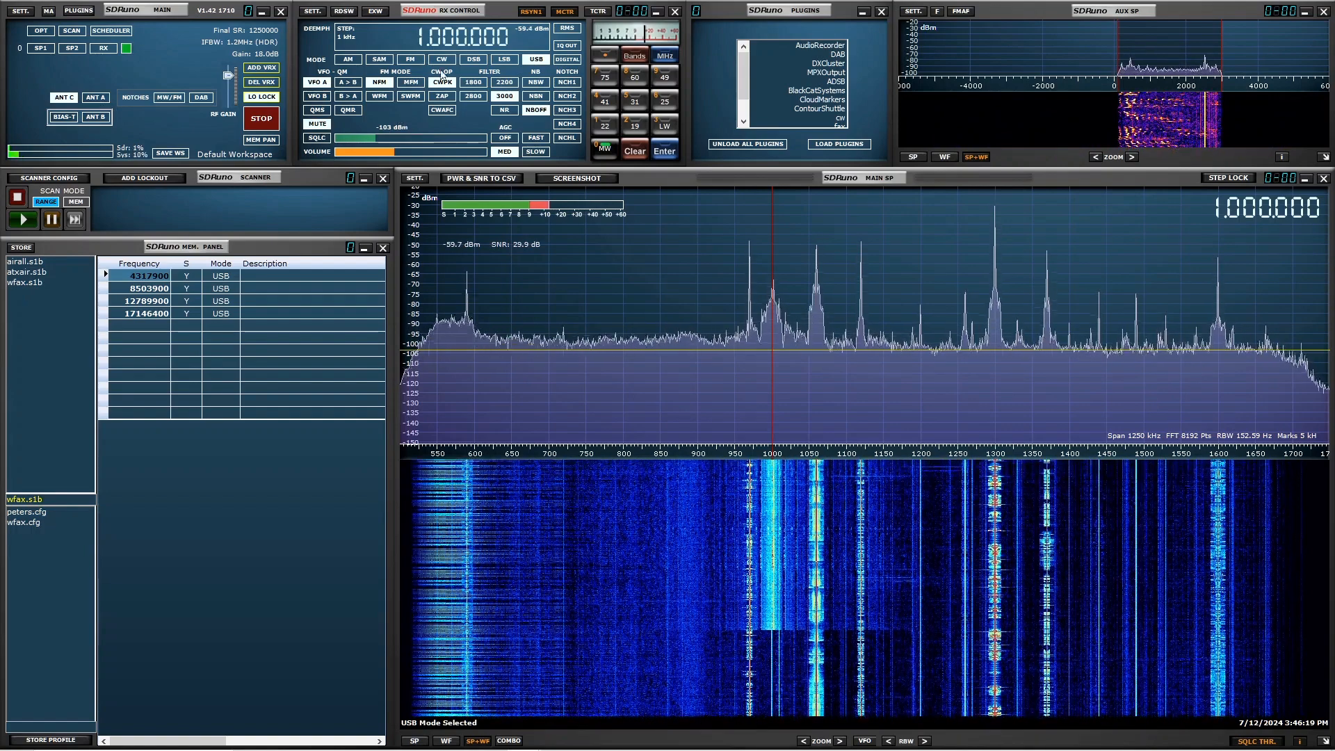
click(502, 59)
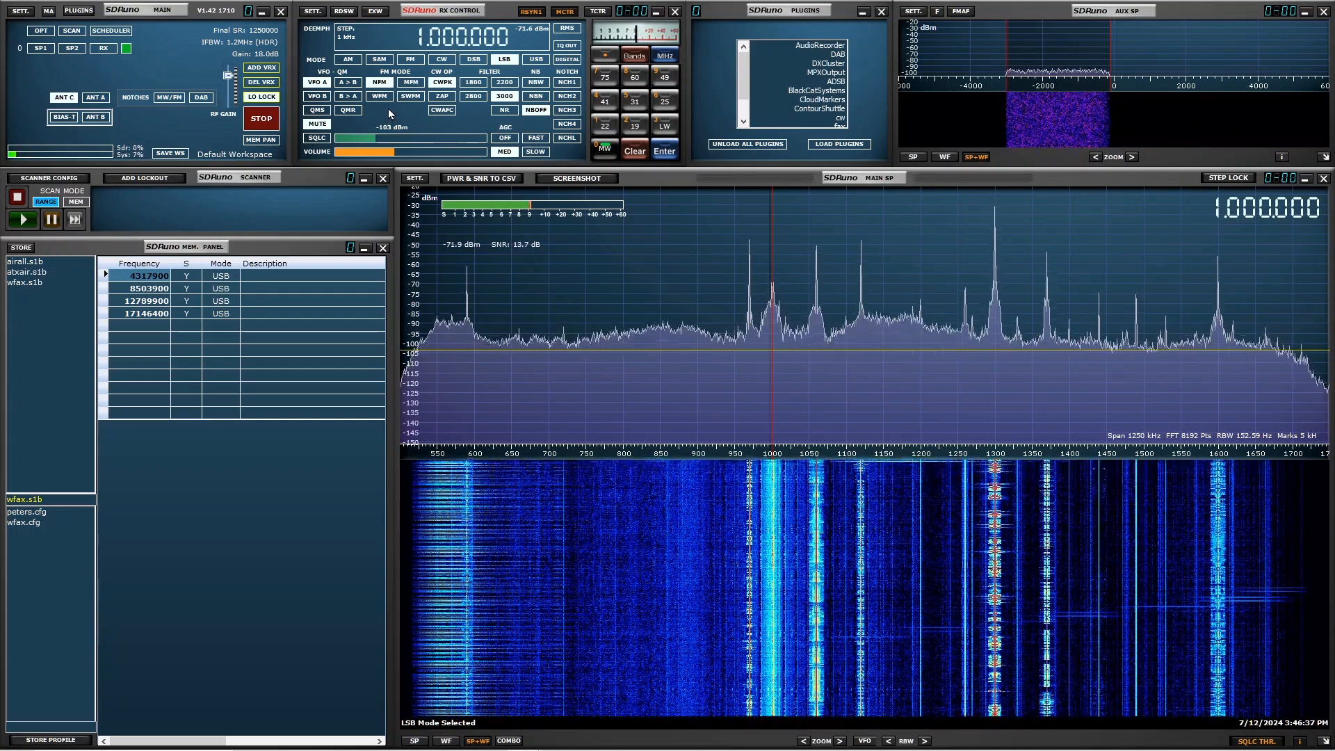
mouse_move(474, 120)
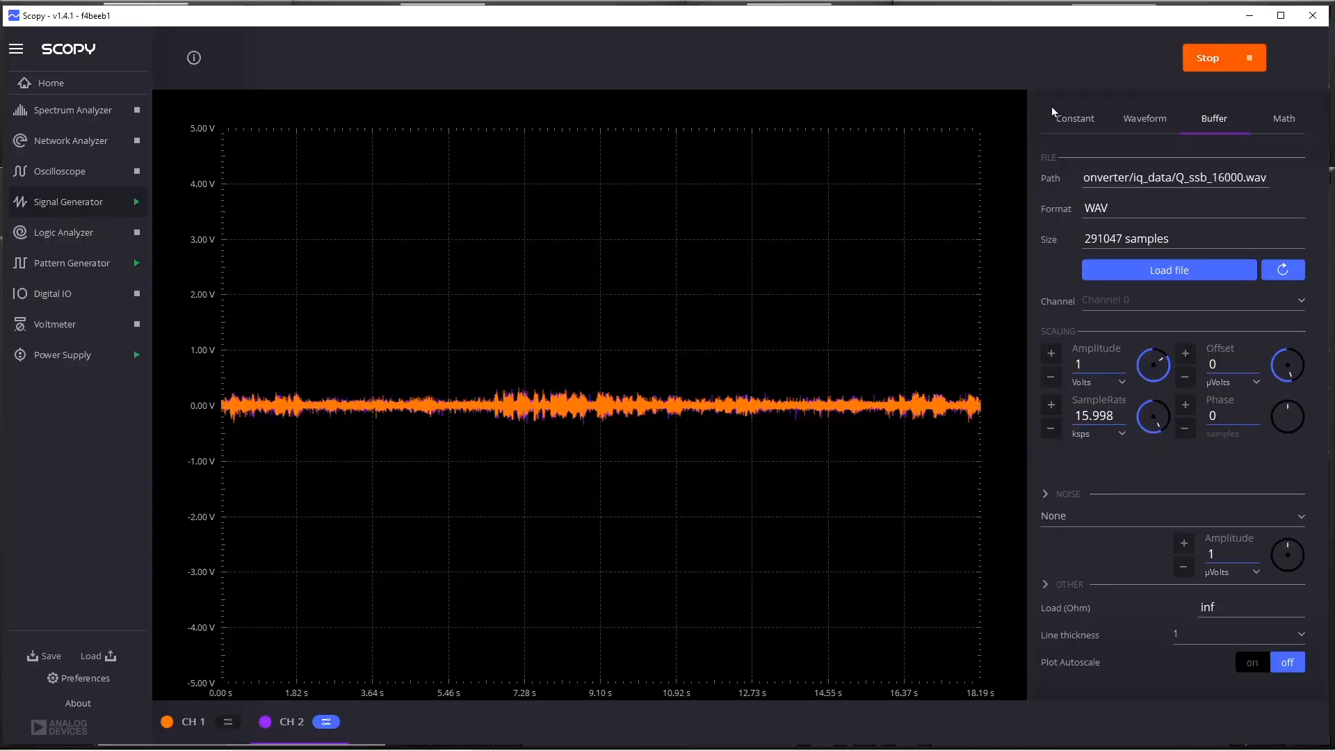
Stop the generator and load the fm_narrow_16000 WAV recordings, Q_fm_narrow_16000.wav on channel 2.
click(1224, 58)
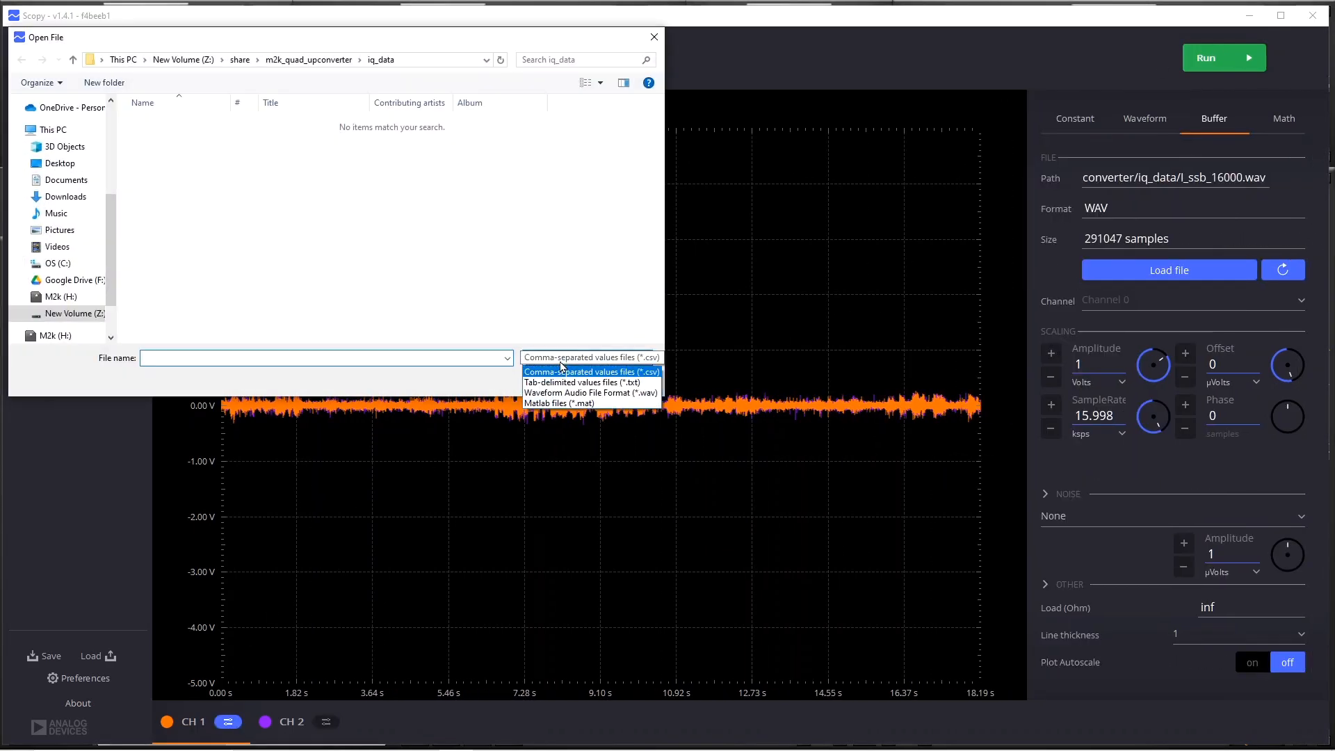
click(589, 392)
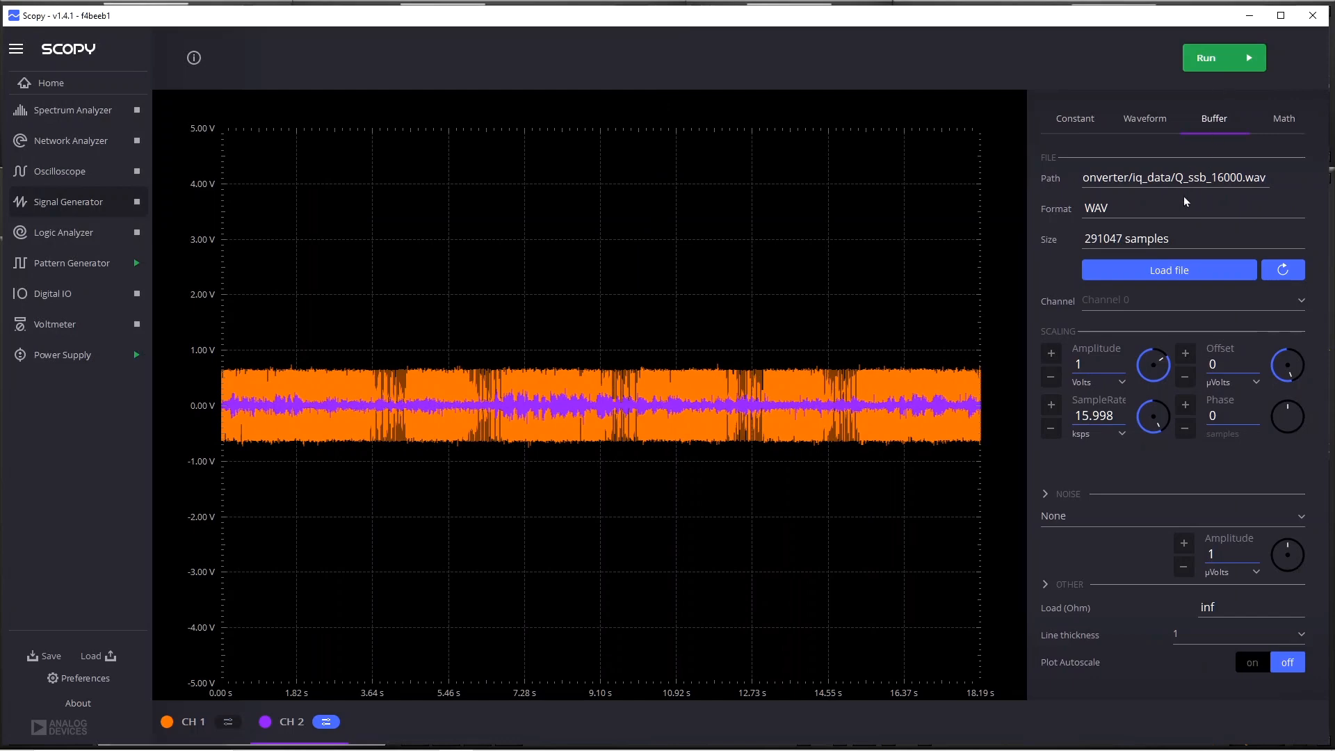
click(1168, 270)
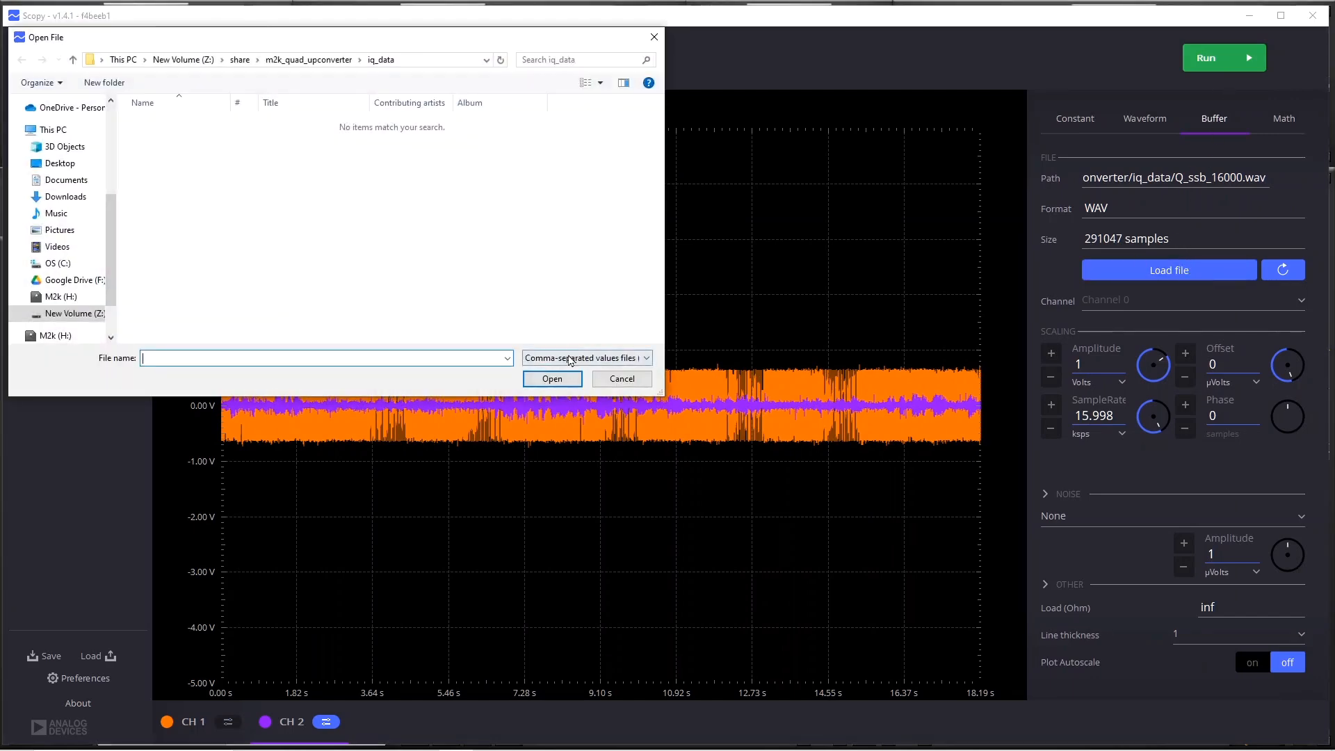
click(585, 357)
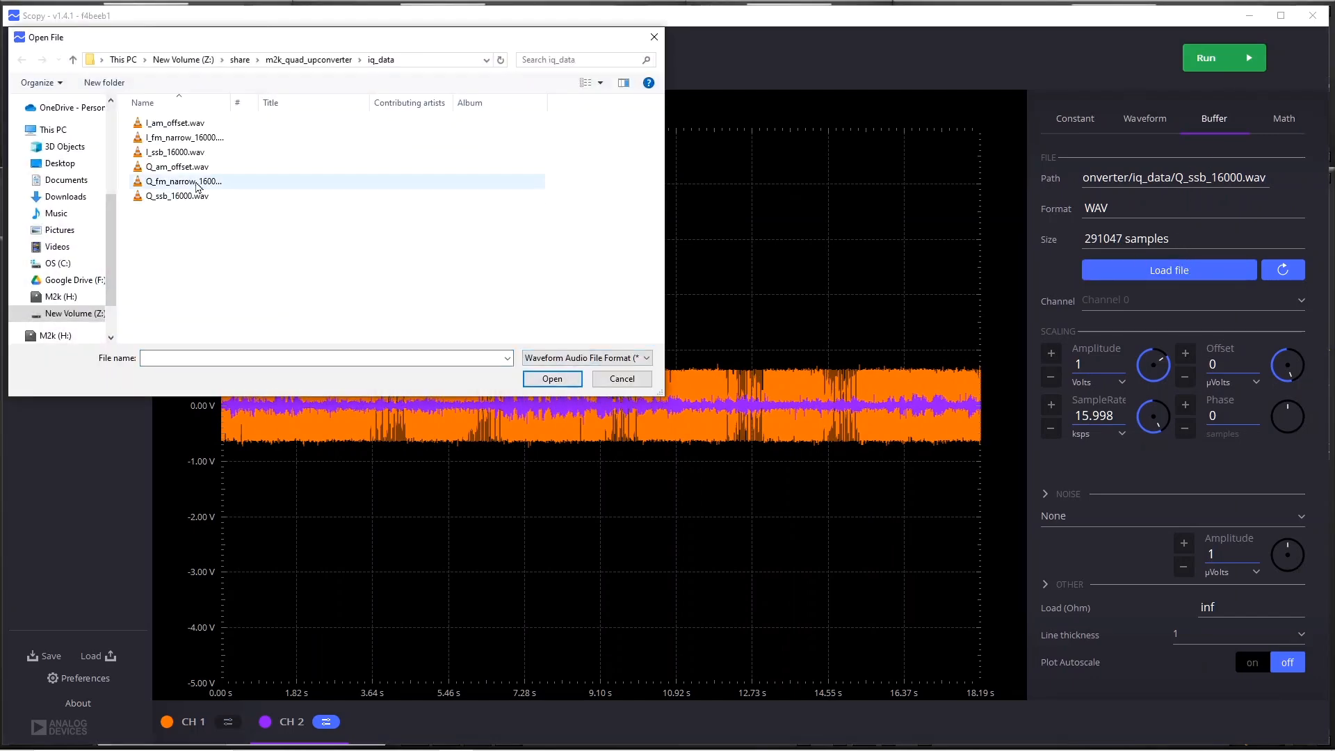
click(183, 181)
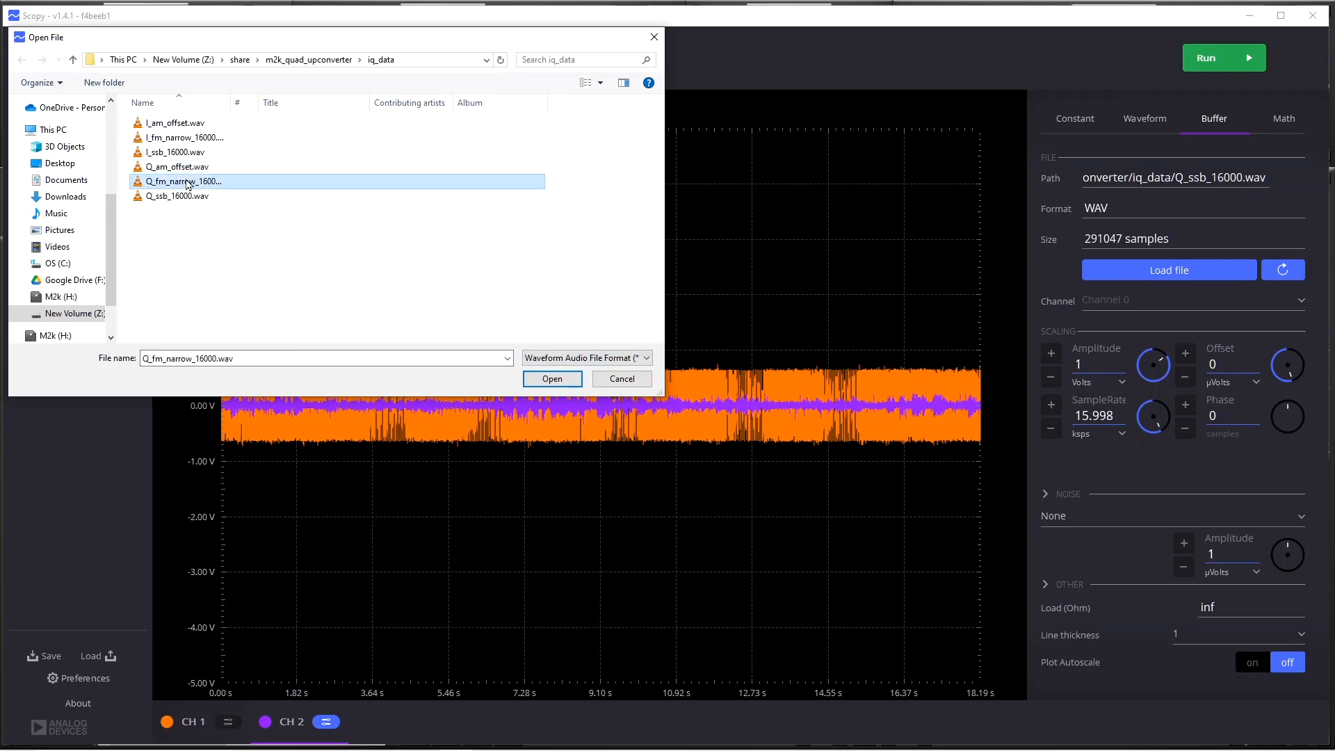
click(552, 378)
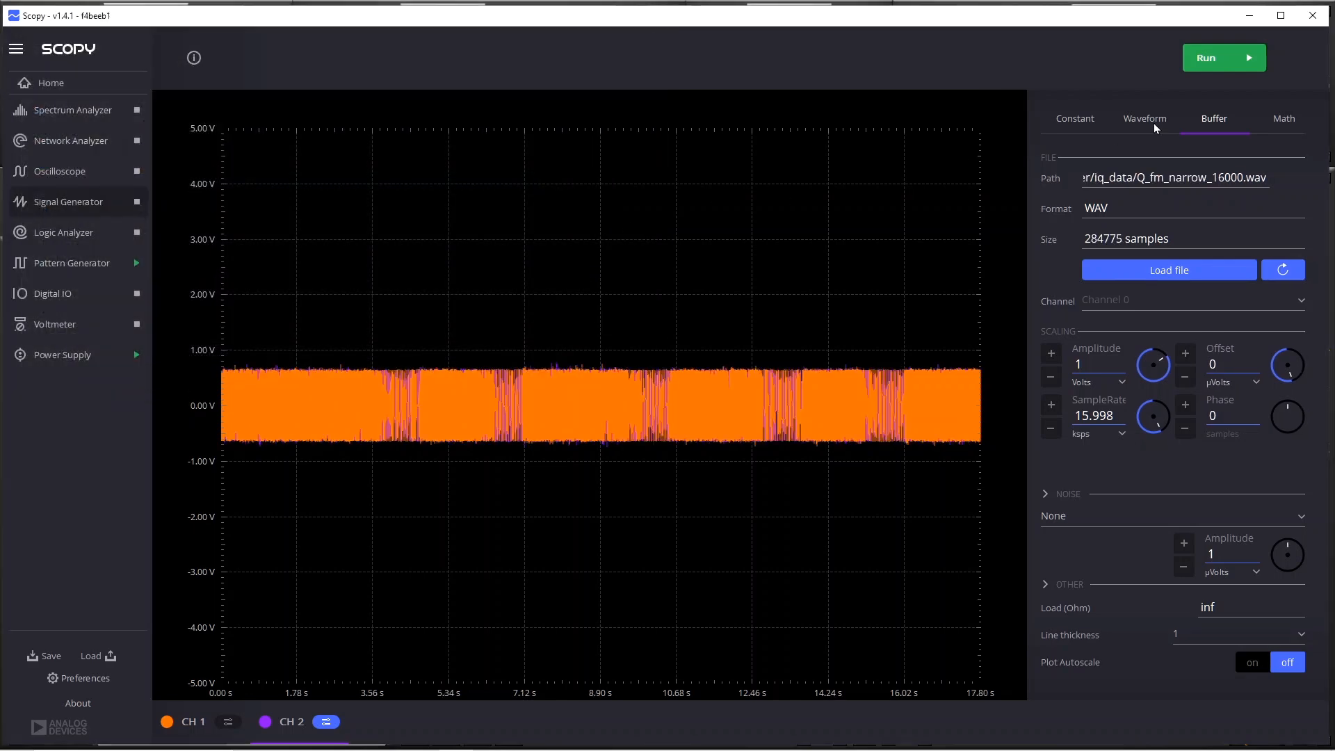
Play the narrow FM recordings and toggle SDRuno's audio mute while receiving at 1 MHz.
click(1224, 57)
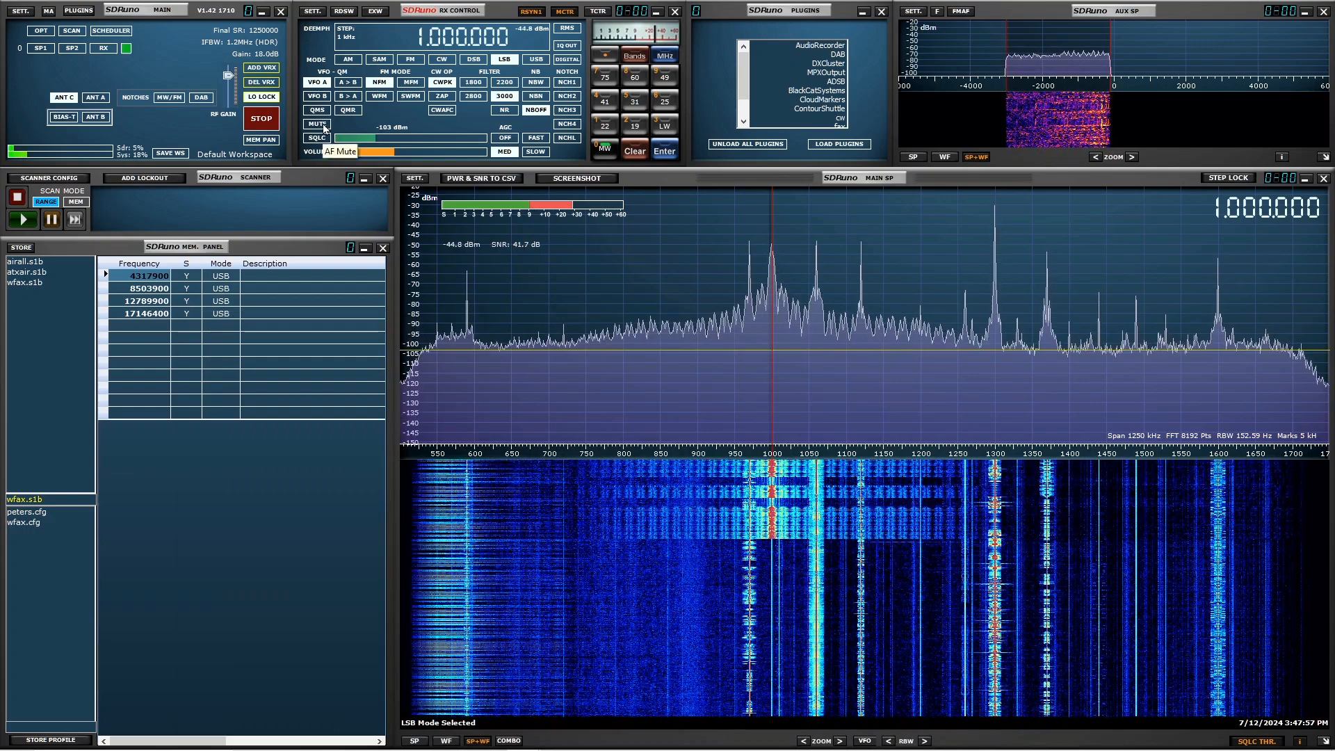
click(409, 58)
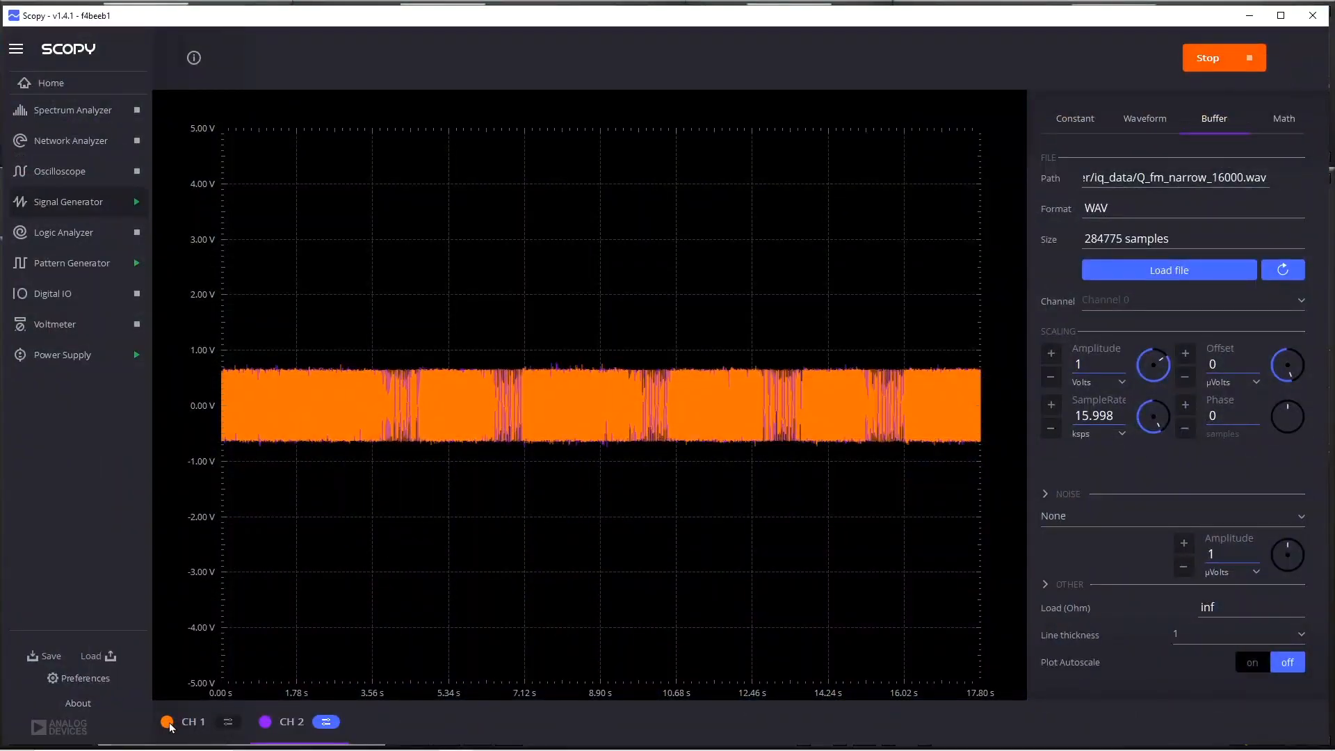
click(167, 721)
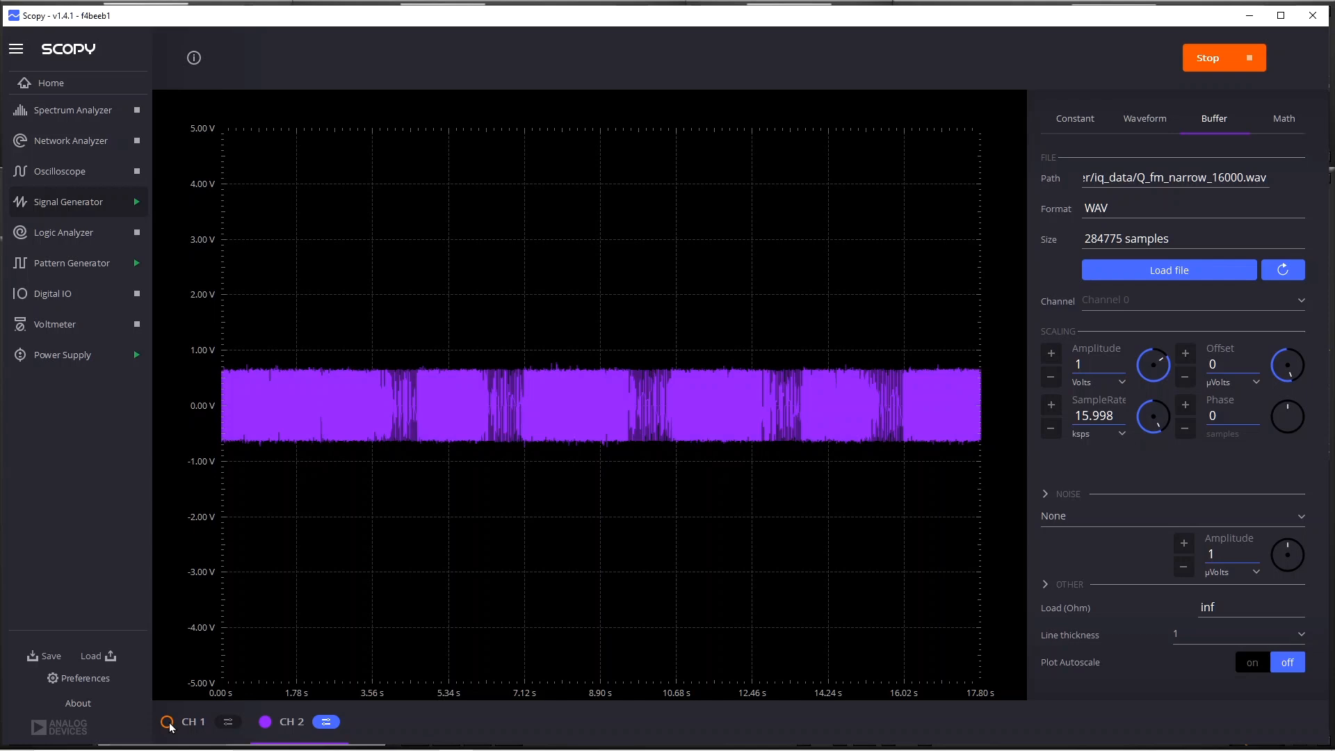
click(166, 723)
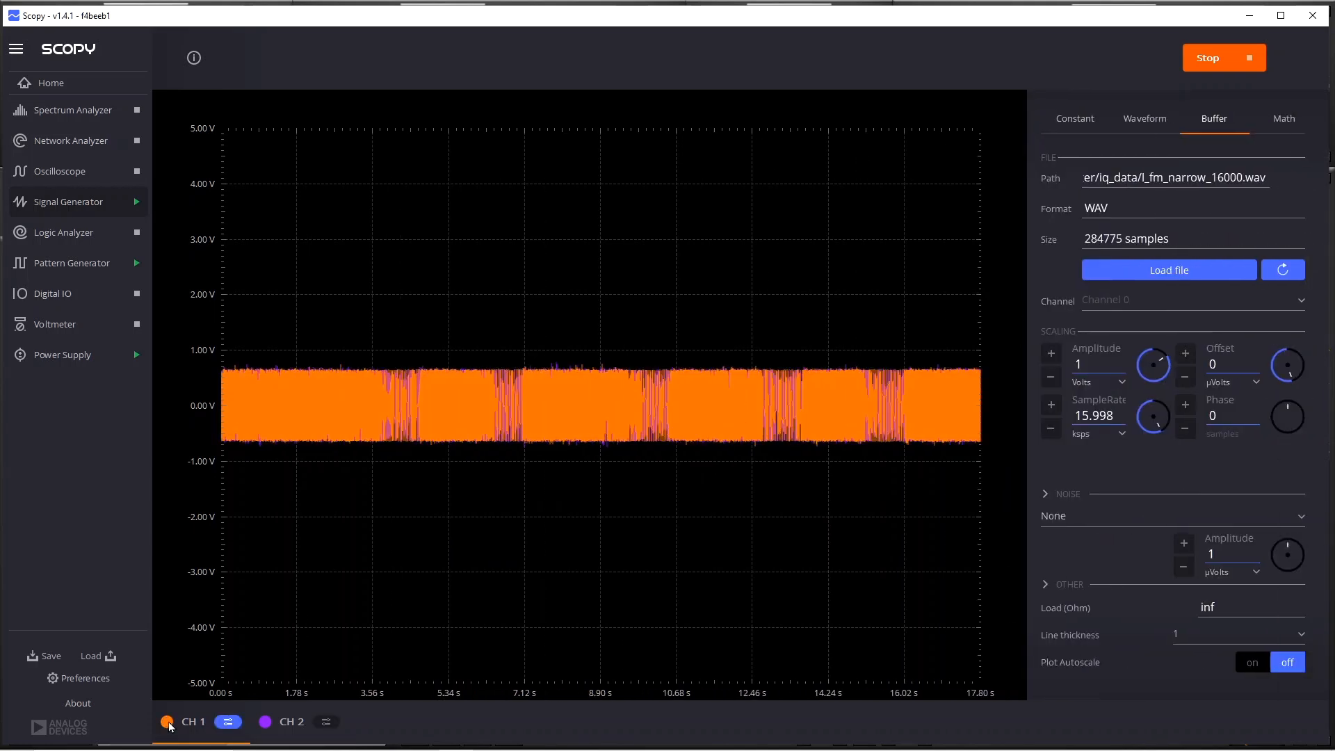
mouse_move(273, 728)
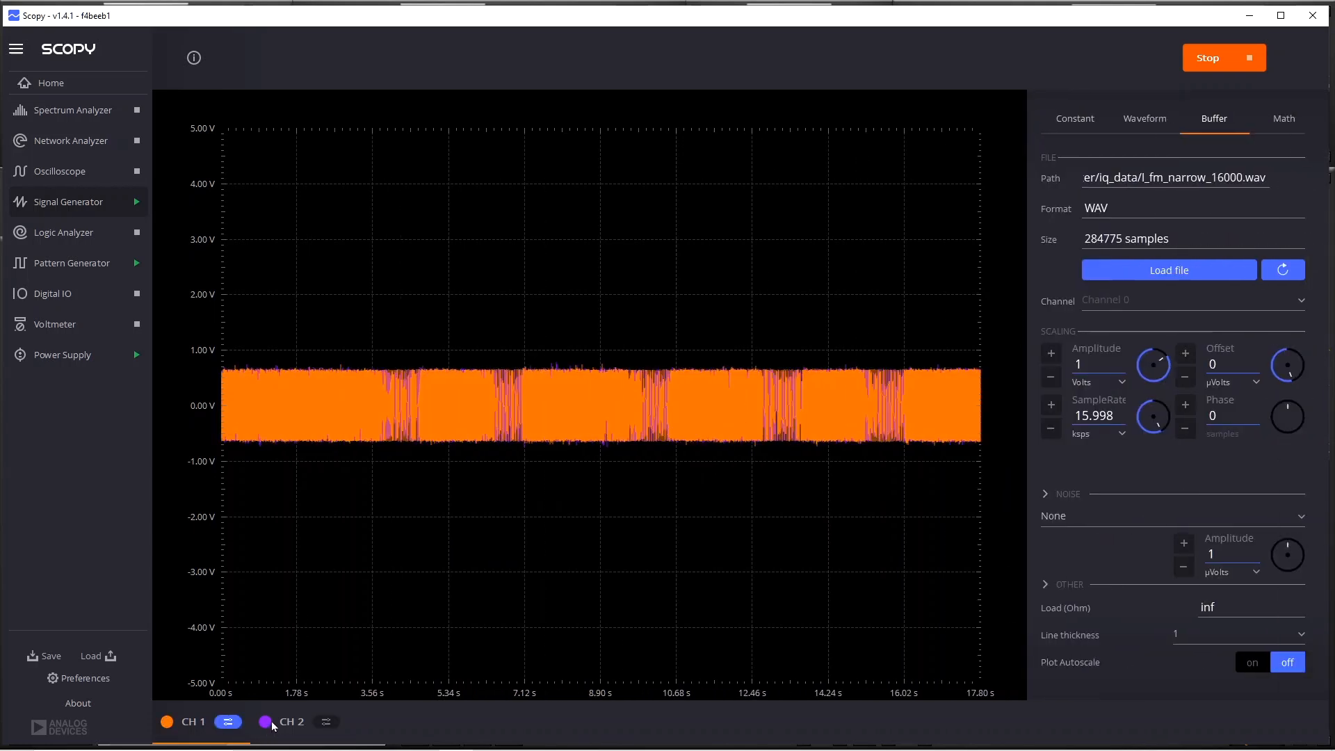
click(265, 722)
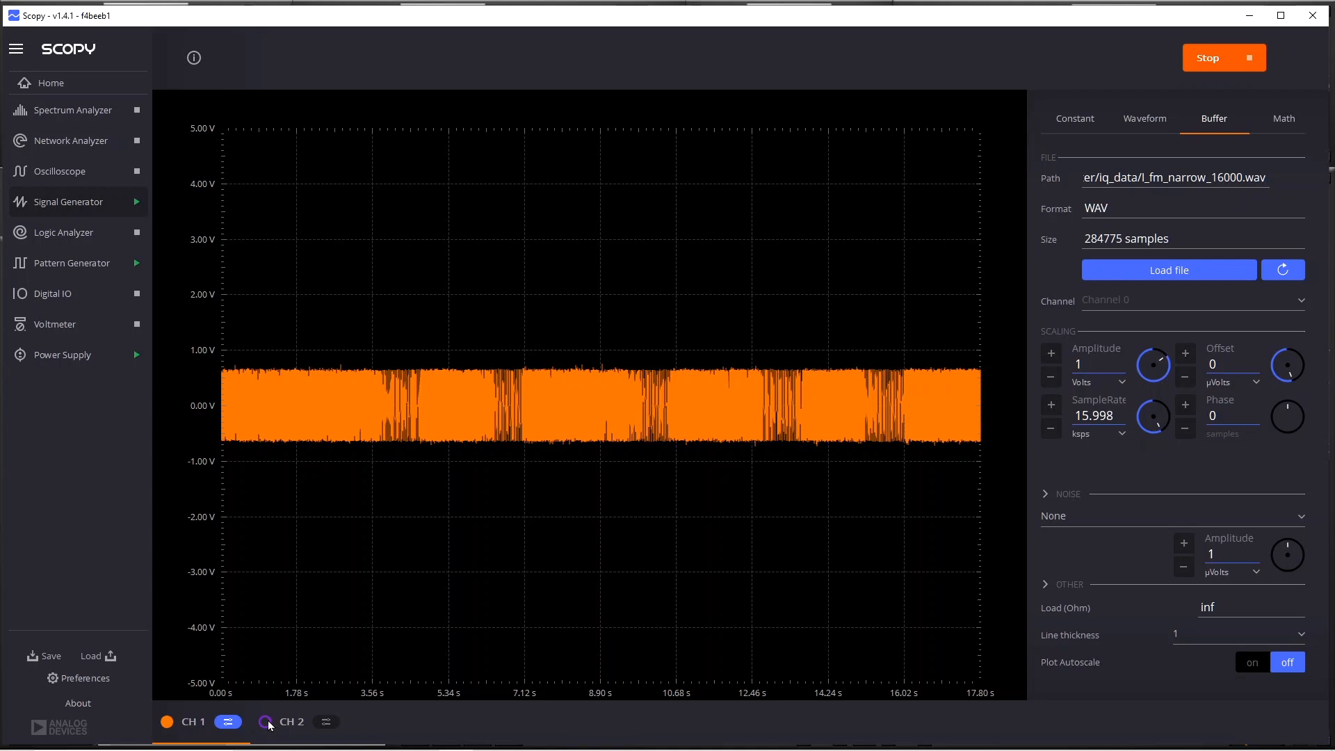
click(267, 721)
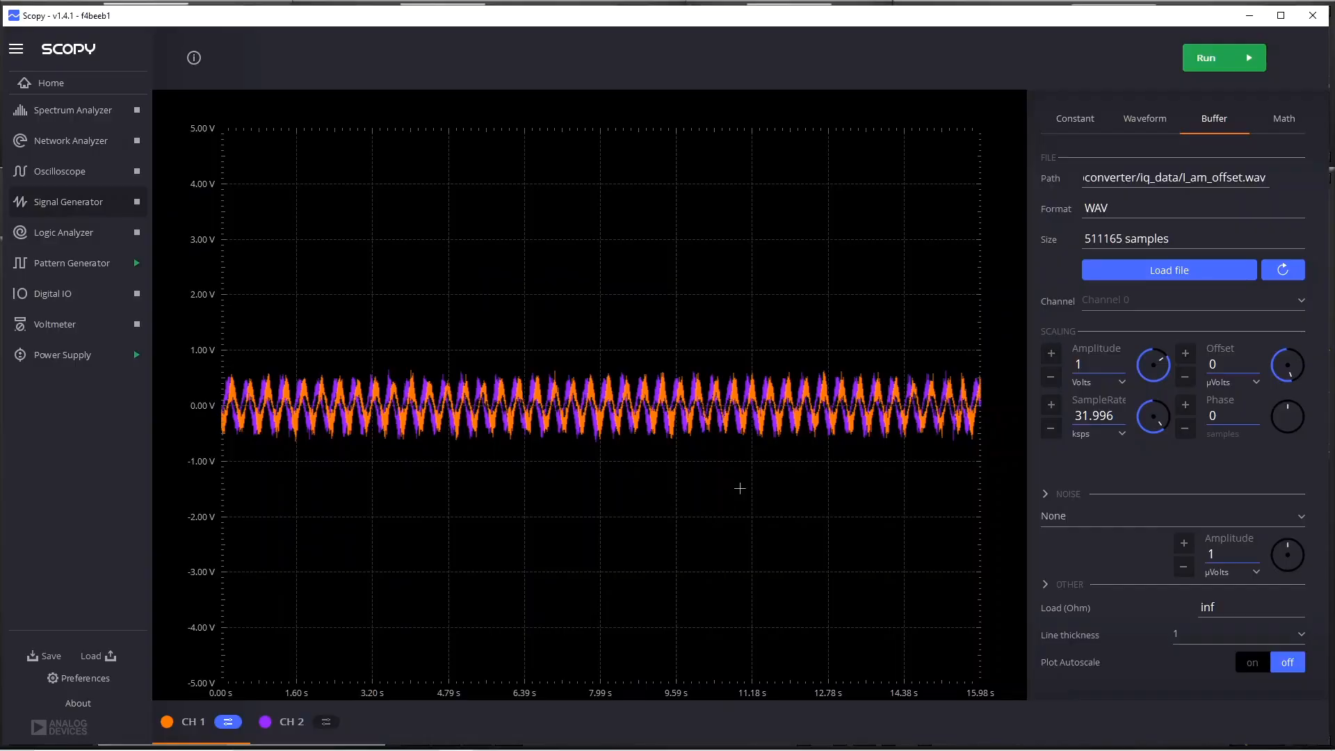
mouse_move(406, 431)
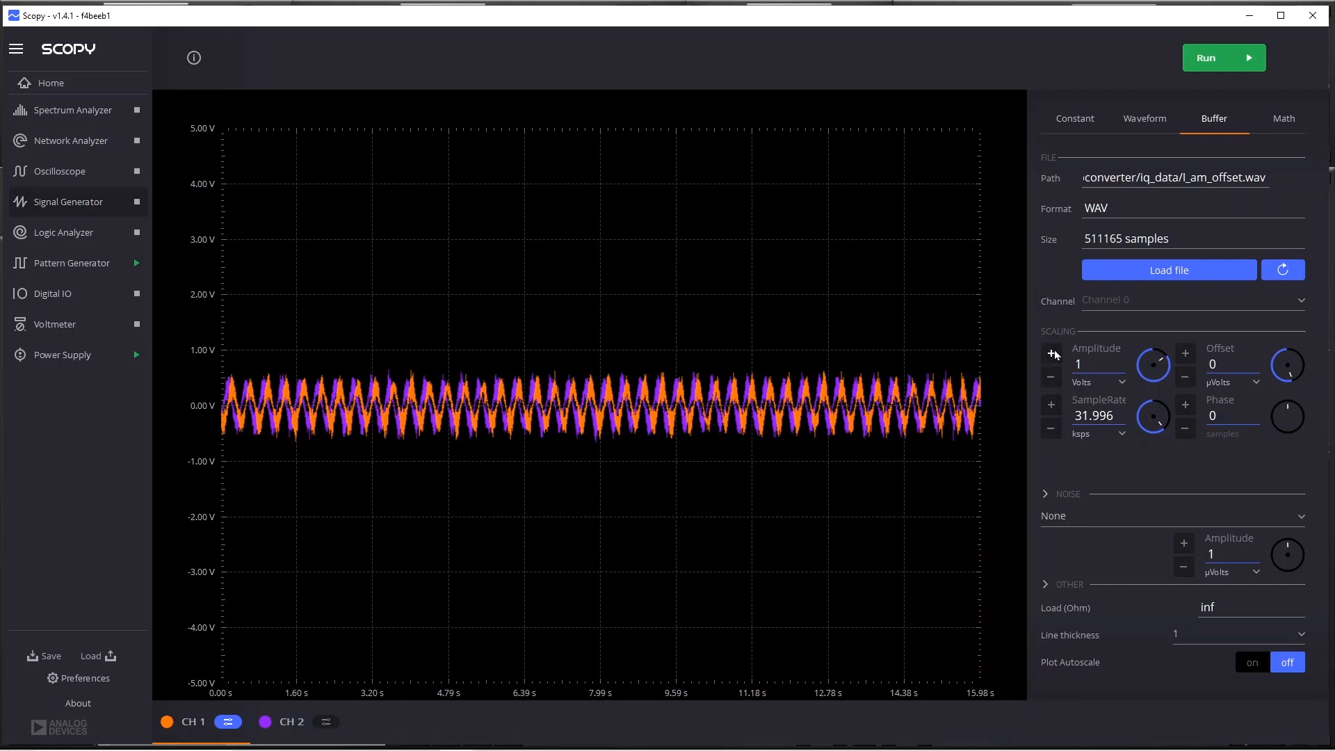
Raise the AM-offset buffers' amplitude to 2 V and start both generator channels.
click(1052, 353)
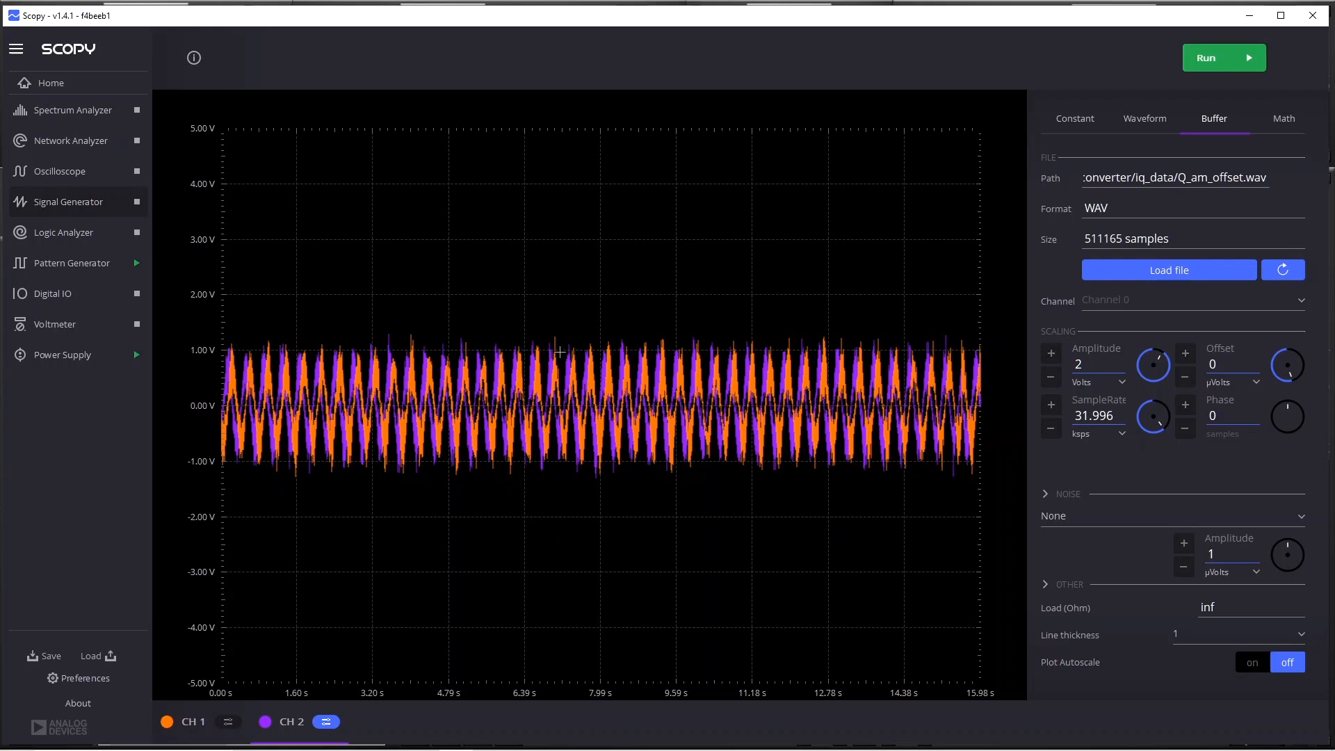
click(1224, 59)
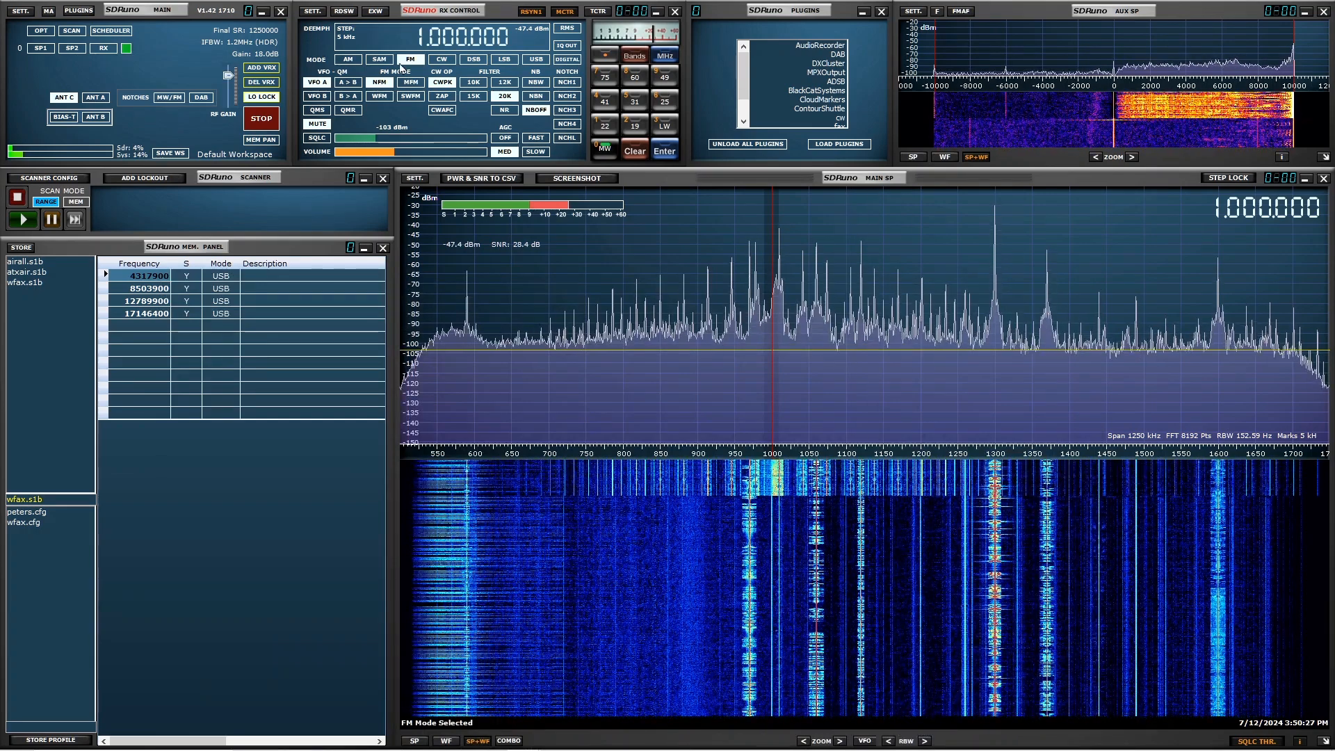
Select AM demodulation in RX Control and tune to 1,010,000 Hz.
click(347, 58)
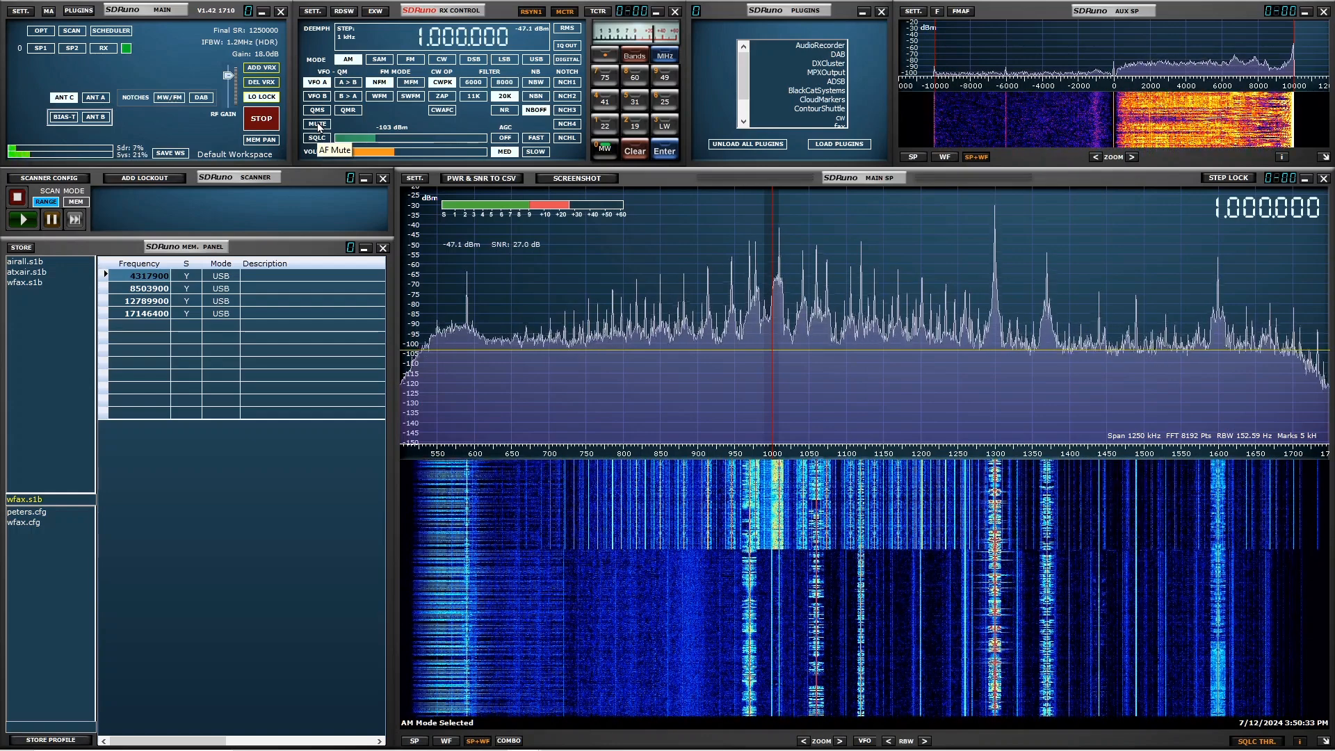
click(317, 124)
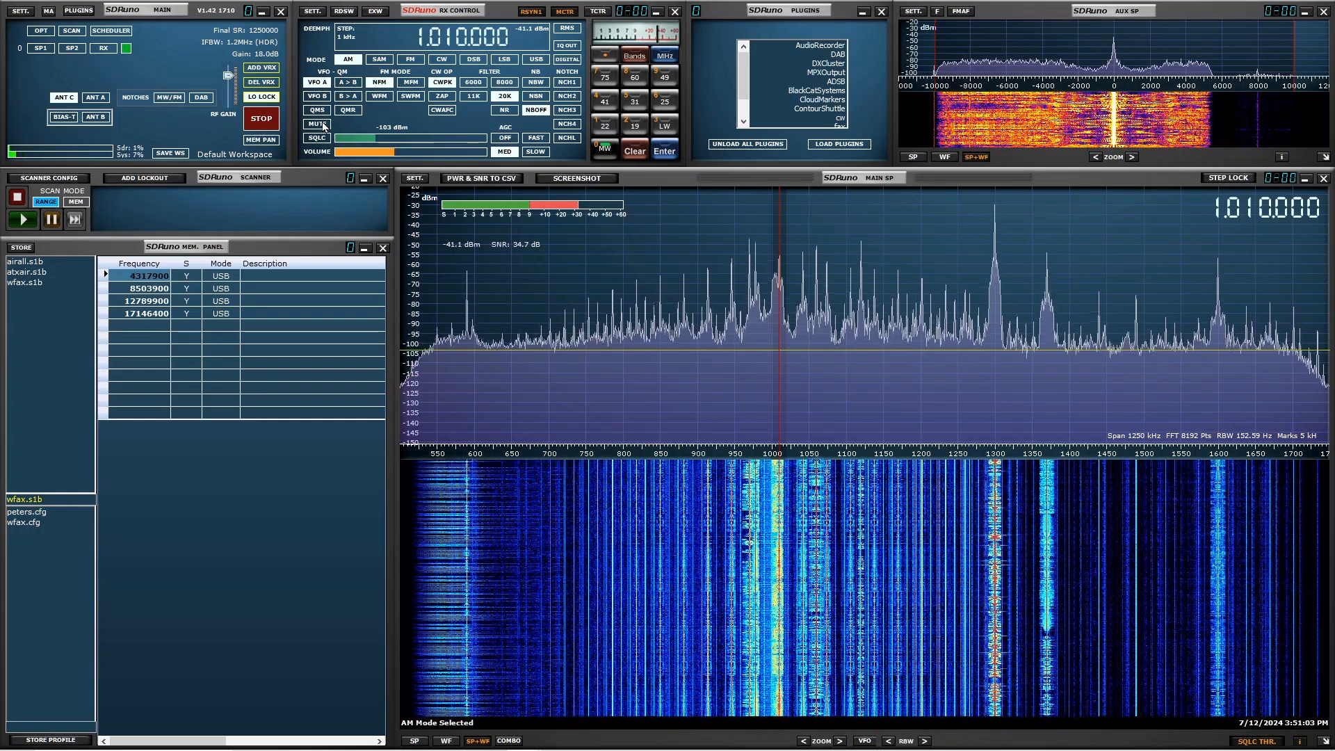
click(317, 124)
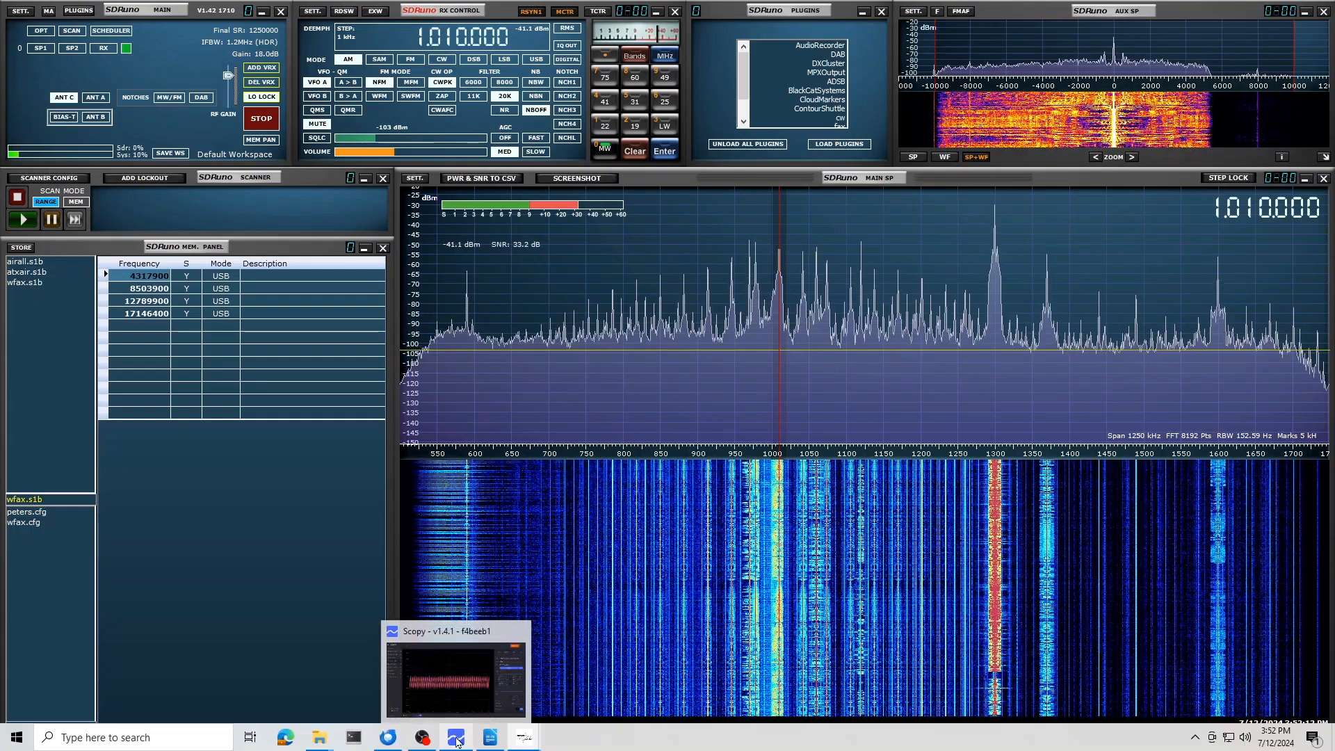
Stop the Scopy generator's AM buffer, dropping SDRuno's 1.010 MHz level to about -76 dBm.
click(456, 737)
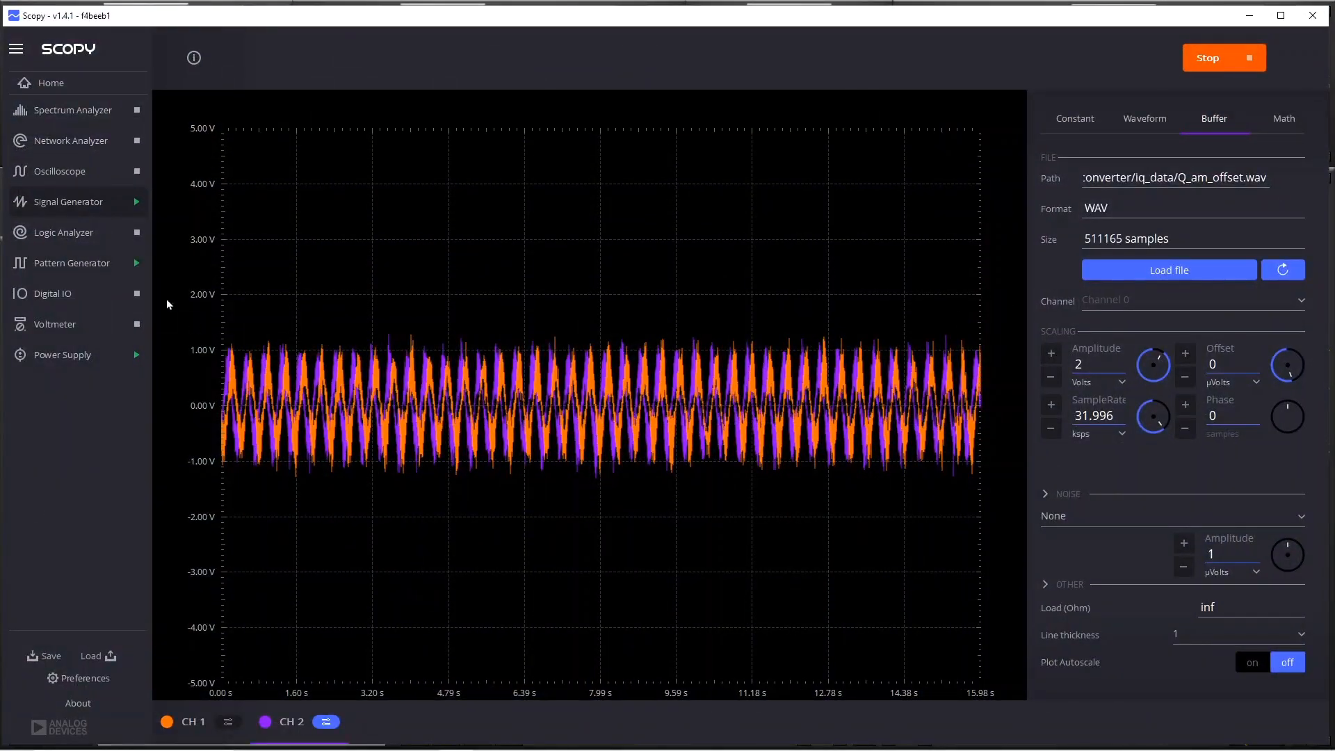
click(1224, 57)
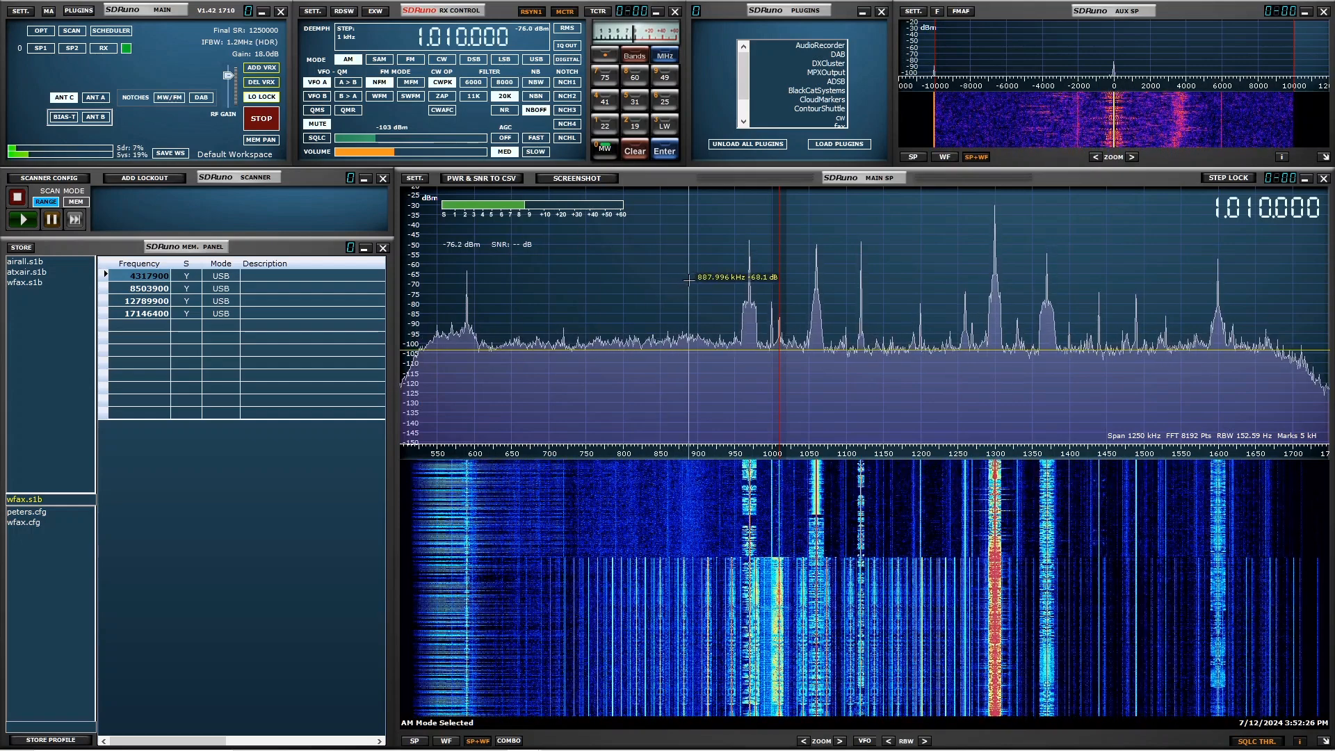
mouse_move(627, 315)
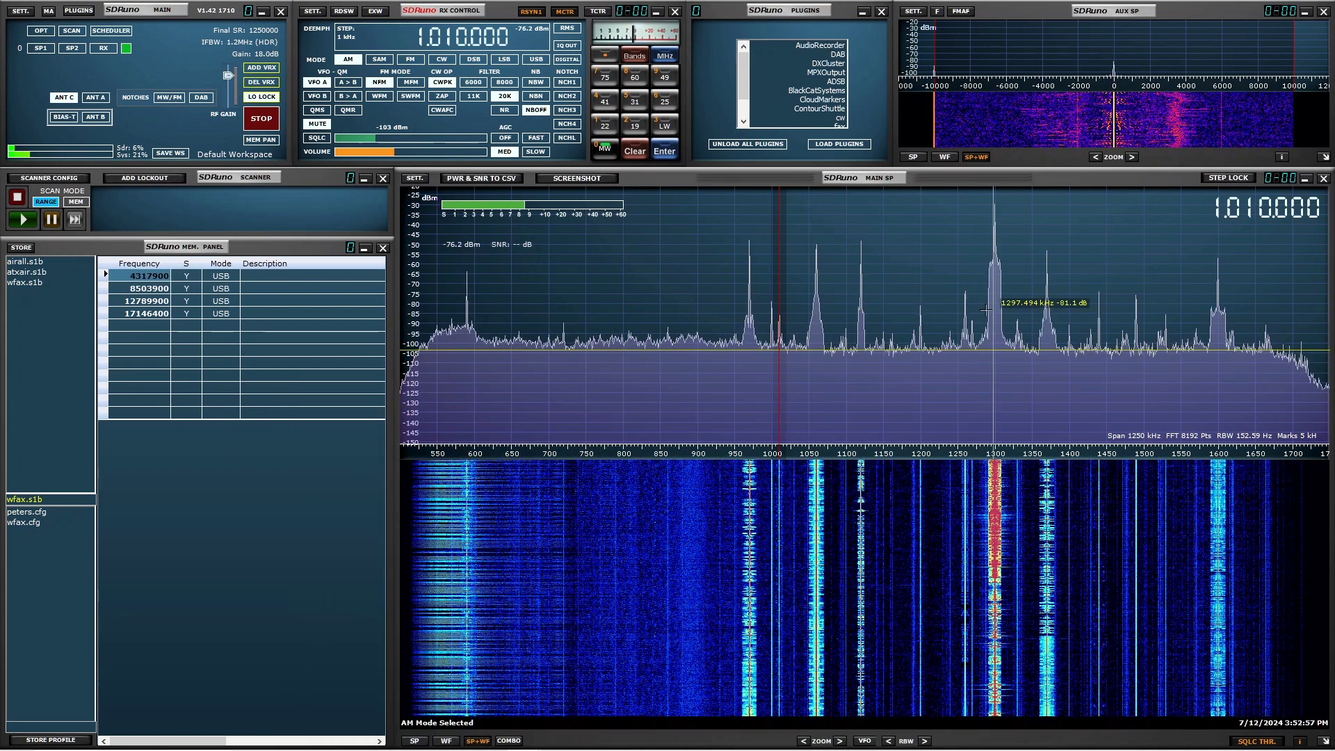
mouse_move(525, 306)
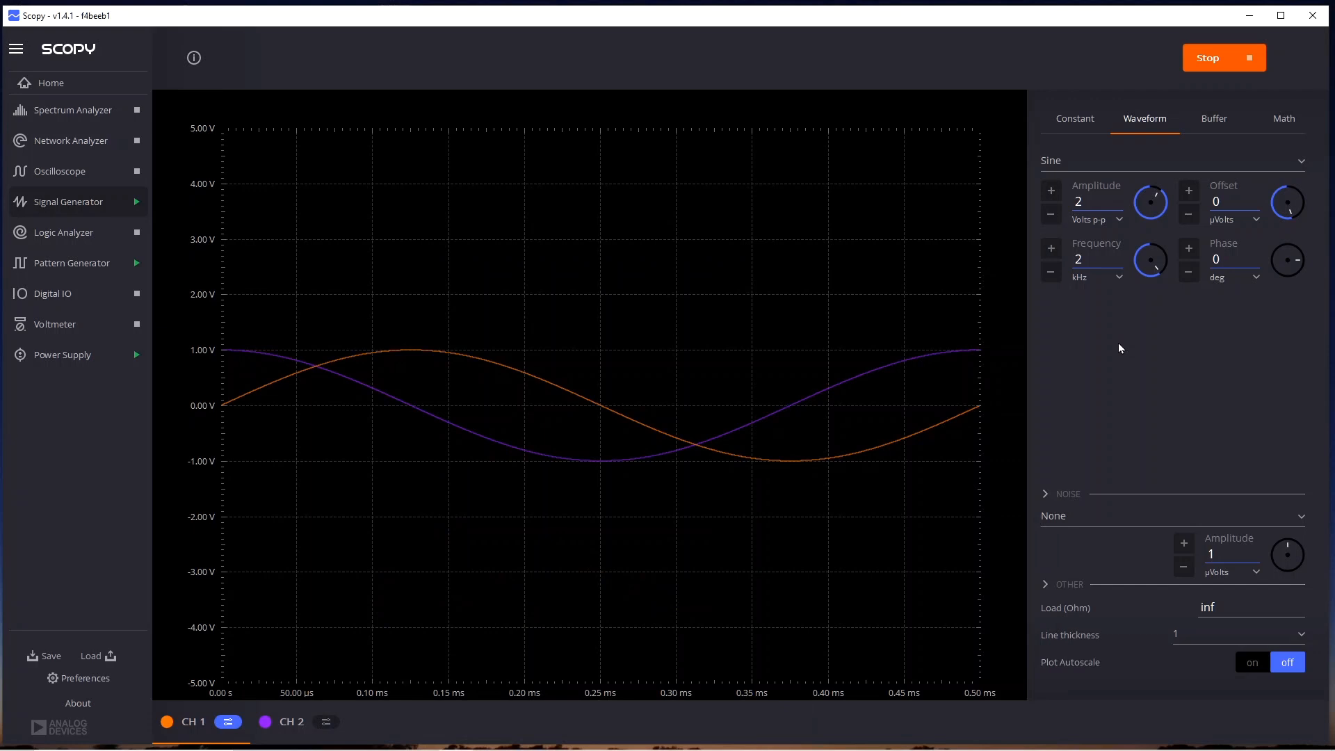
mouse_move(675, 376)
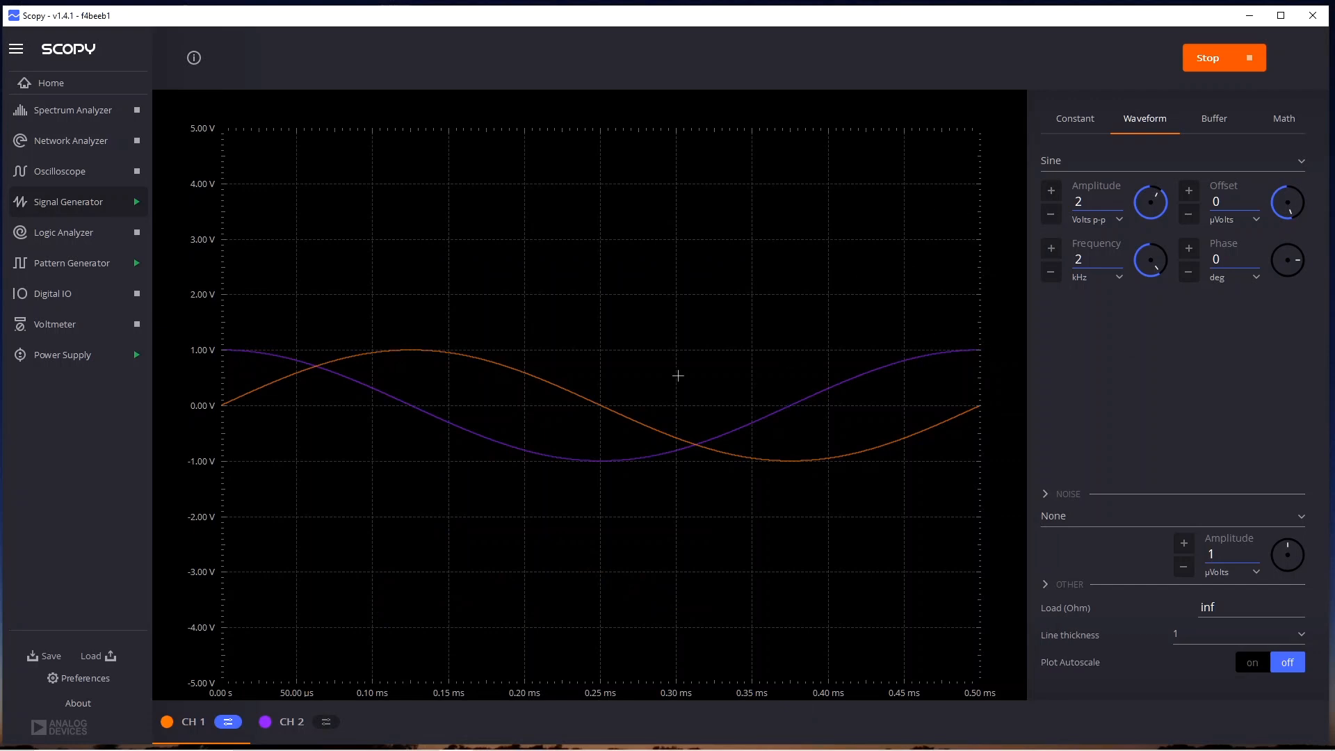
mouse_move(76, 106)
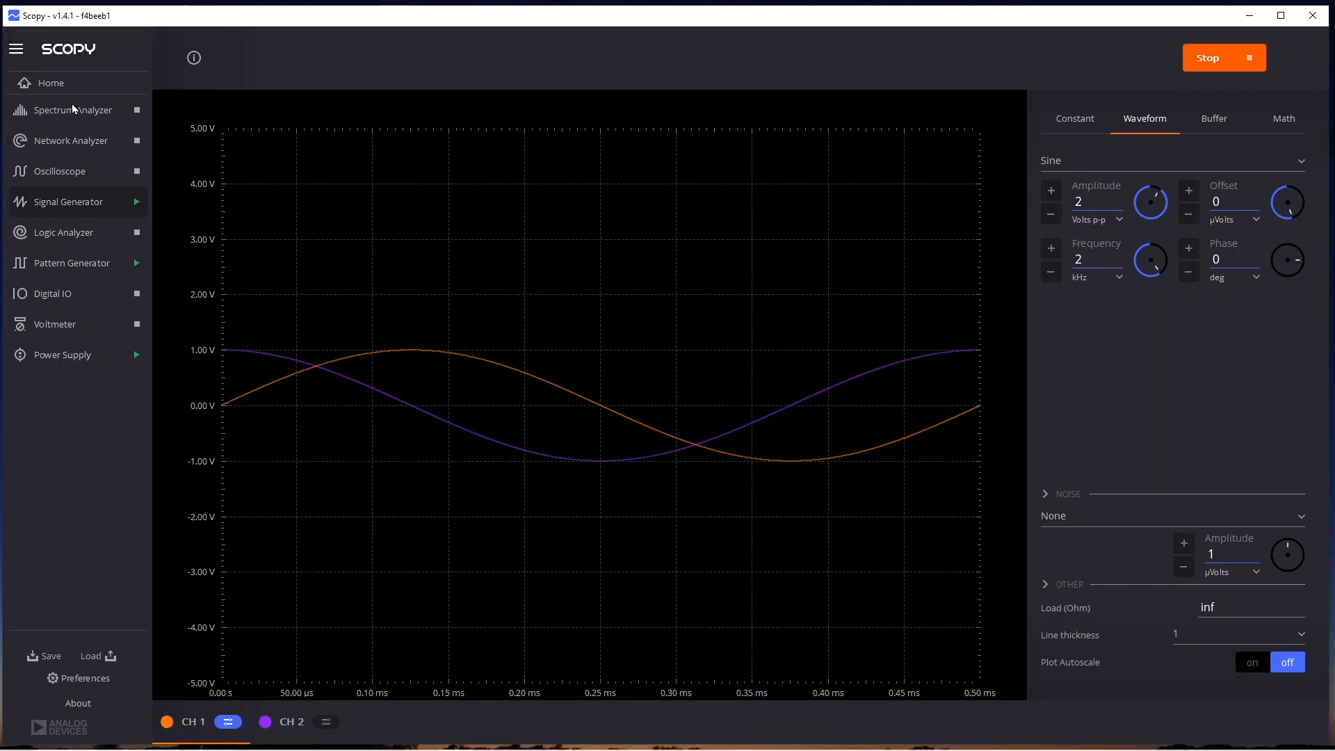
Run the Spectrum Analyzer to capture the dominant 1 MHz tone with its spurs, then halt the sweep.
click(72, 110)
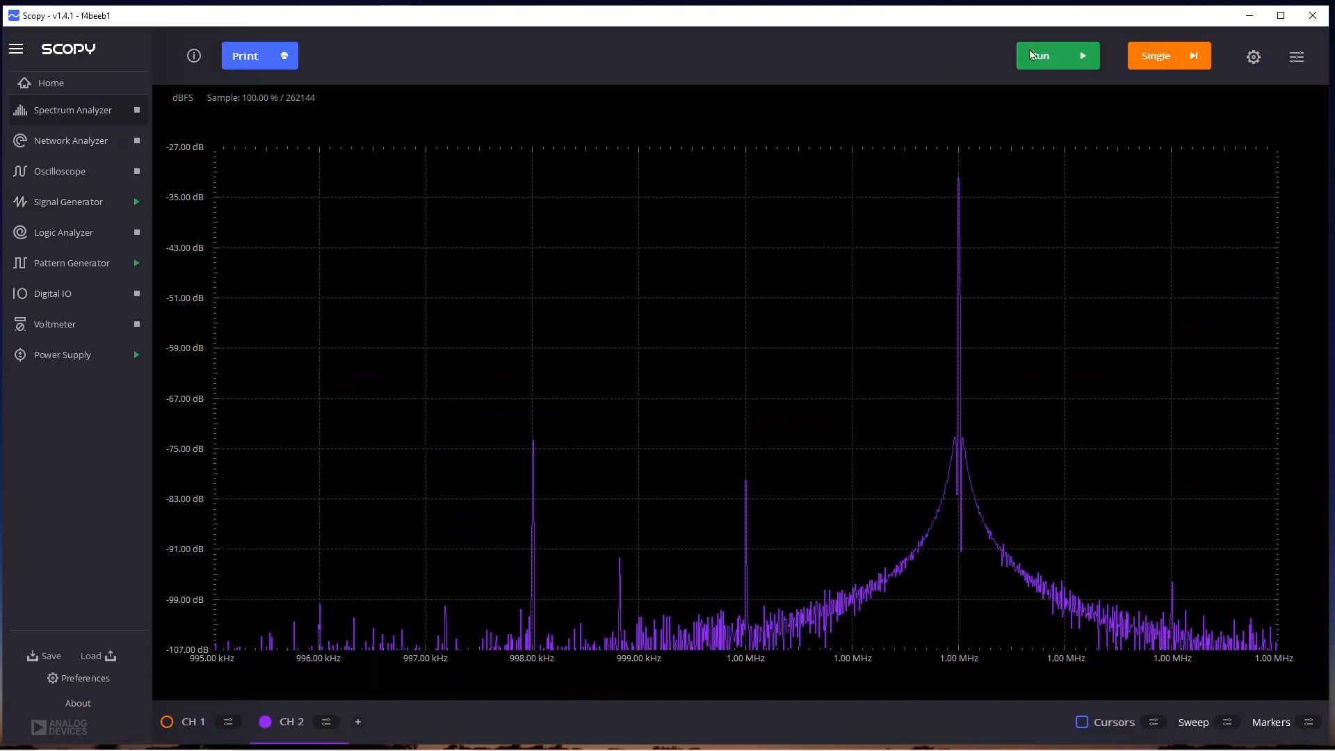
click(1057, 56)
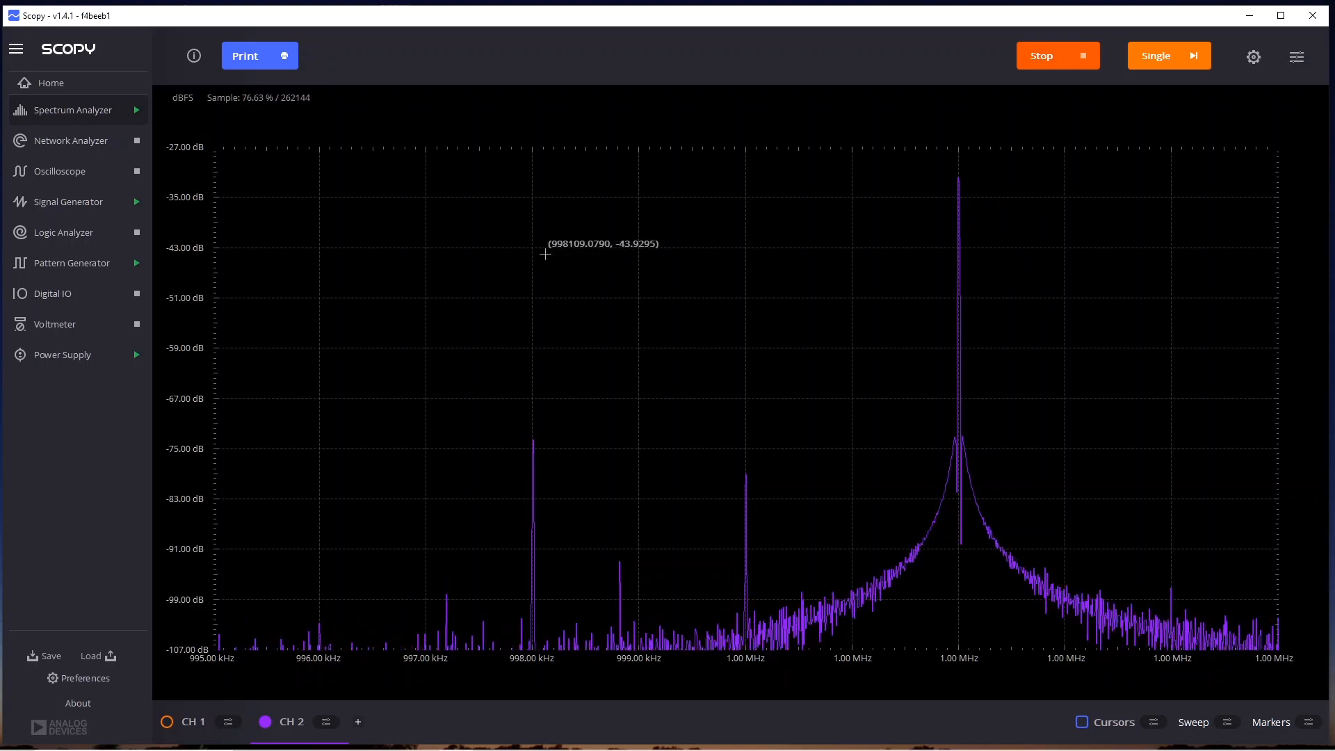
mouse_move(809, 273)
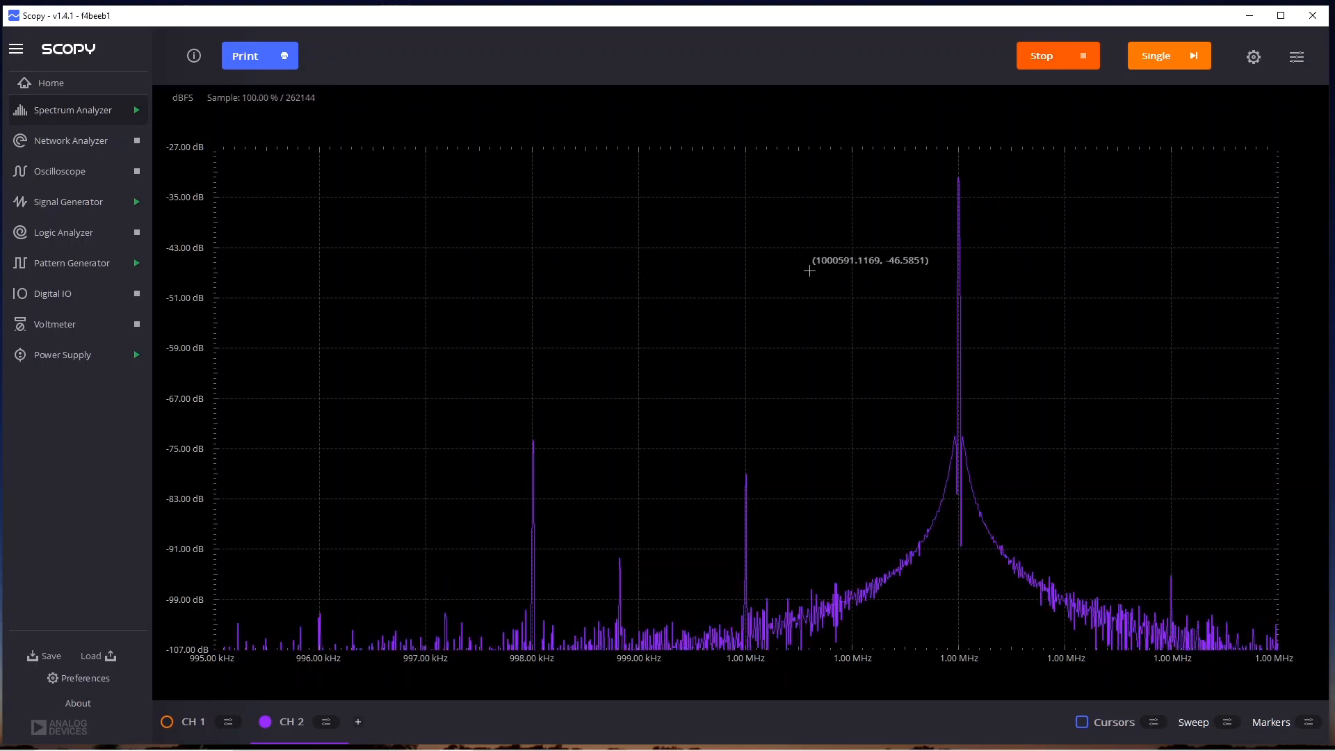
mouse_move(778, 281)
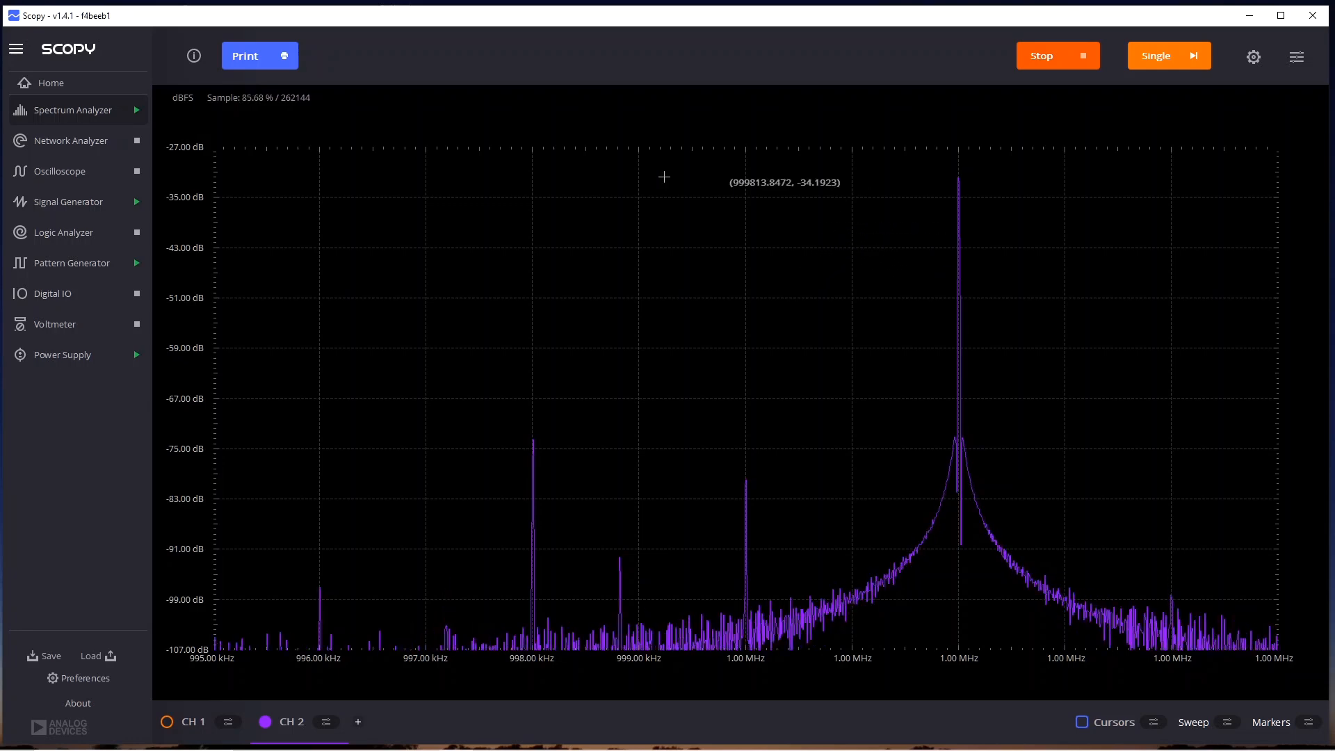
click(1057, 56)
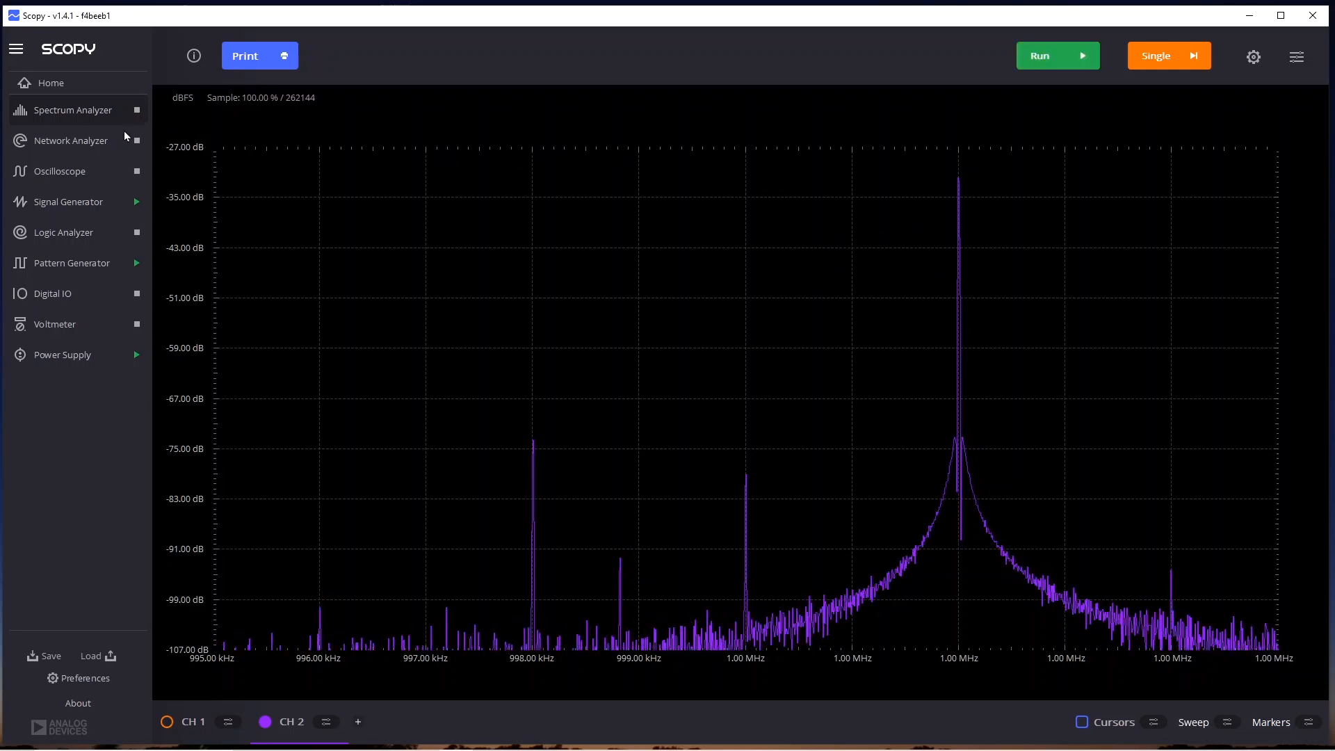
Run the oscilloscope on channel 1, trigger on the sine, and measure 2.001 V peak-to-peak, 500 µs period.
click(59, 171)
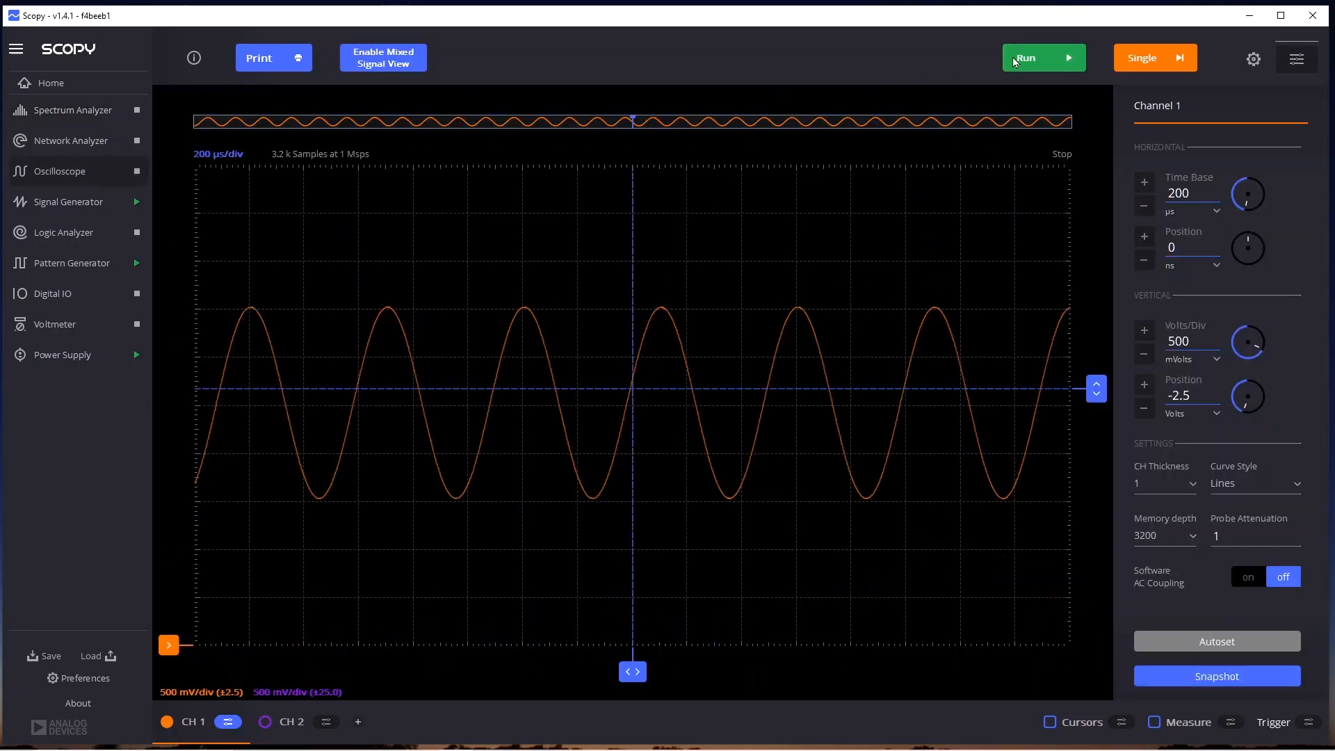
click(1043, 57)
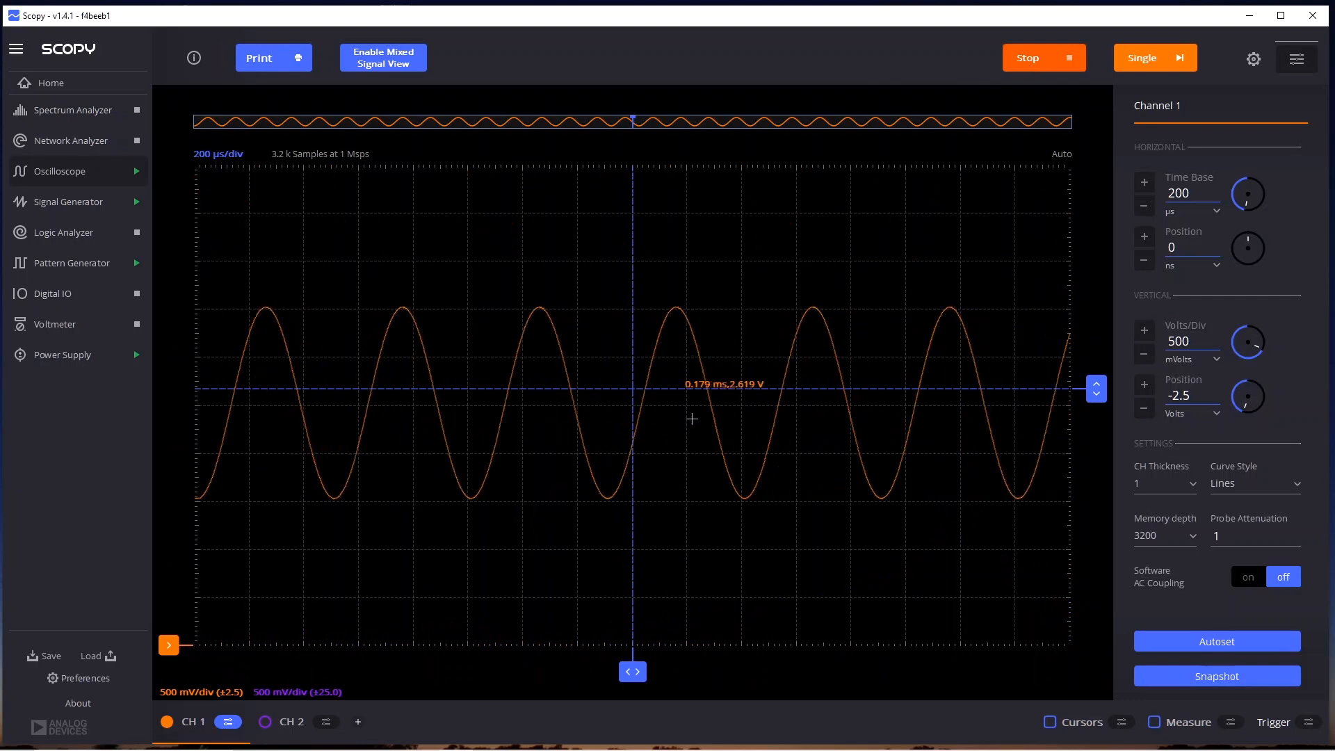
drag(1097, 389, 1097, 373)
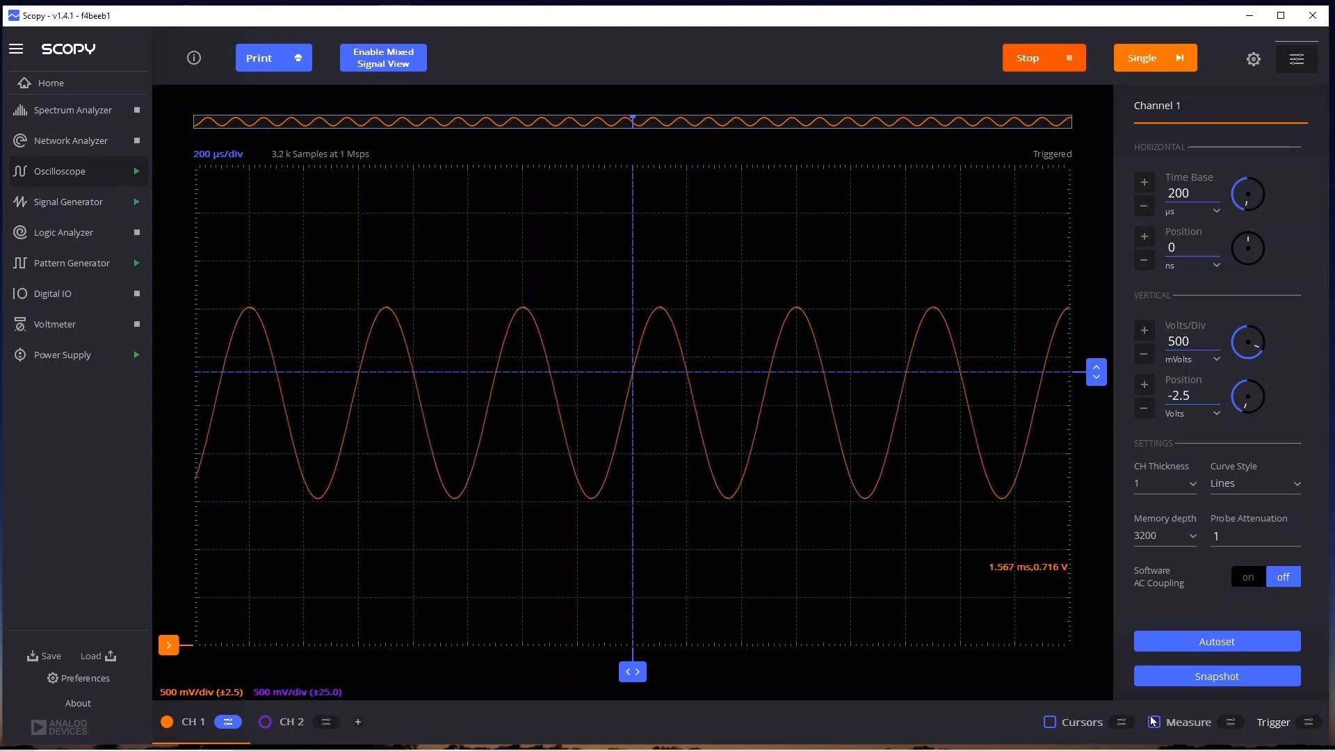
click(1152, 723)
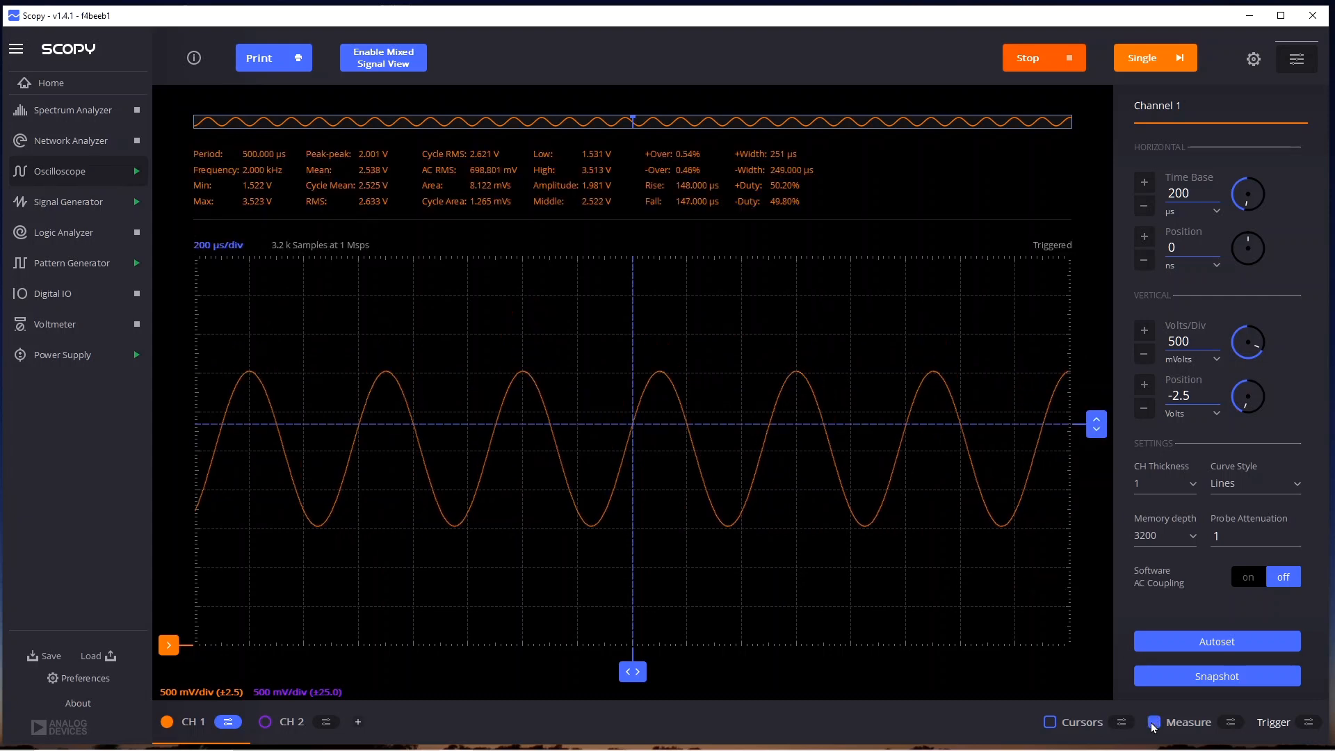